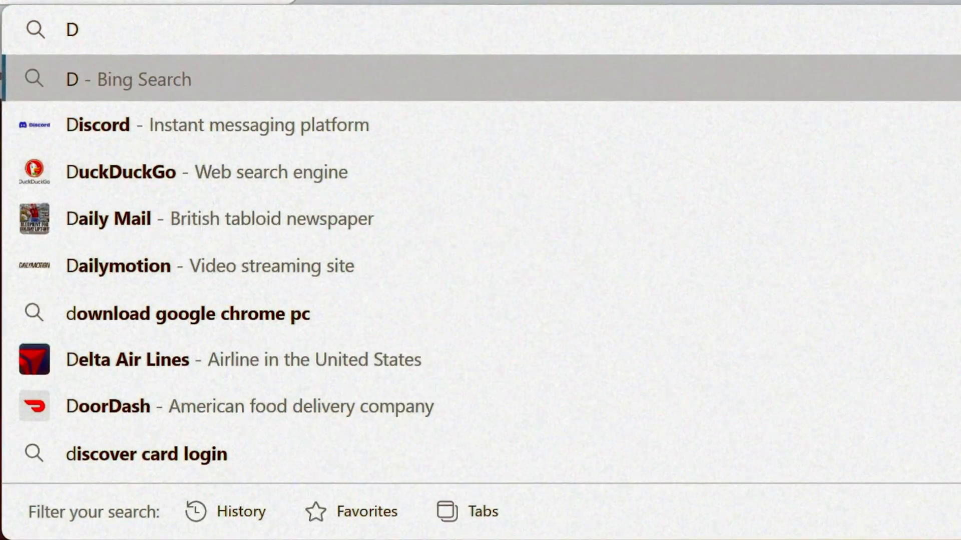
Type 'Download chrome' into the address bar to bring up Bing suggestions
type("Download chrome")
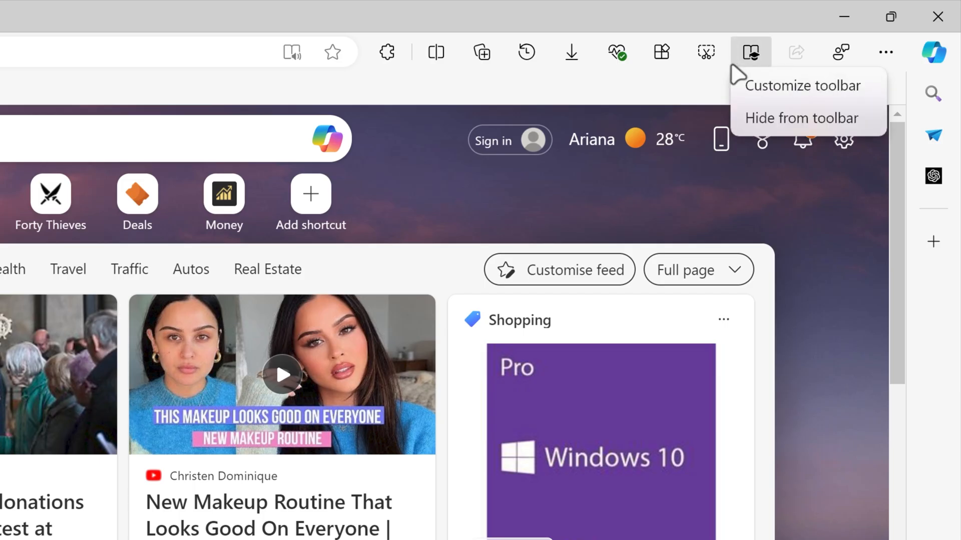
In Customize toolbar, switch off Favorites, Apps, Screenshot, Learning toolkit, Share and Feedback buttons
left_click(798, 85)
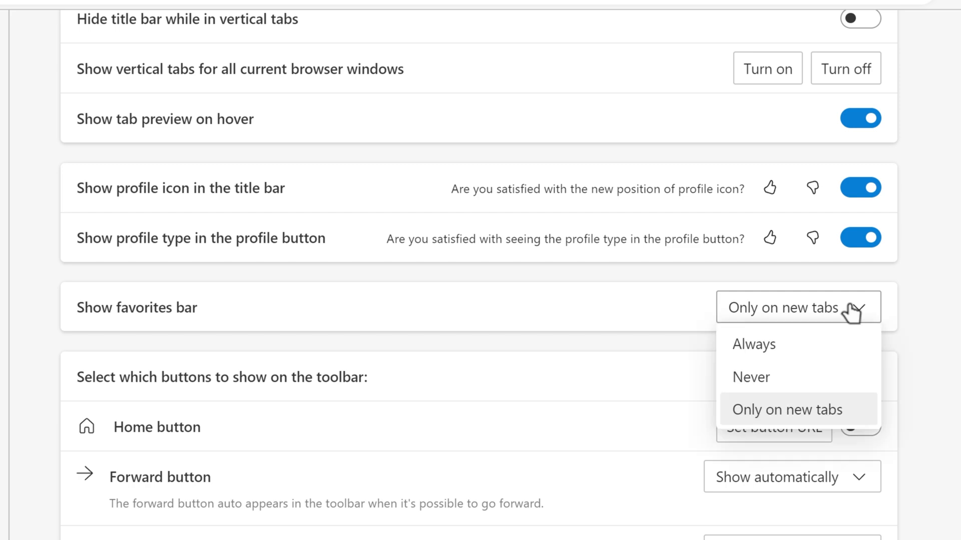
scroll("down", 3)
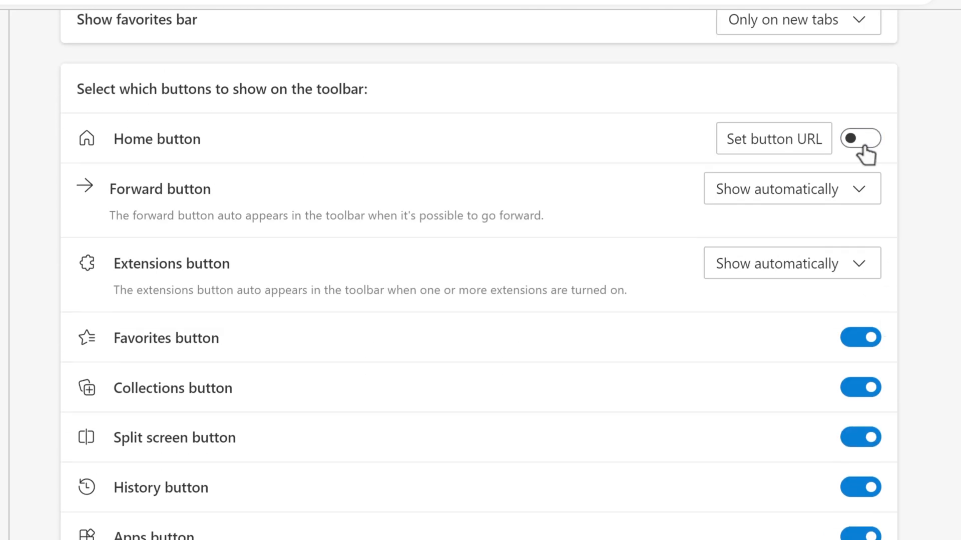
mouse_move(807, 271)
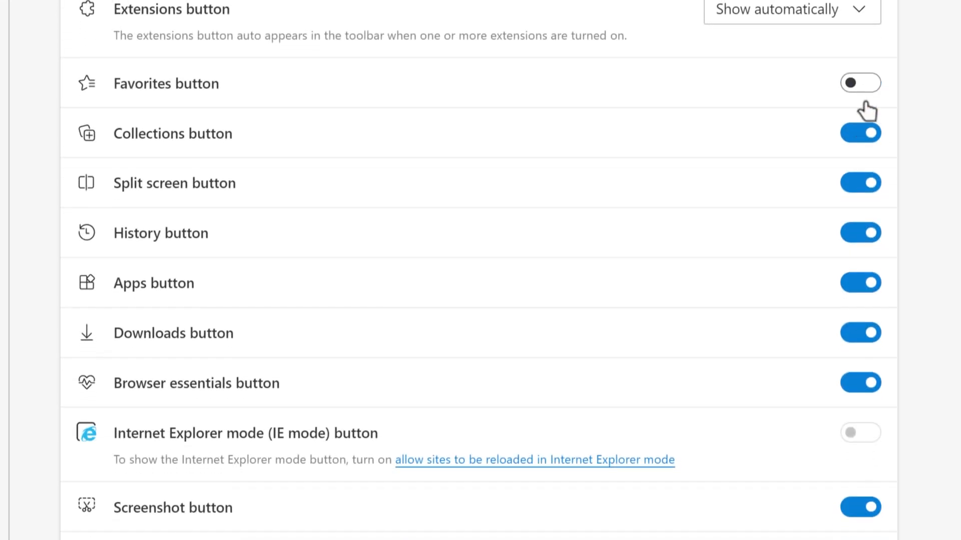
left_click(860, 282)
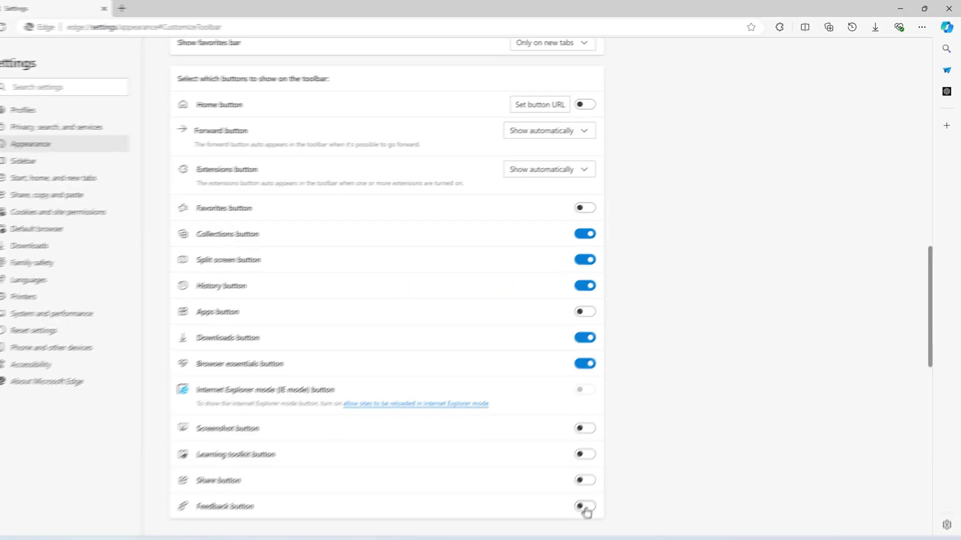
left_click(900, 42)
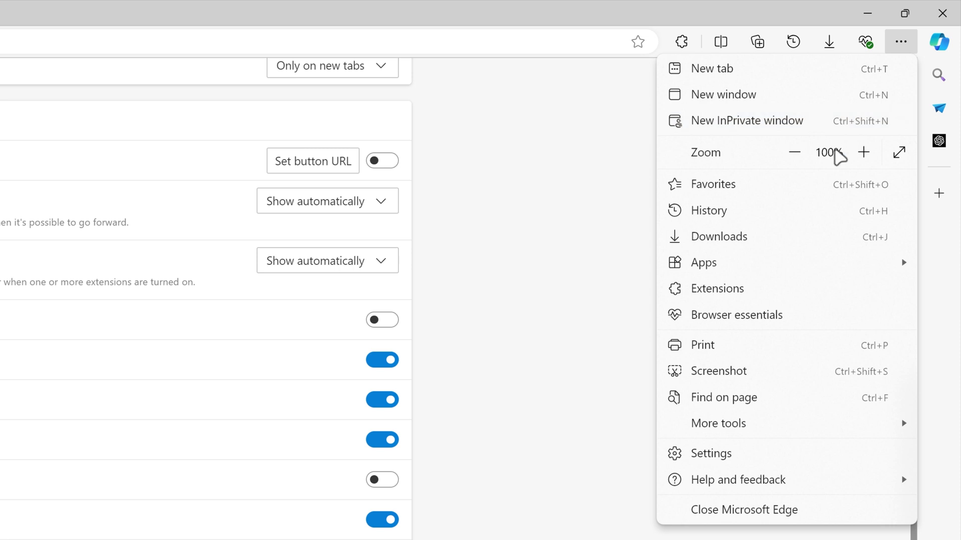
mouse_move(830, 344)
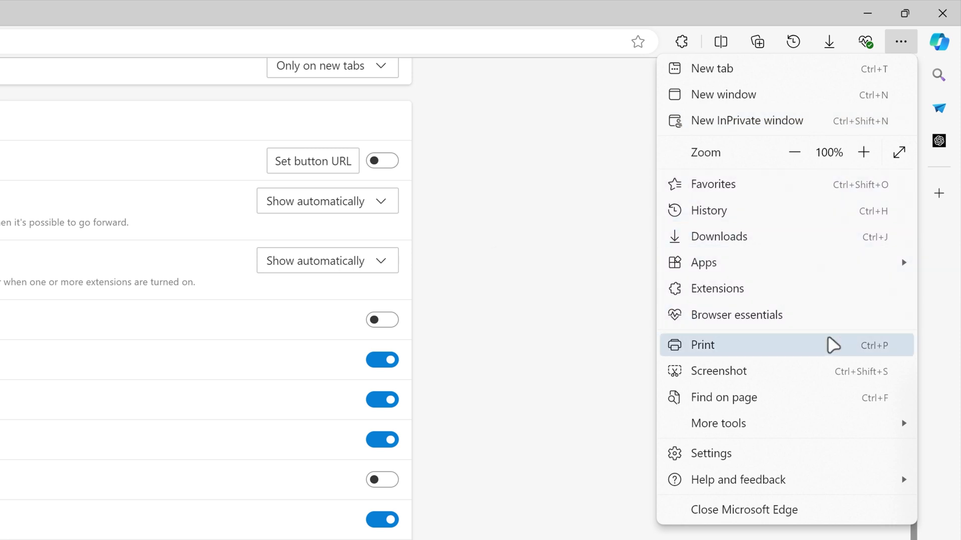
left_click(899, 41)
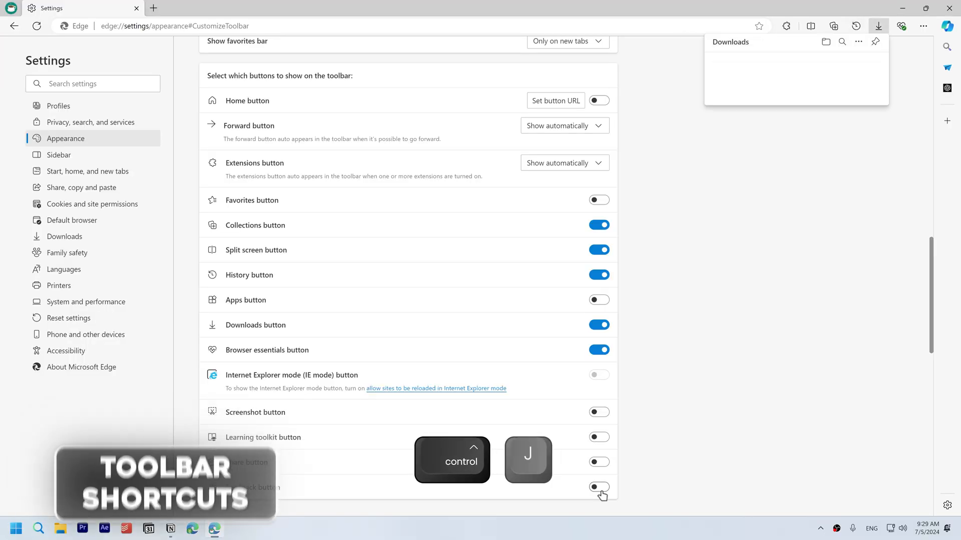
left_click(923, 26)
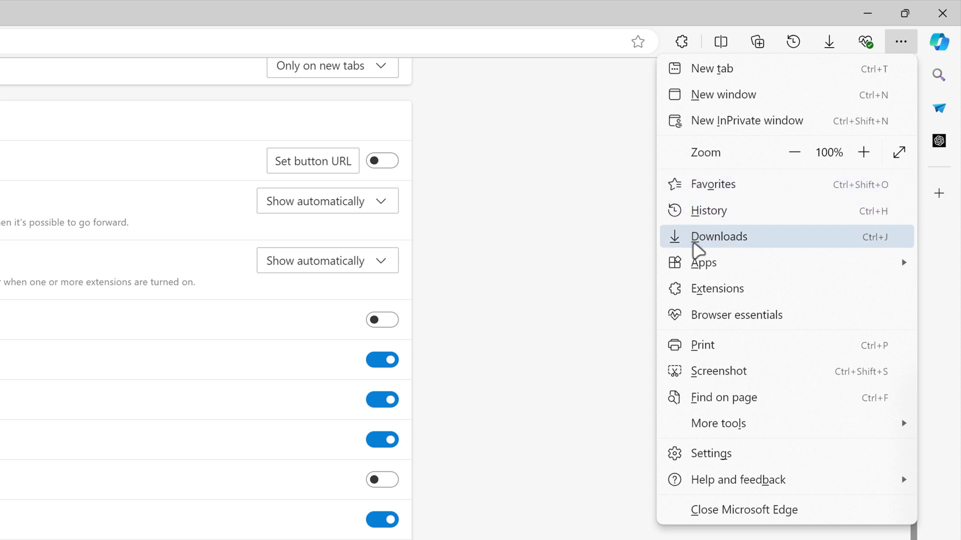
left_click(718, 236)
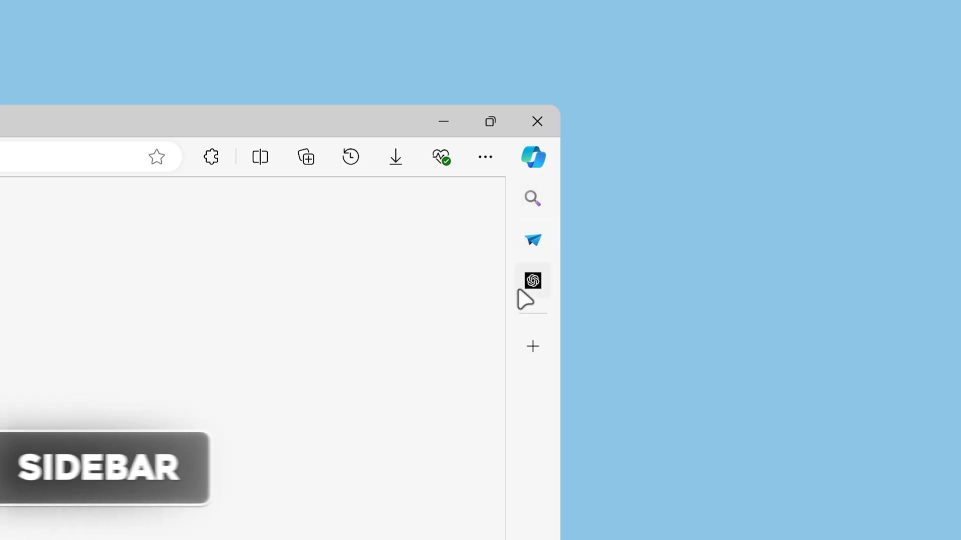
Open and close Drop, then turn off Always show sidebar and the Copilot button
left_click(532, 281)
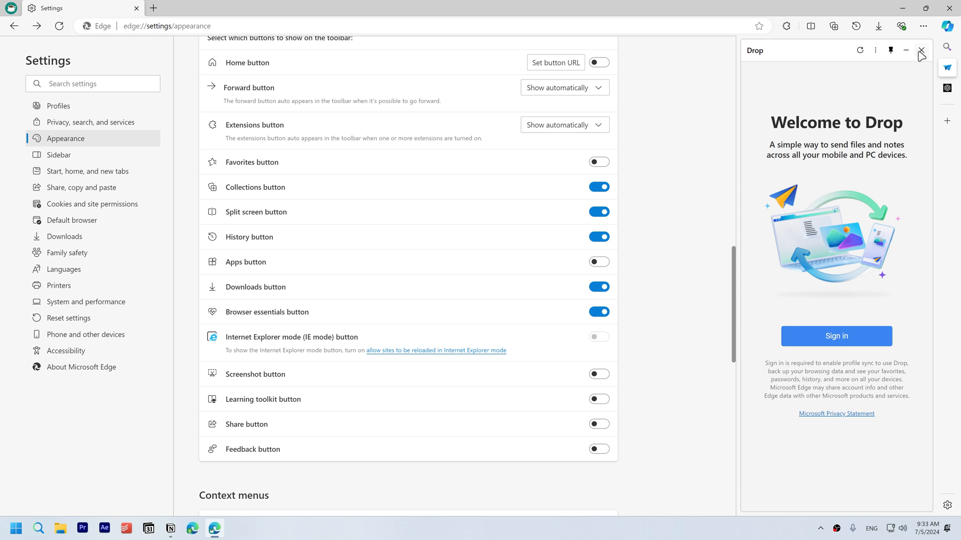
left_click(920, 50)
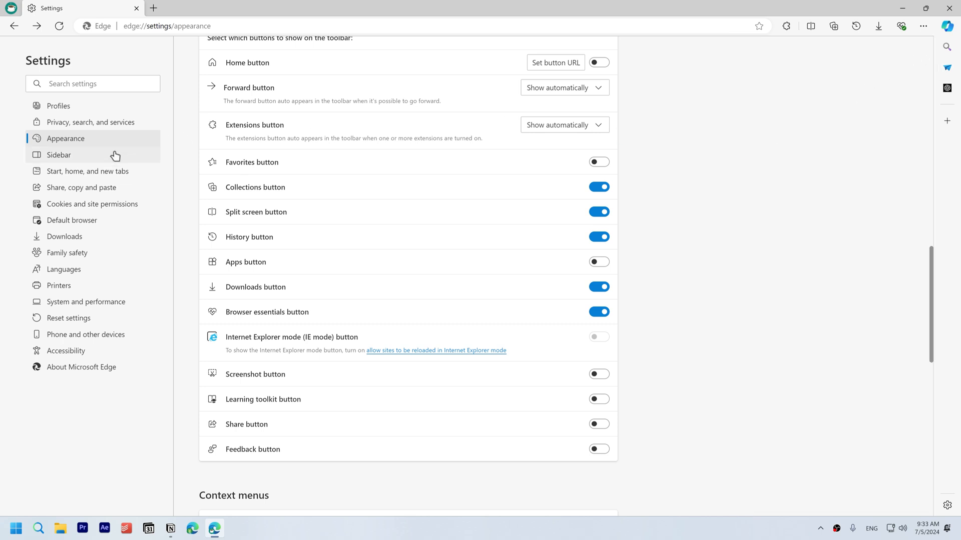
left_click(59, 155)
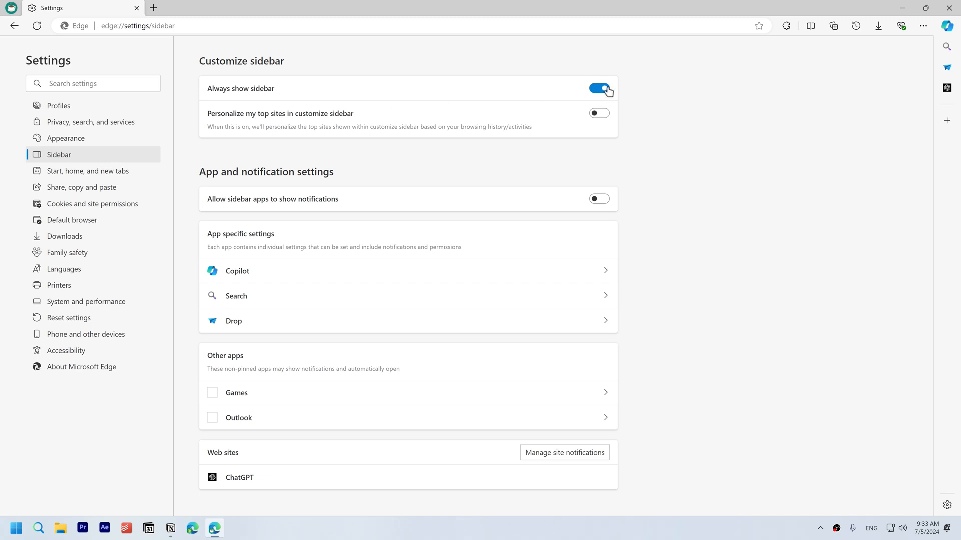
left_click(598, 88)
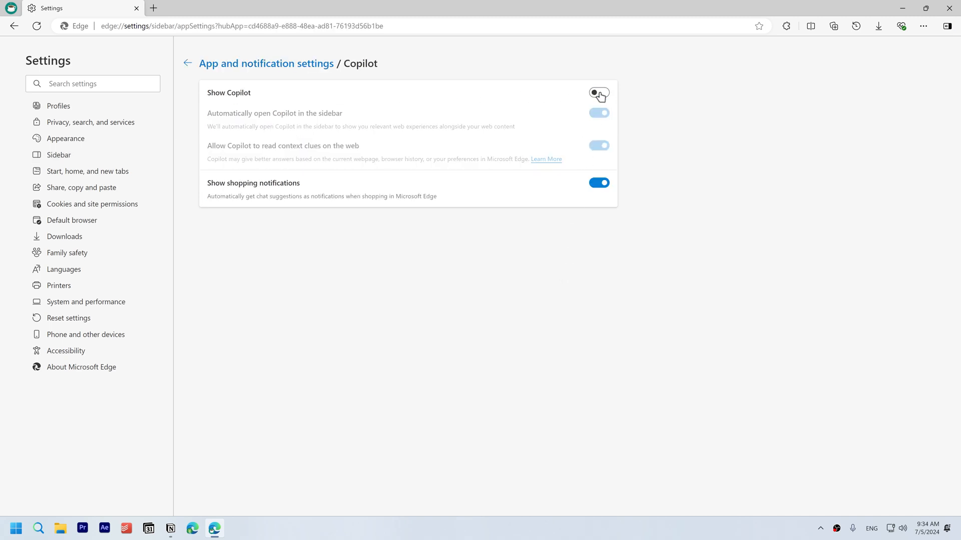
left_click(599, 183)
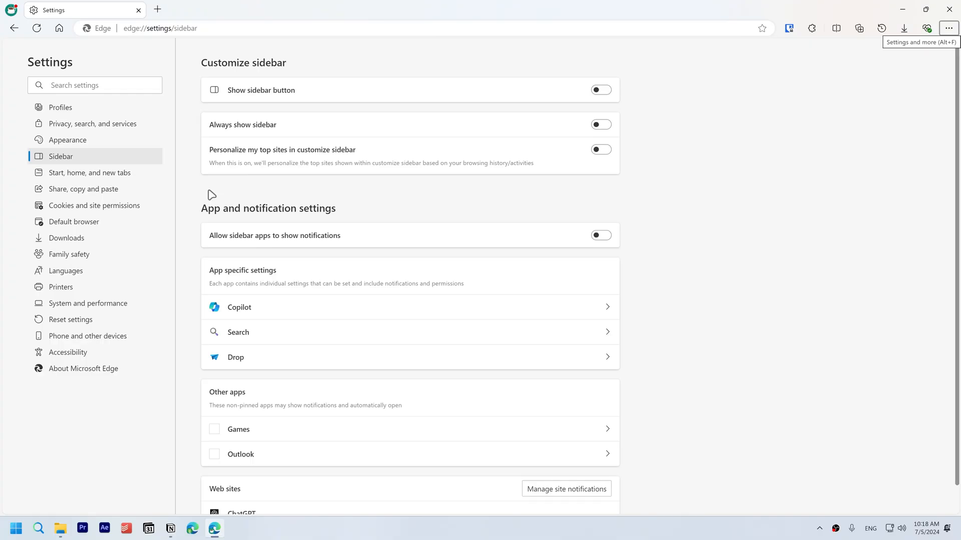
Open the web search pane with Ctrl+Shift+E and view the Copilot app settings
key("ctrl+shift+e")
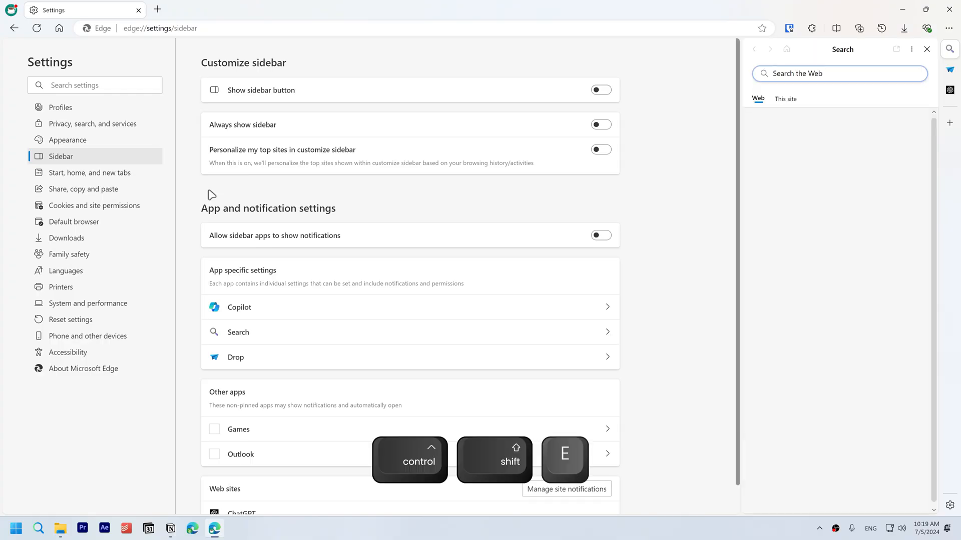
left_click(239, 307)
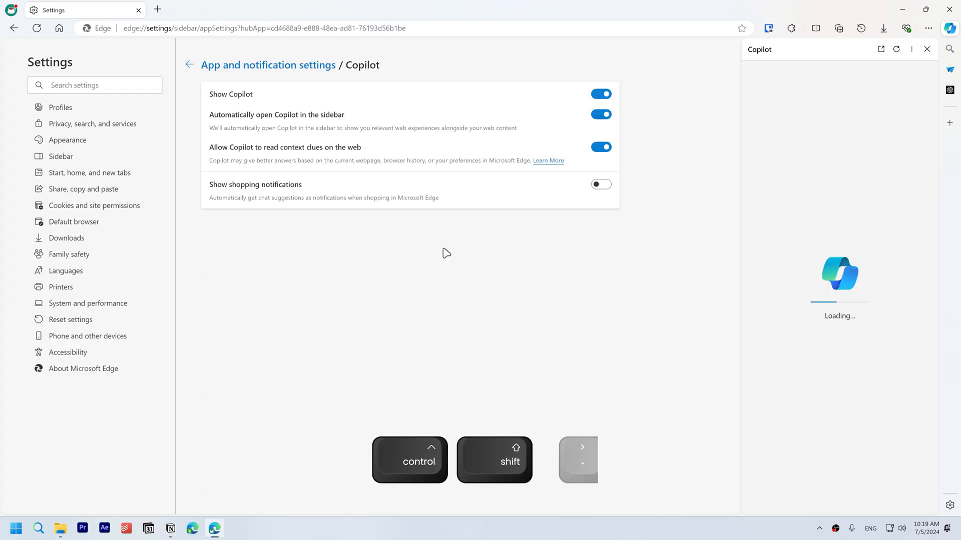
left_click(158, 8)
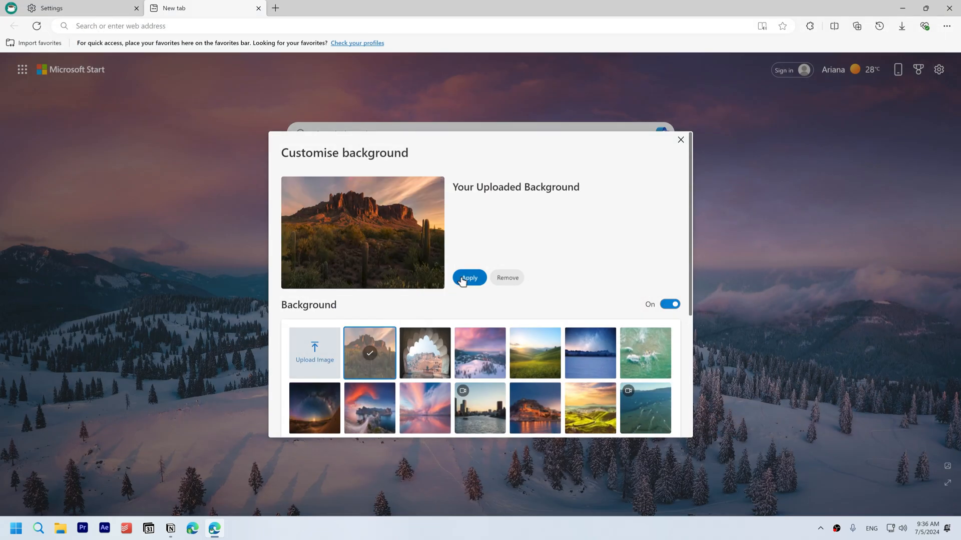
Apply the uploaded desert mountain photo in the Customise background dialog
left_click(468, 277)
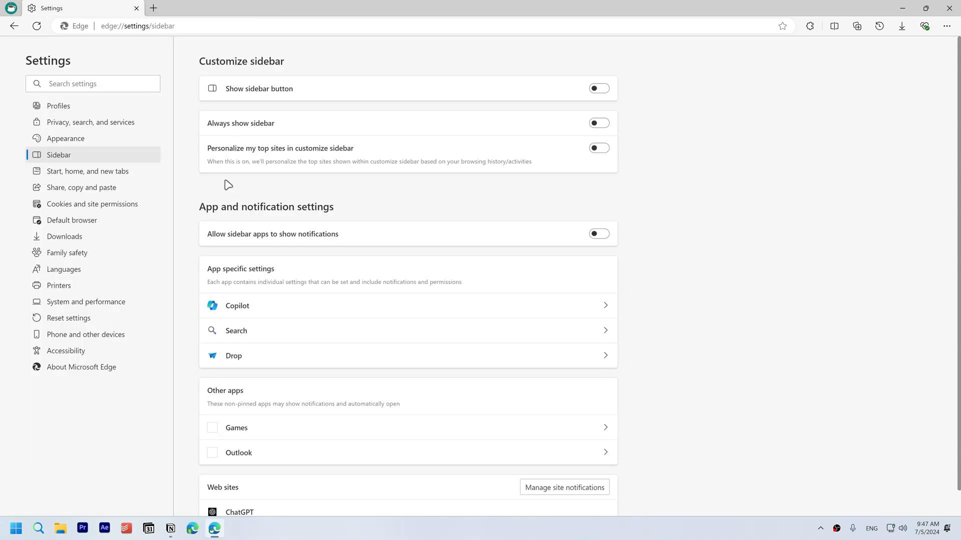
Turn on the home button and paste the Google URL as its address
left_click(87, 171)
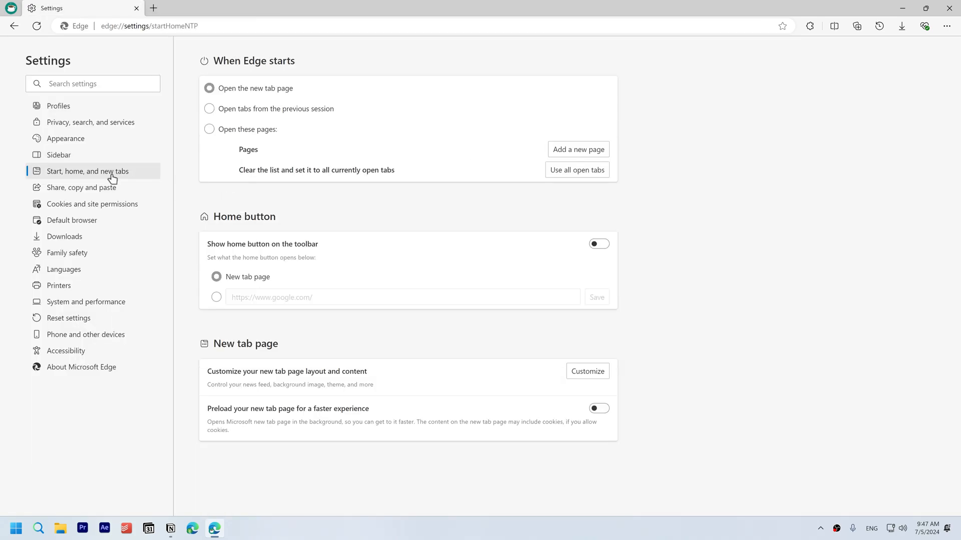
left_click(599, 244)
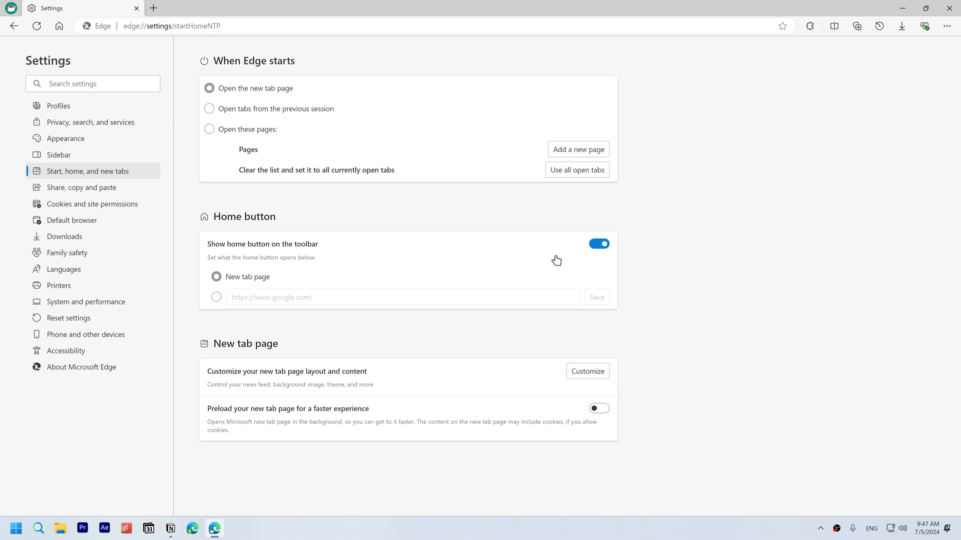
key("ctrl+v")
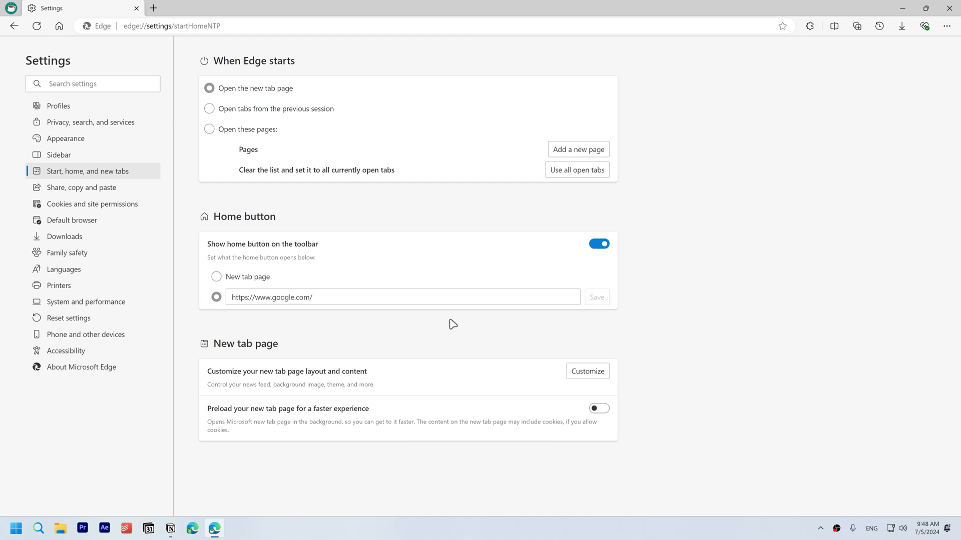
Set startup to 'Open these pages', add Google, and test the home button
left_click(209, 129)
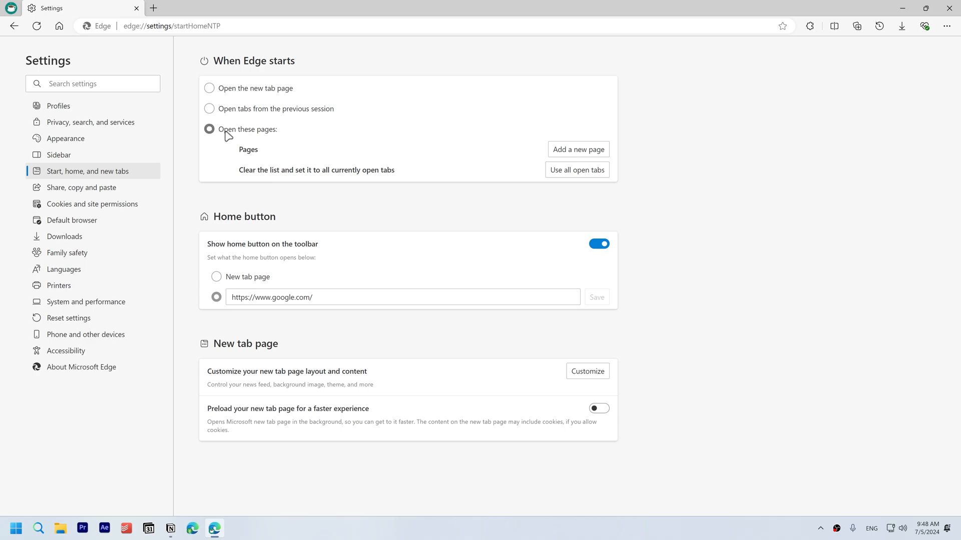
left_click(576, 149)
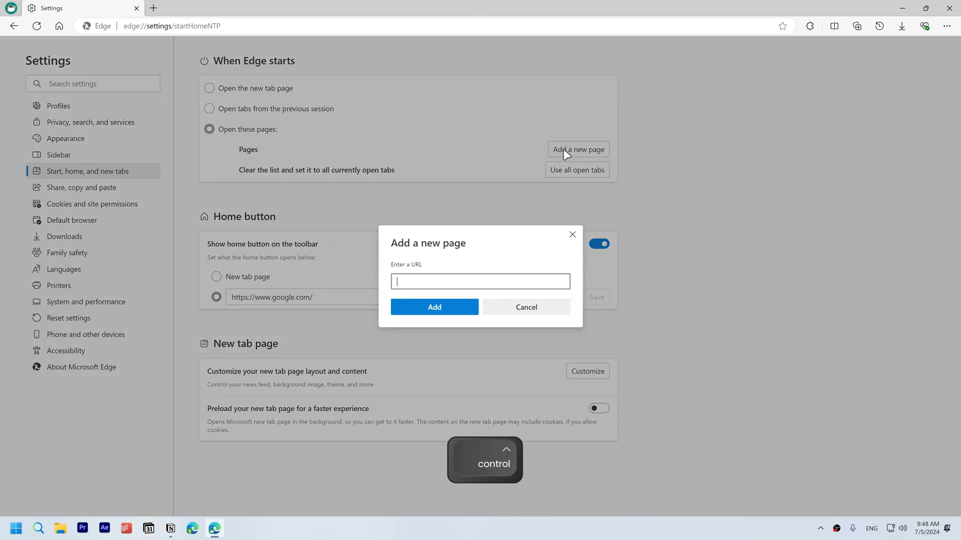
left_click(433, 306)
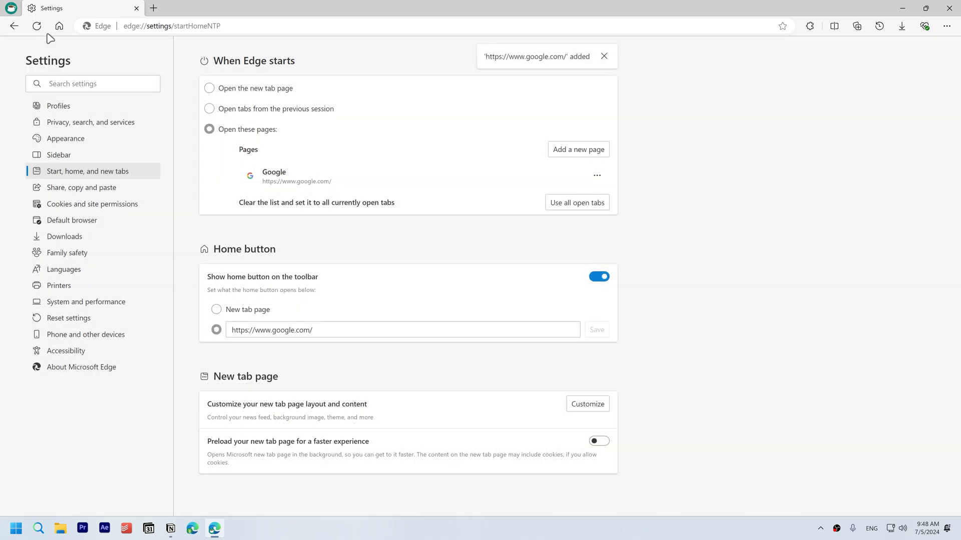
left_click(275, 8)
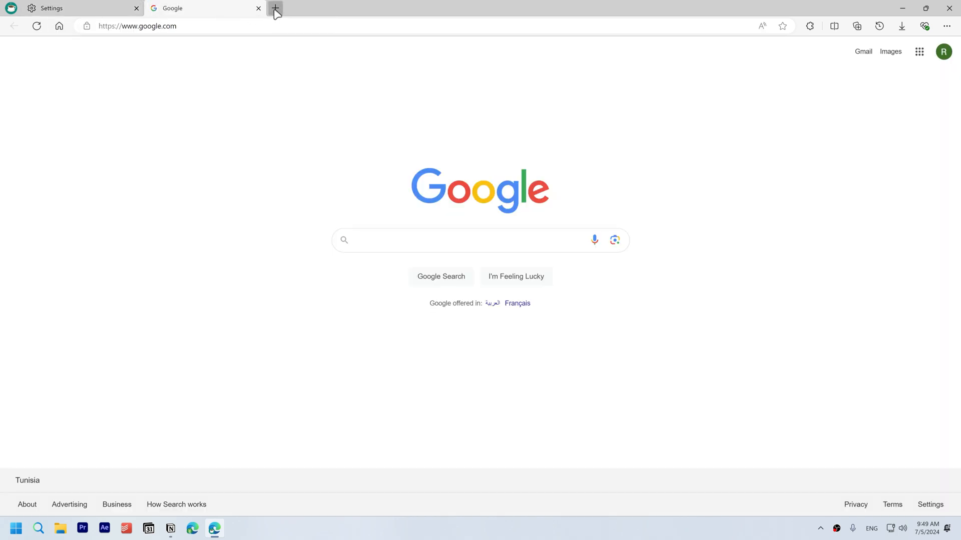
left_click(275, 9)
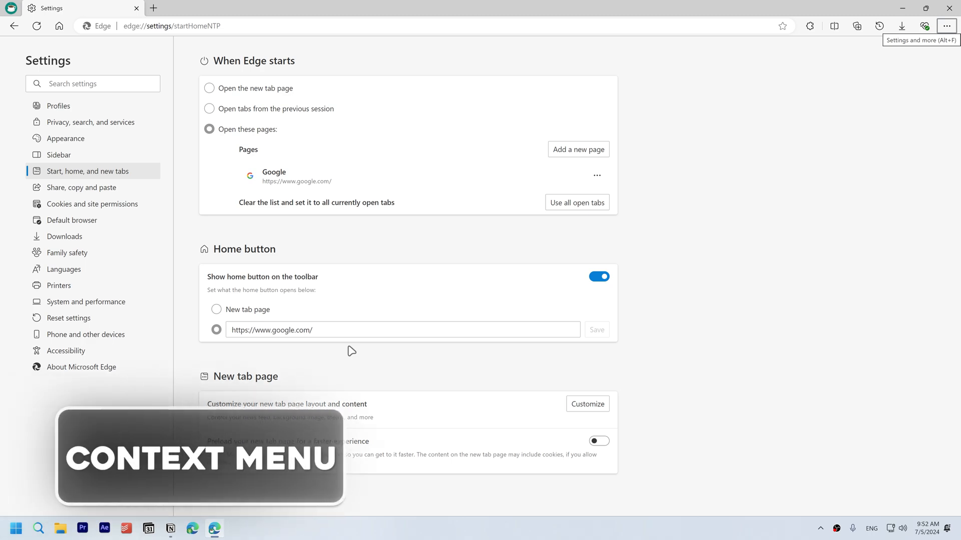
Switch off 'Show hover menu on image hover' in Appearance settings
left_click(66, 138)
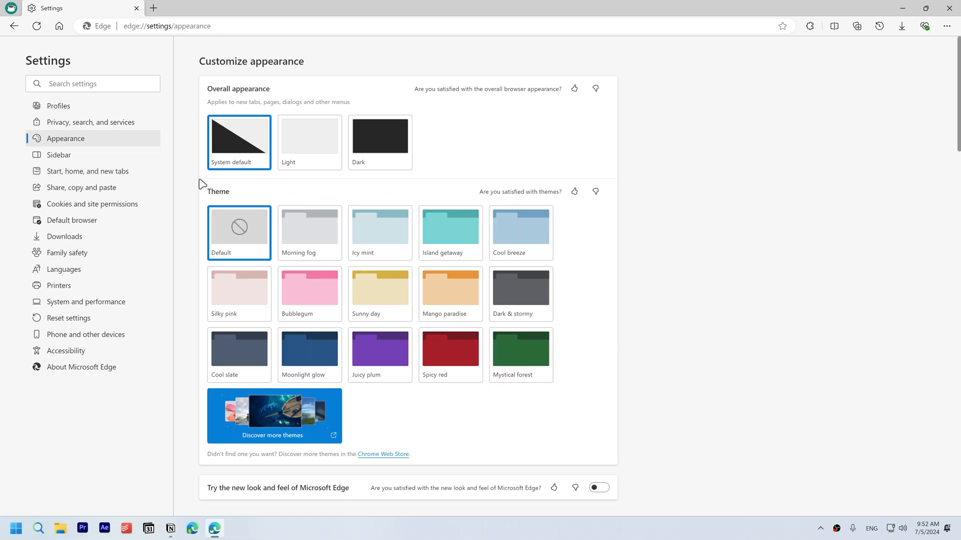
scroll("down", 3)
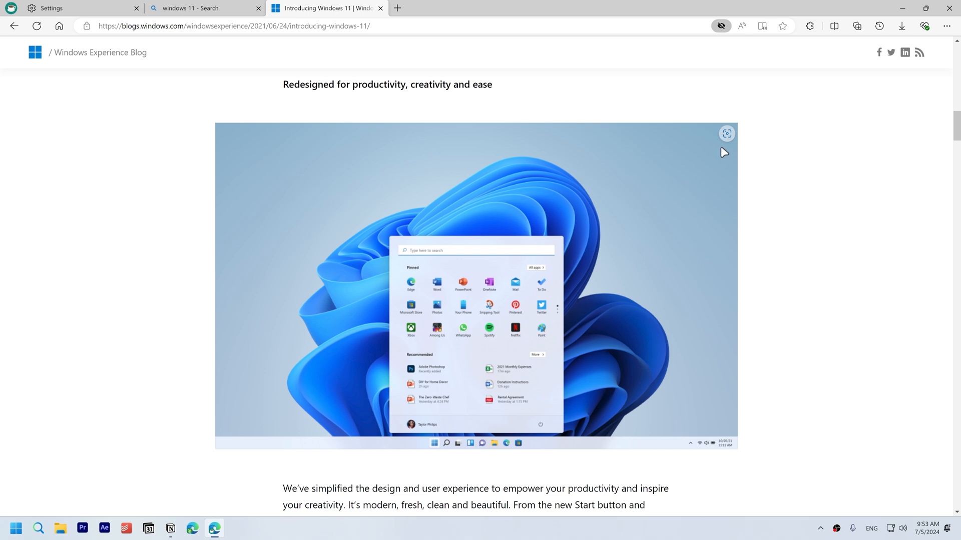
mouse_move(727, 134)
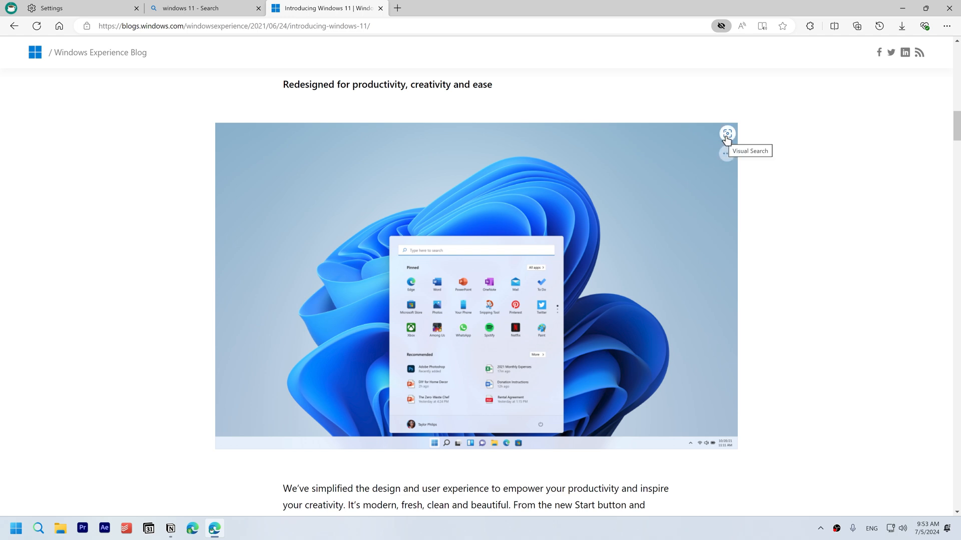
mouse_move(727, 153)
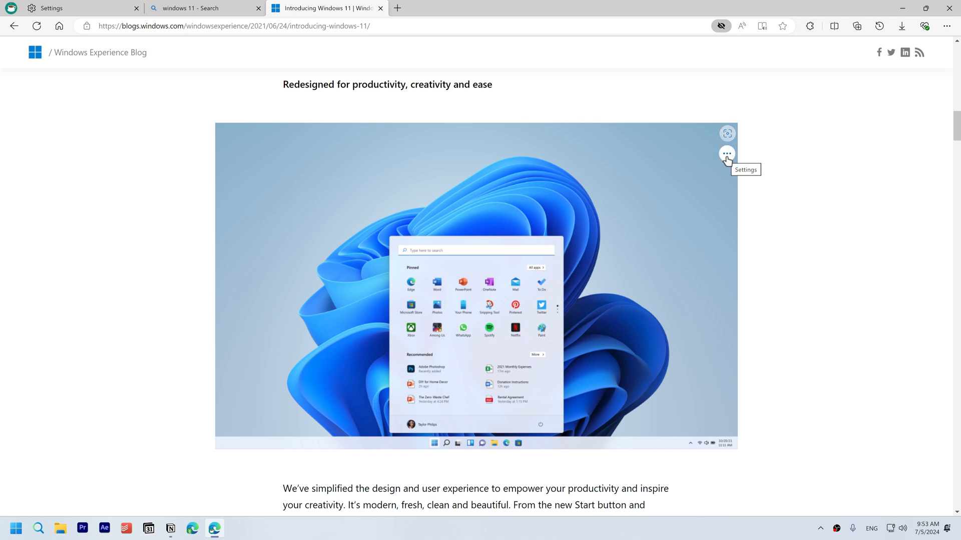
right_click(726, 153)
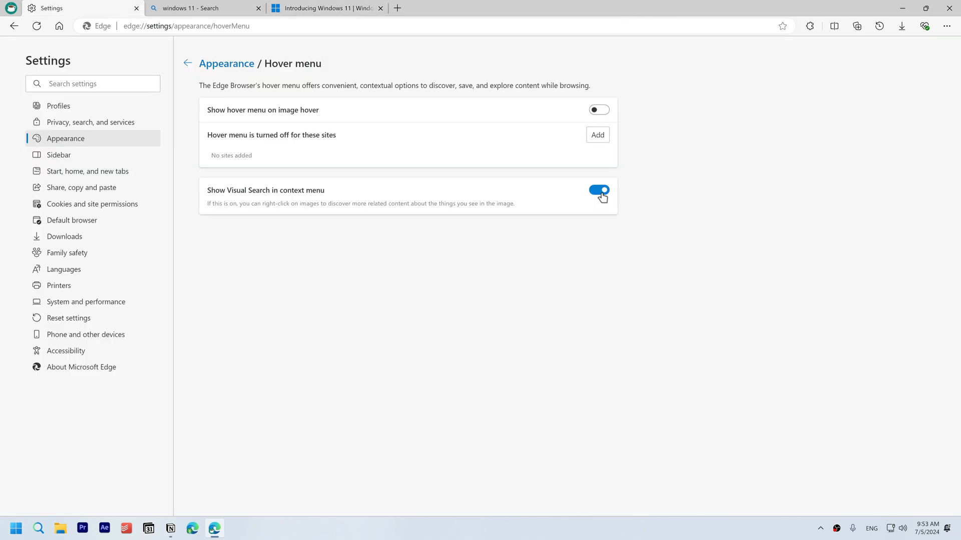
left_click(598, 190)
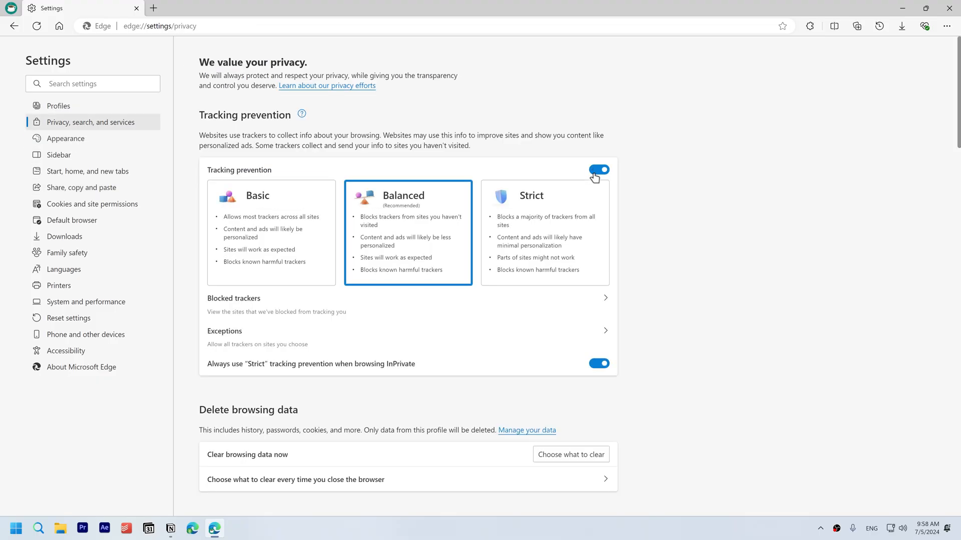
mouse_move(594, 370)
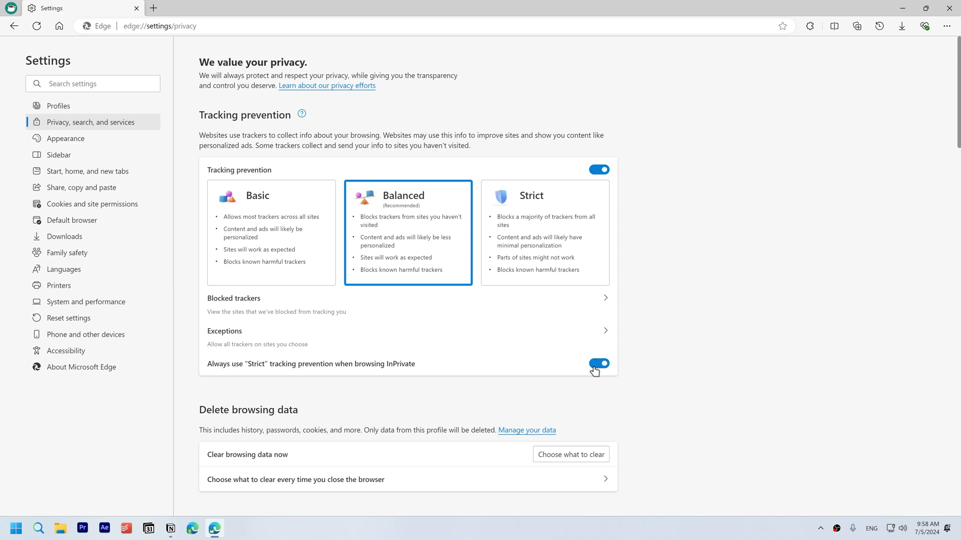
Turn on sending Do Not Track requests in Privacy settings
scroll("down", 3)
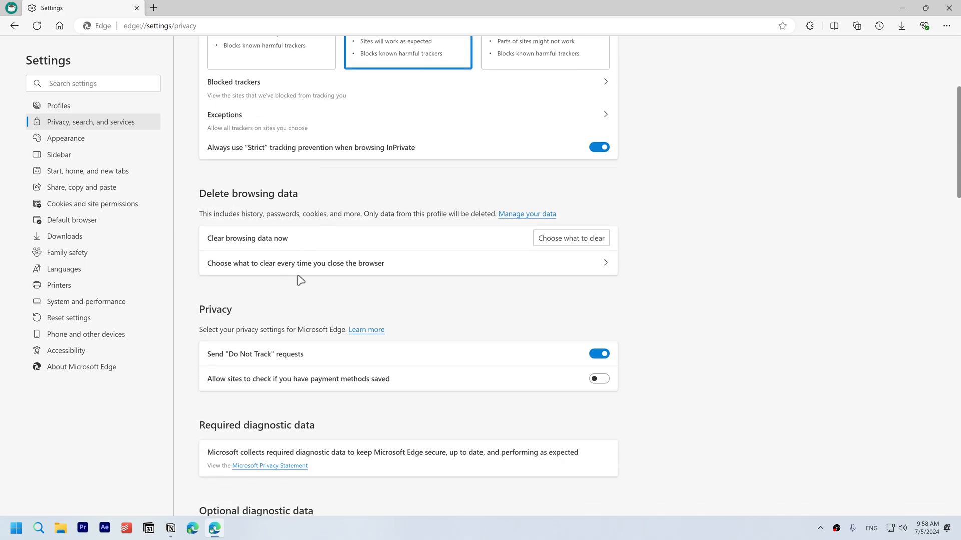
left_click(296, 264)
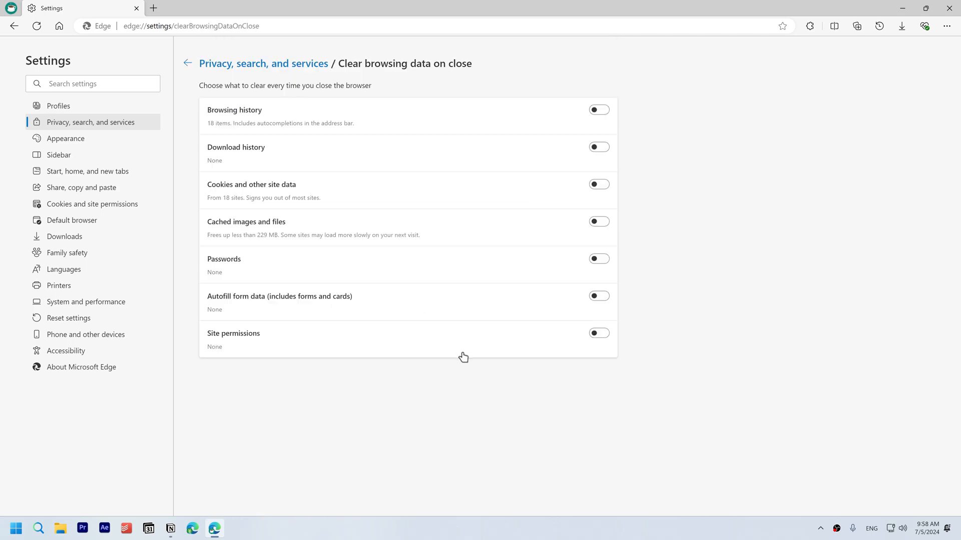
left_click(188, 63)
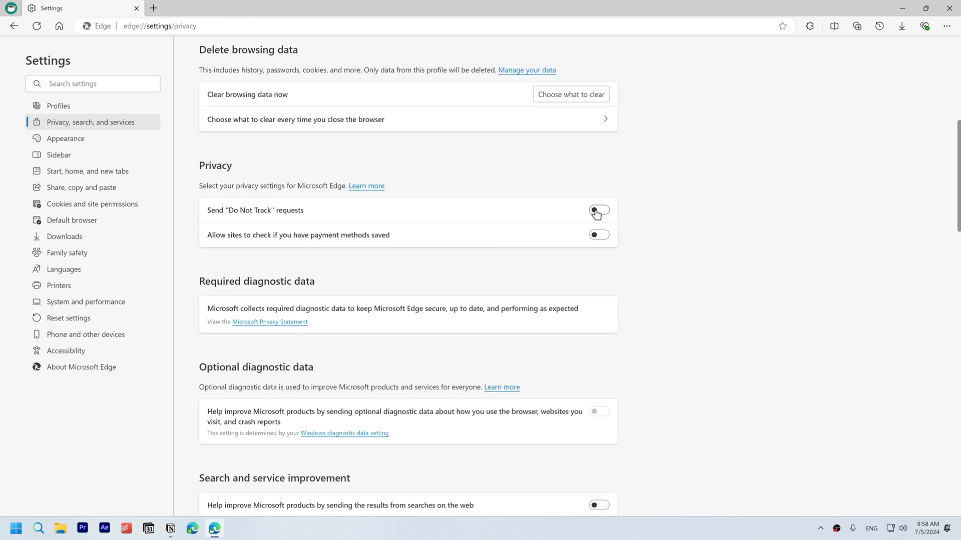
left_click(598, 210)
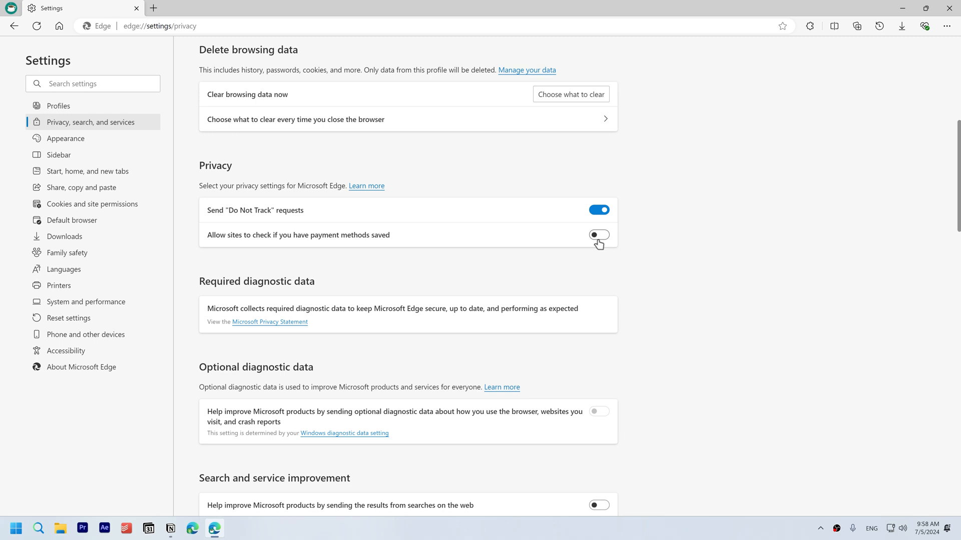
Turn on Microsoft Edge Secure Network and 'Try the new look and feel'
scroll("down", 3)
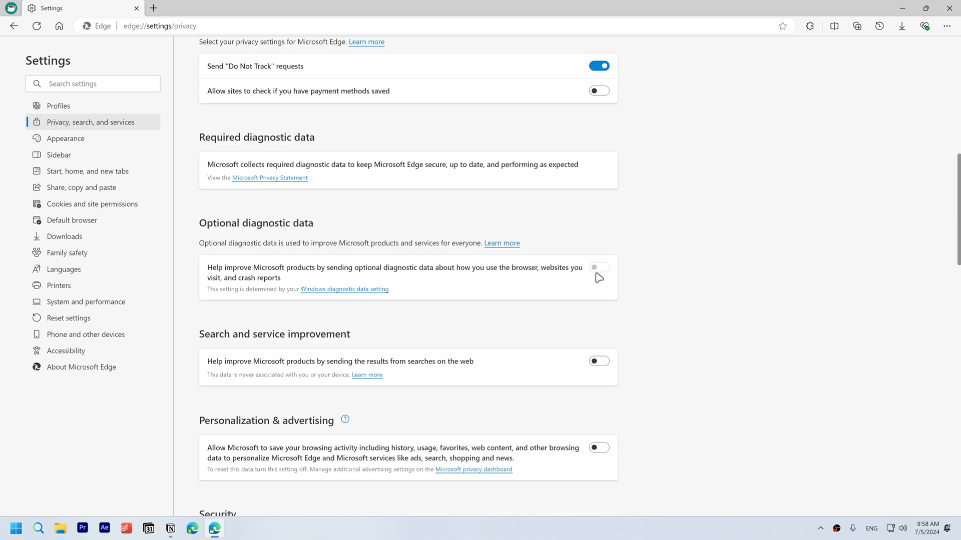
mouse_move(551, 285)
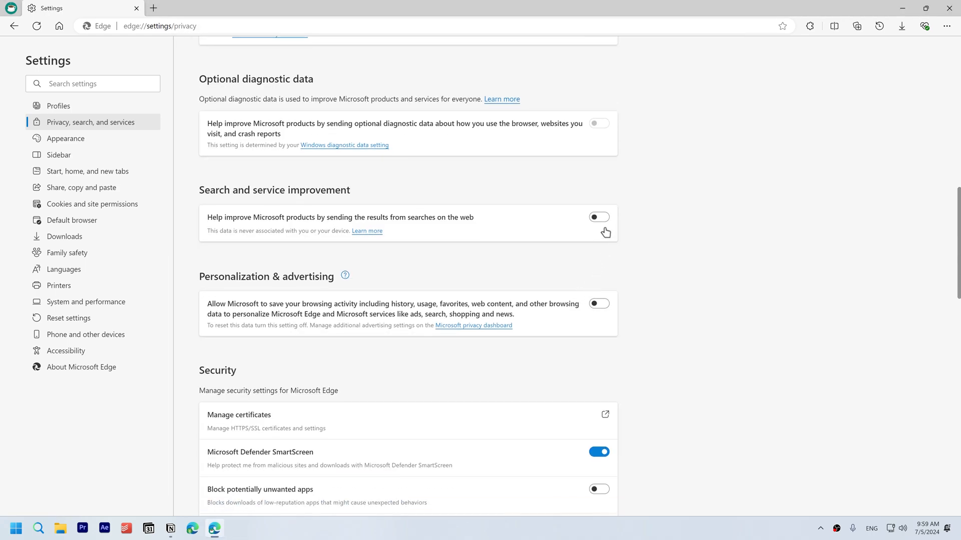
scroll("down", 3)
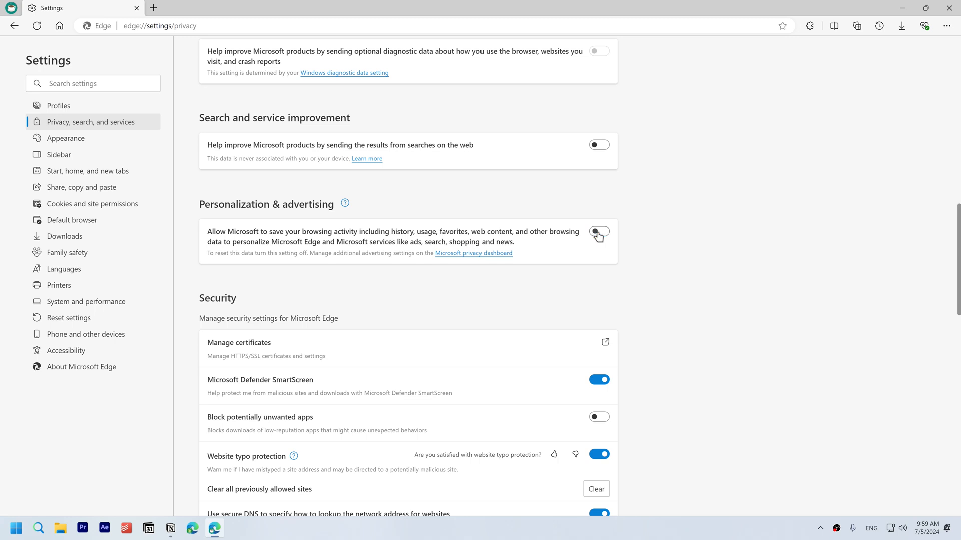
scroll("down", 3)
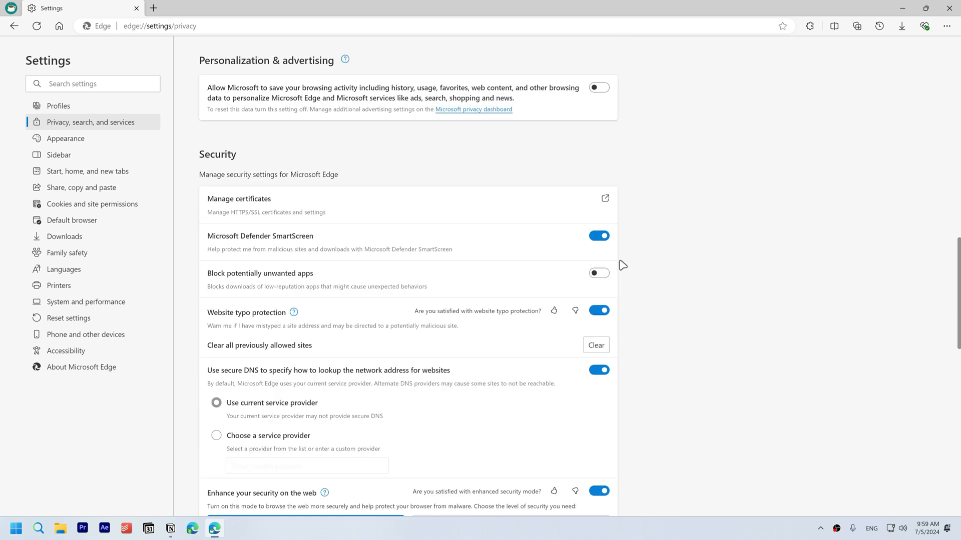
mouse_move(611, 275)
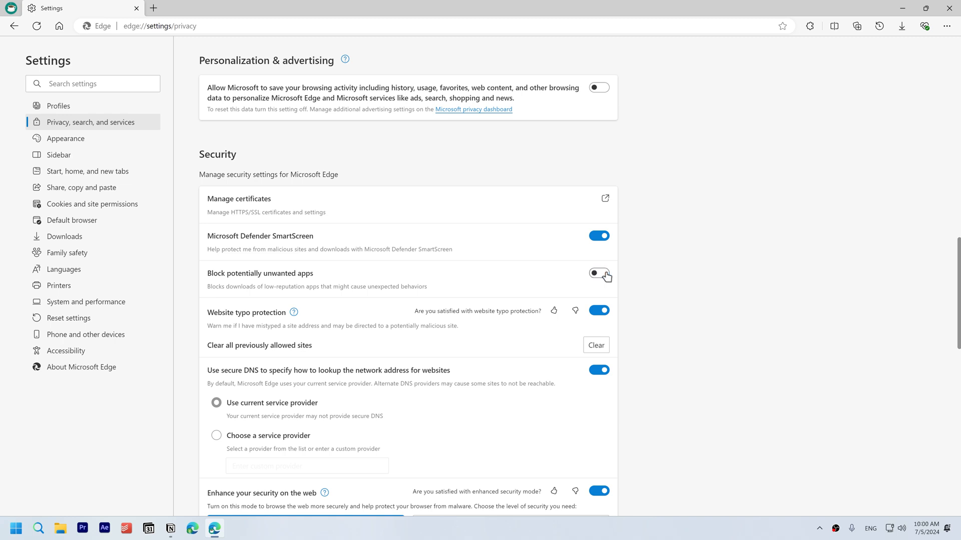
scroll("down", 3)
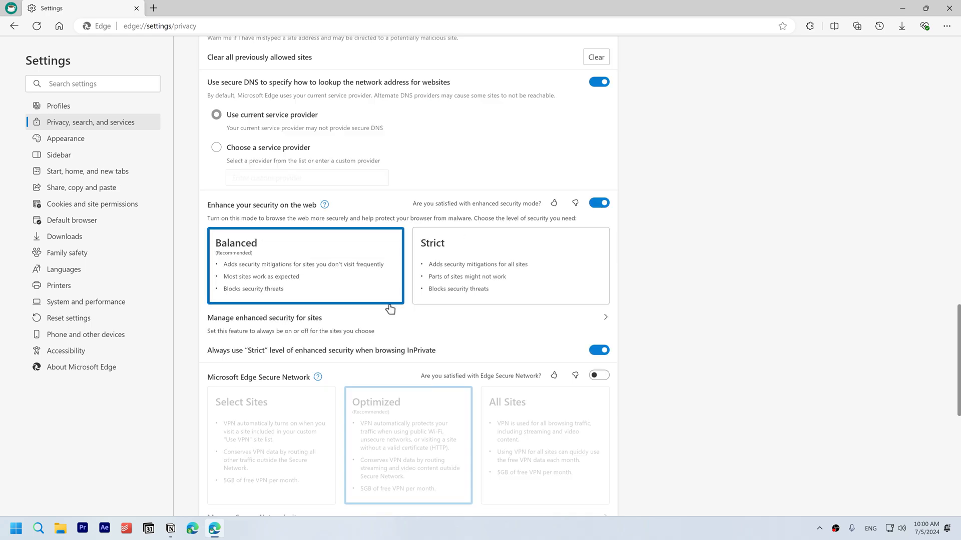
scroll("down", 3)
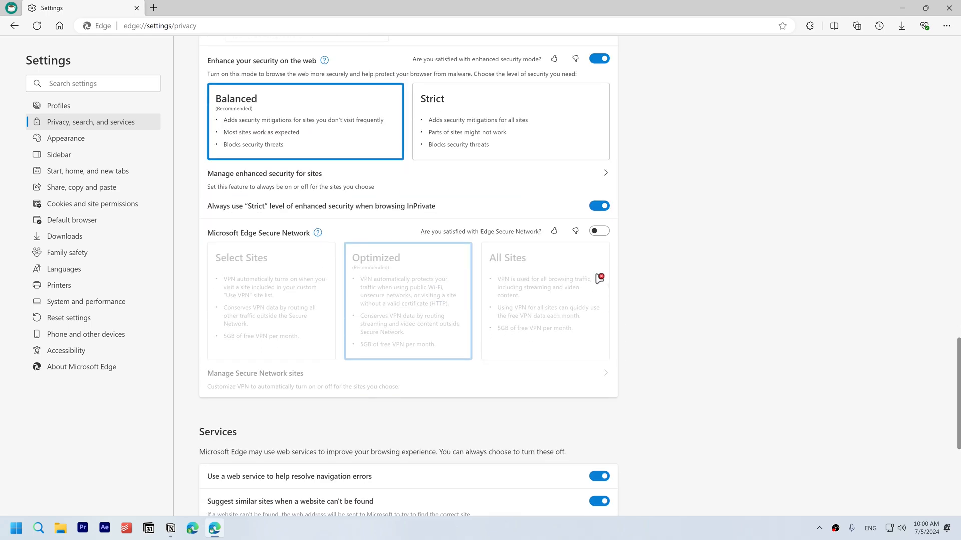
left_click(925, 25)
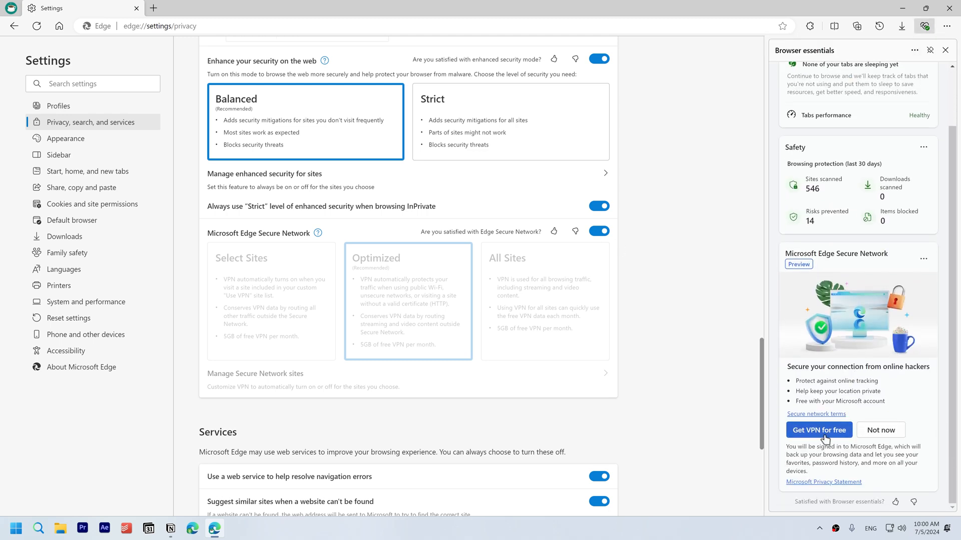
scroll("down", 3)
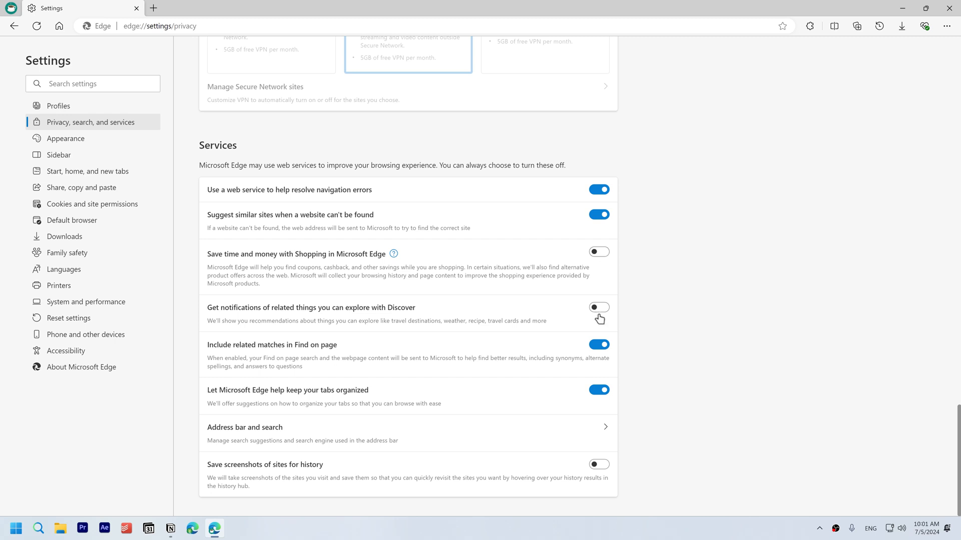
mouse_move(599, 464)
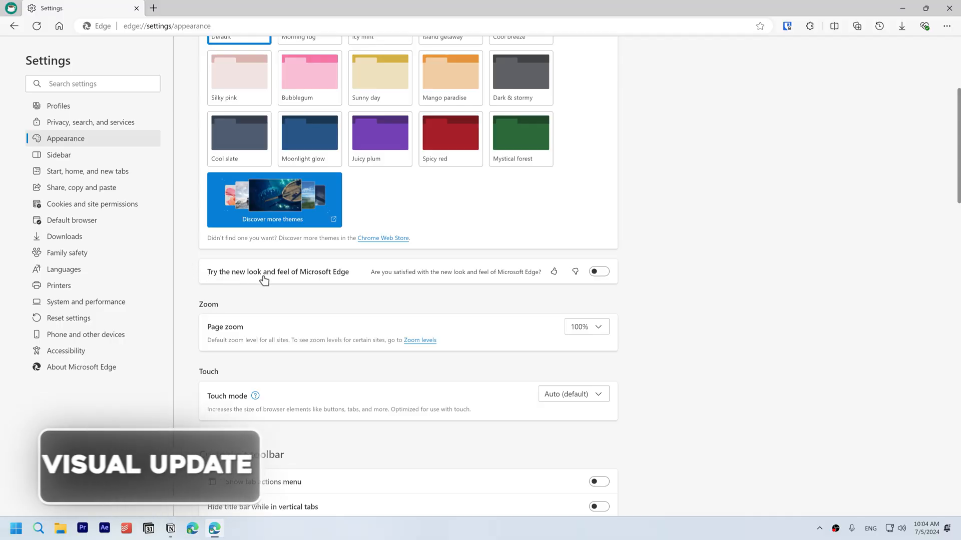
left_click(599, 271)
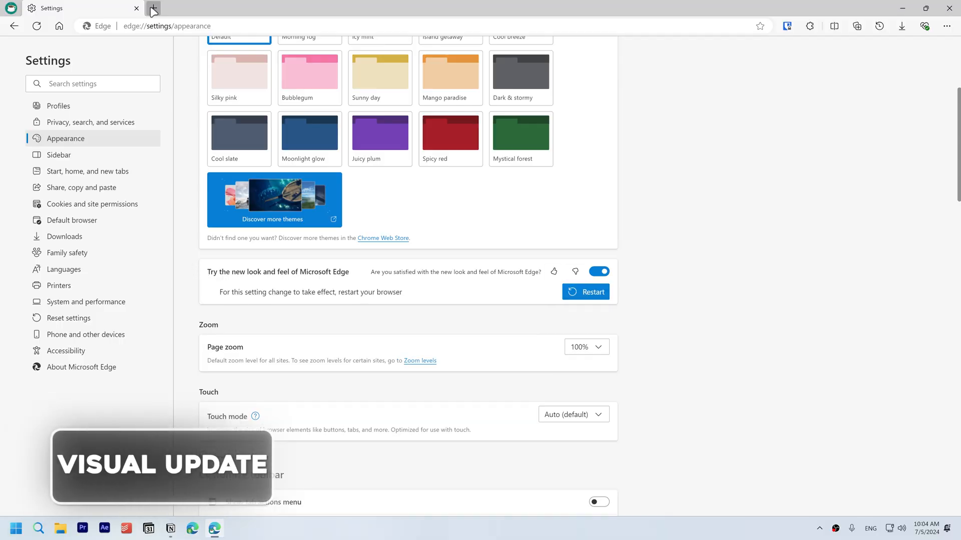
On a new tab's flags page, enable Windows 11 visual effects and Rounded Tabs
left_click(153, 8)
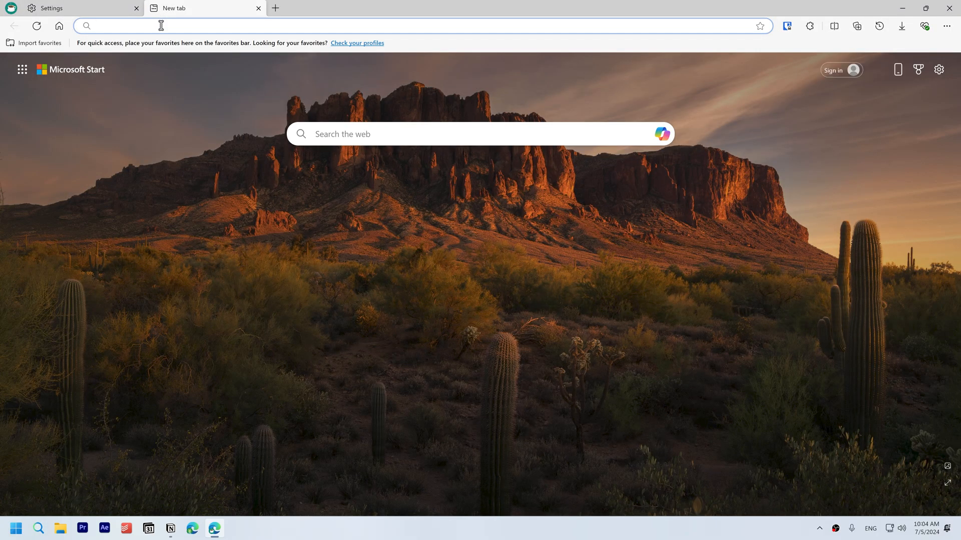
type("edge://management")
type("edge visual")
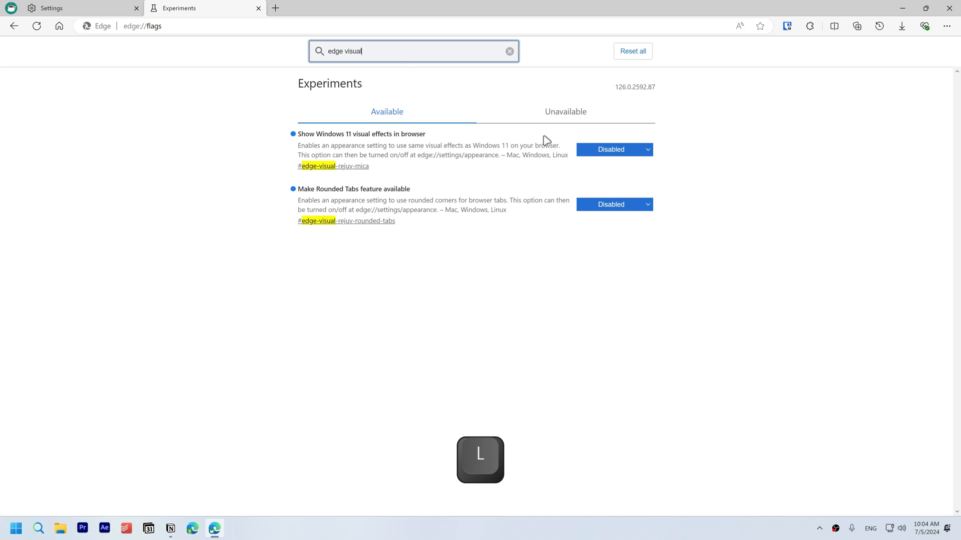
left_click(613, 150)
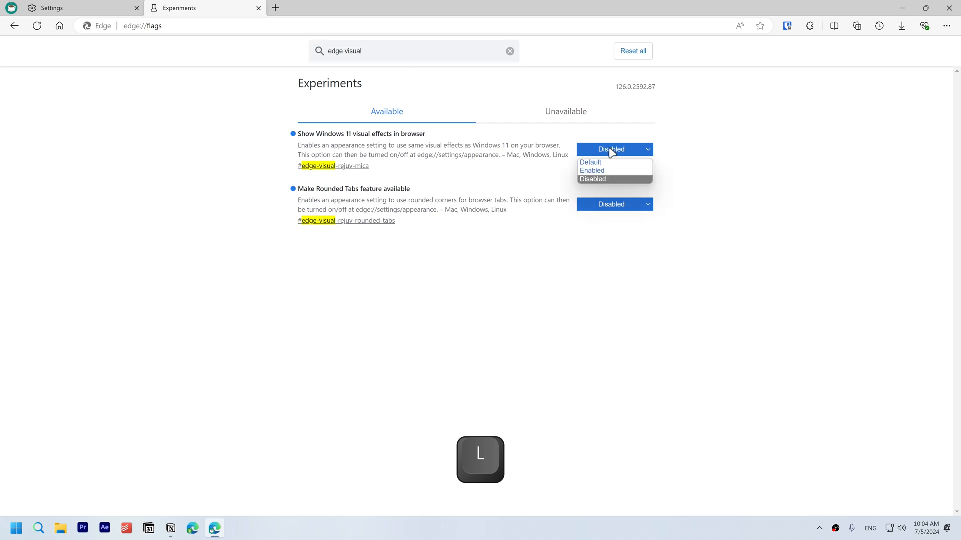
left_click(591, 170)
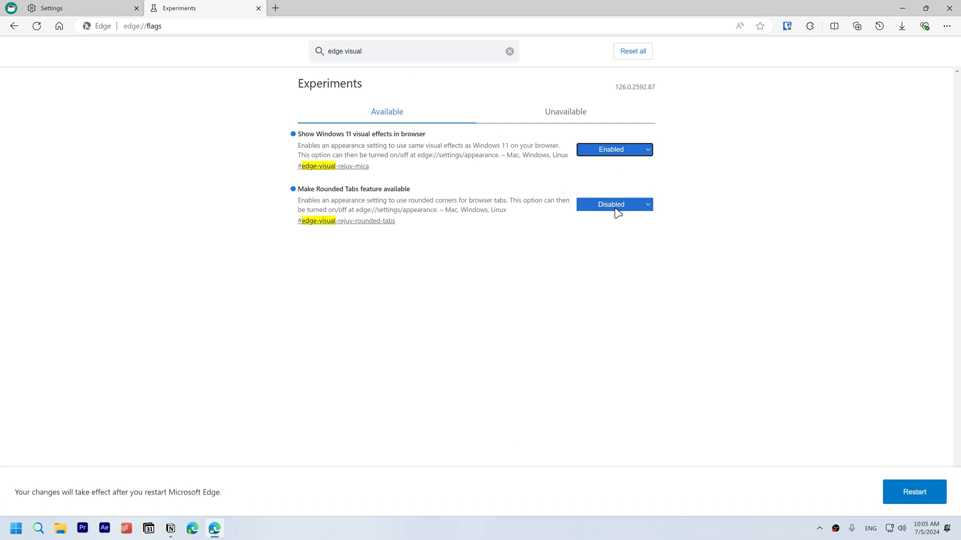
left_click(612, 205)
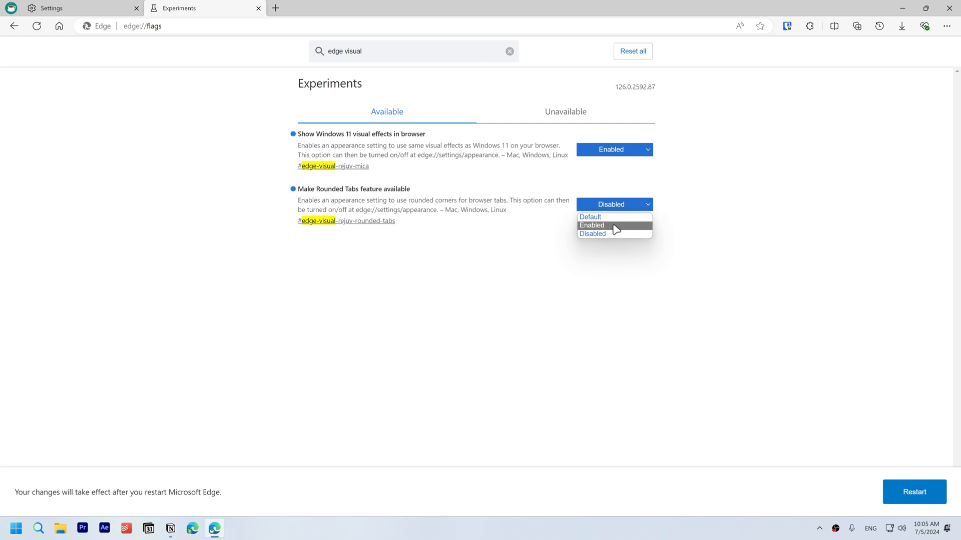
Search flags for 'fluent' and enable Fluent scrollbars
type("fluent")
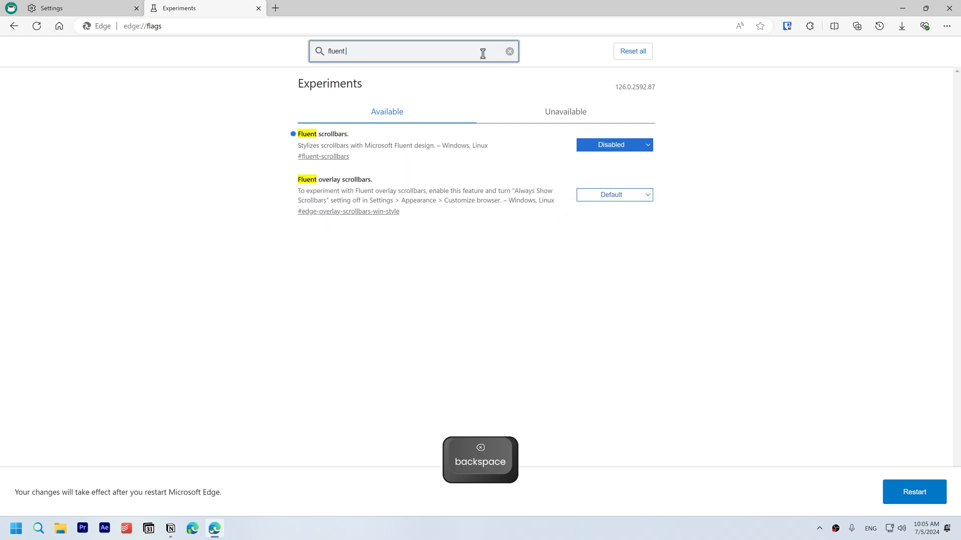
left_click(613, 144)
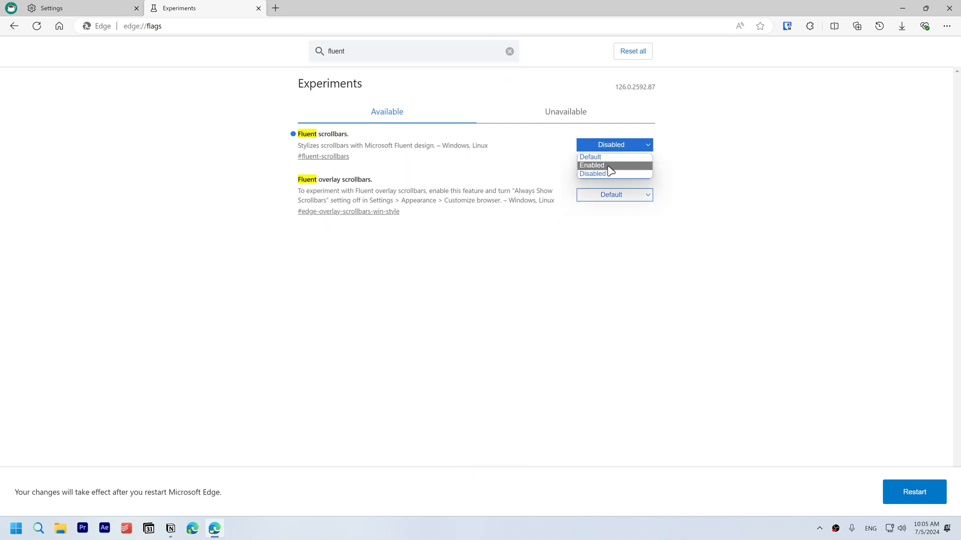
left_click(592, 165)
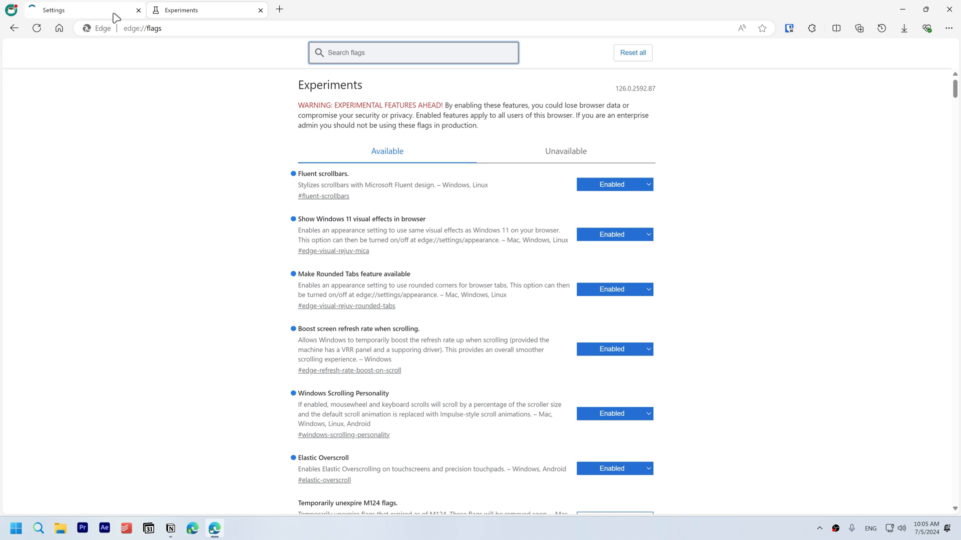
Switch on 'Show Windows 11 visual effects in browser' and search add-ons for 'bonjour'
left_click(70, 10)
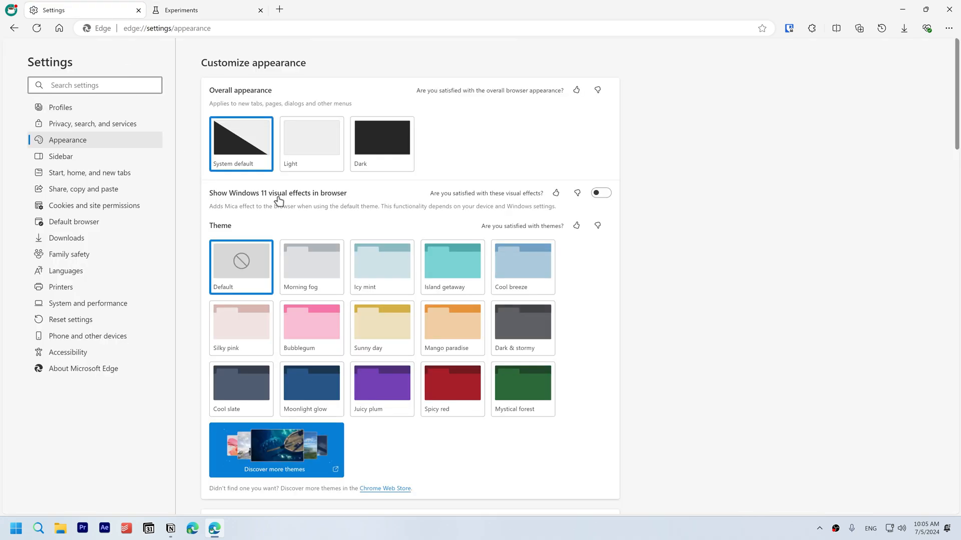
mouse_move(321, 203)
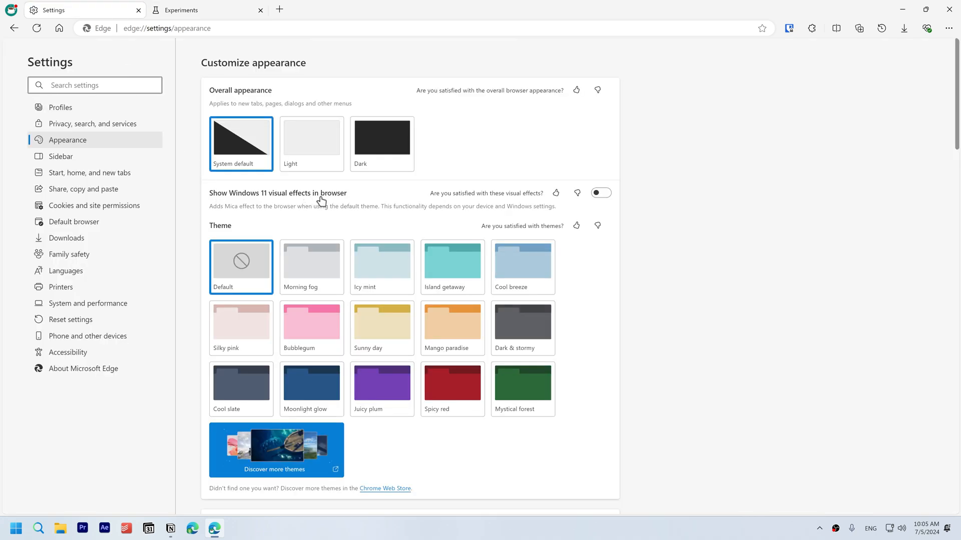
left_click(601, 192)
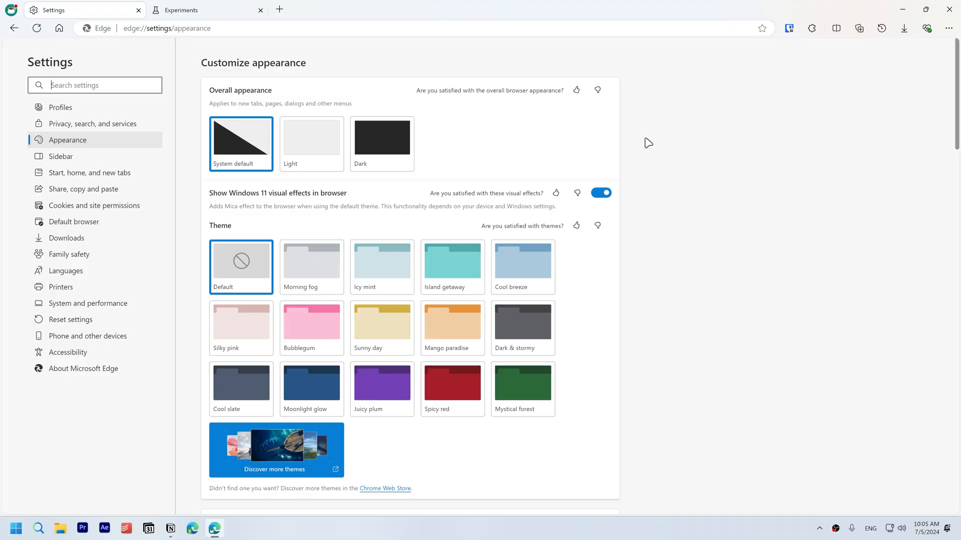
type("bonjour")
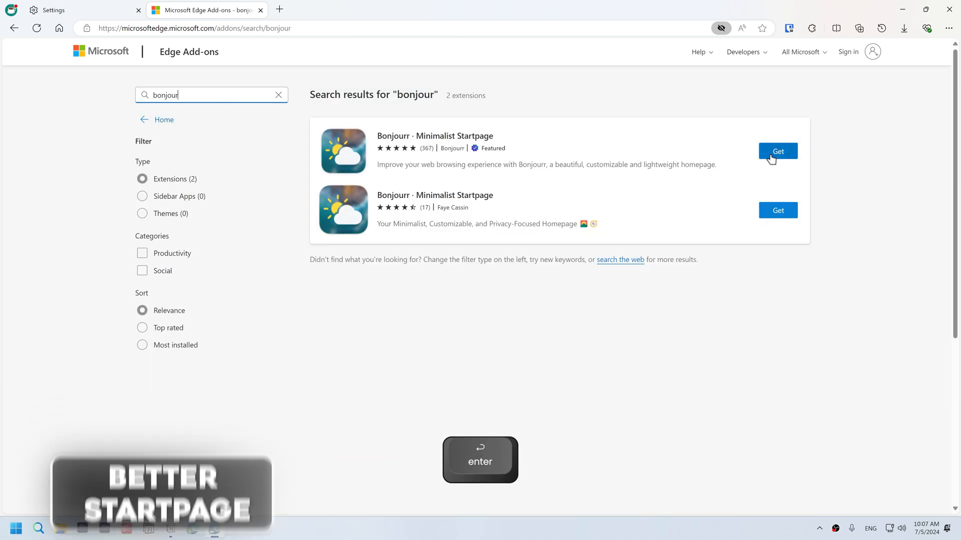
Get Bonjourr - Minimalist Startpage, hide its settings panel, and return to the store tab
left_click(778, 151)
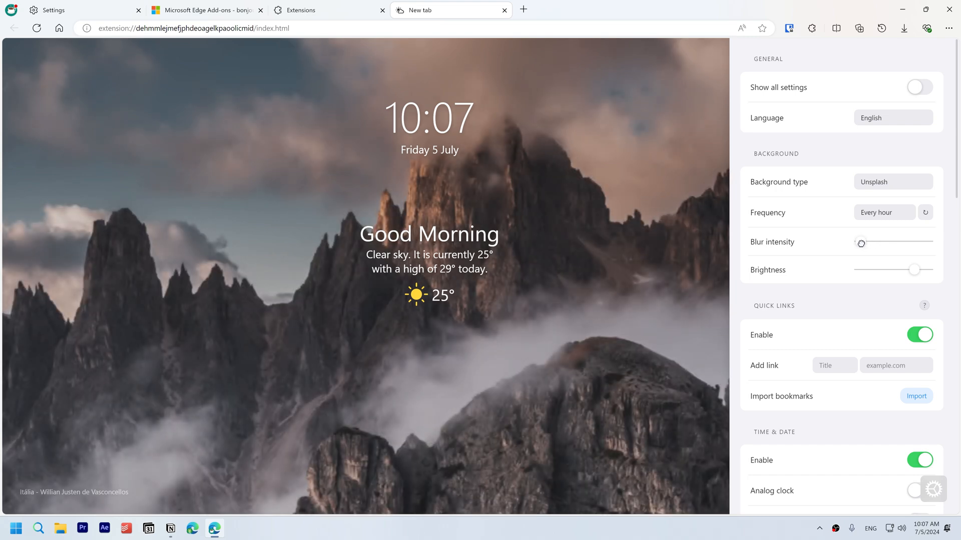
scroll("down", 3)
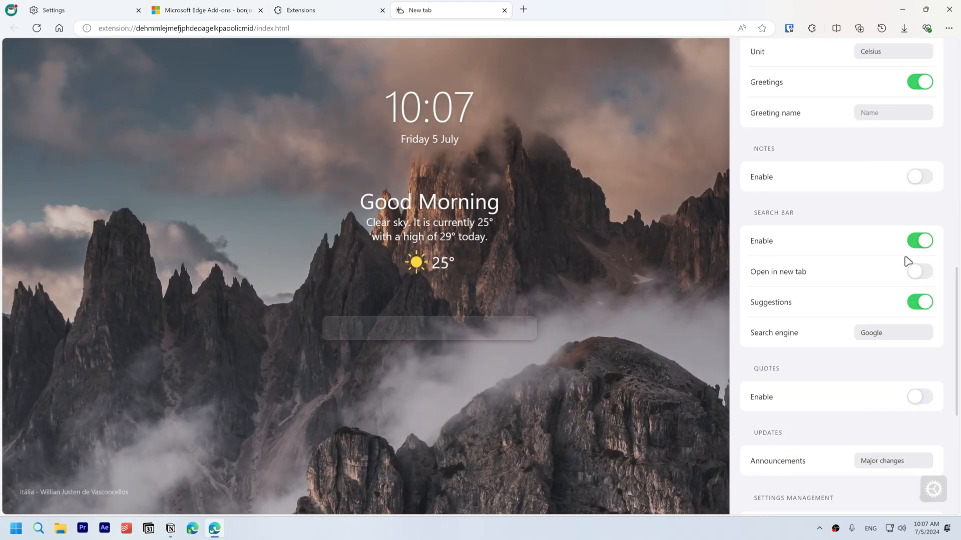
left_click(932, 488)
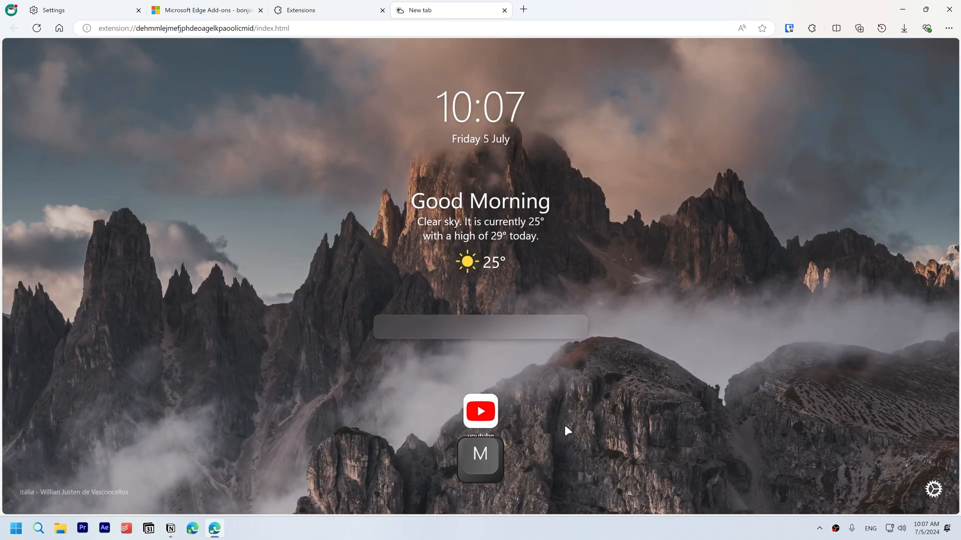
left_click(205, 10)
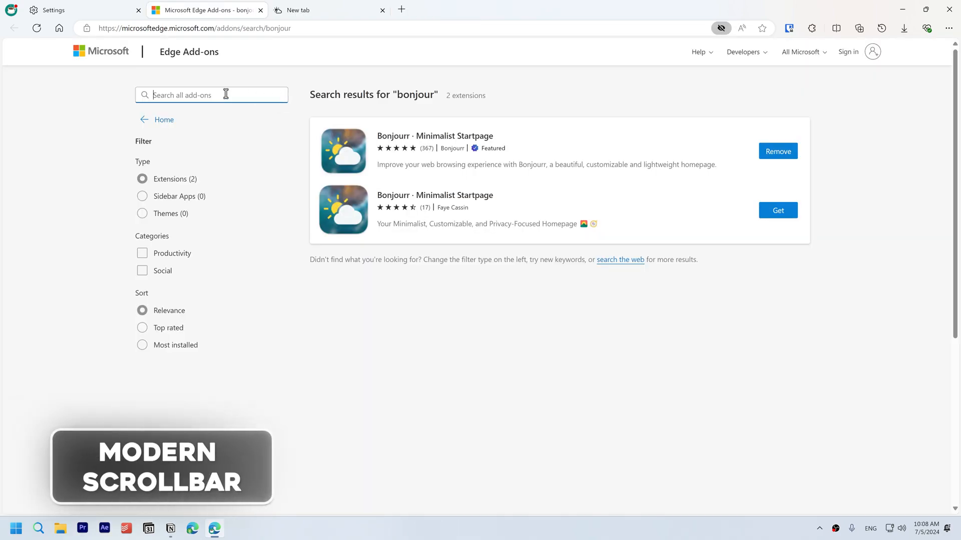
Install modern scroll, then use its markers to jump to the Start Menu and multi-monitor sections
left_click(777, 152)
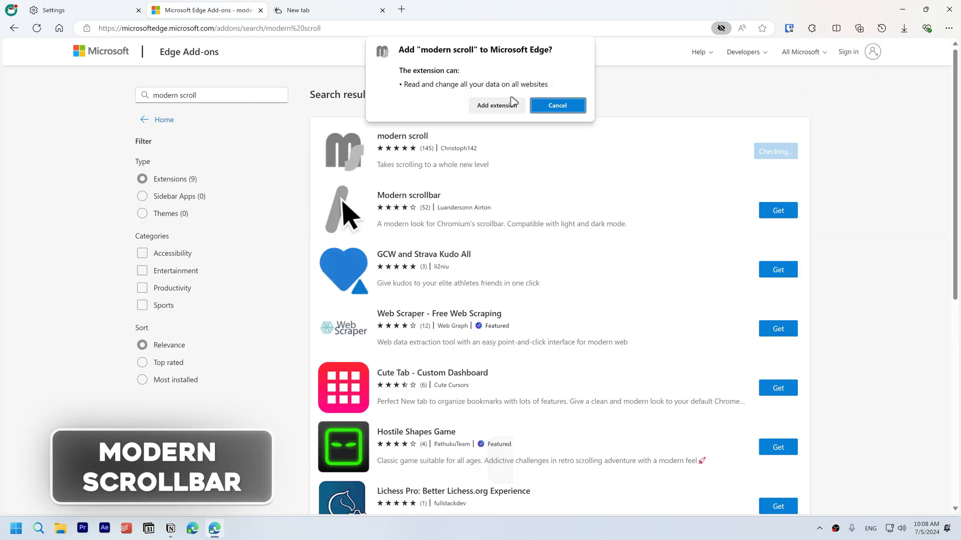
left_click(496, 105)
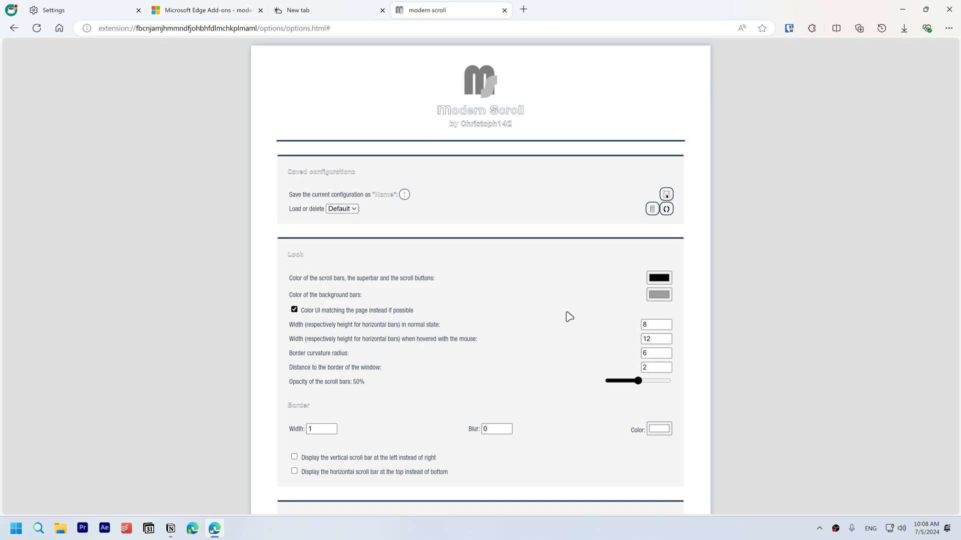
mouse_move(558, 275)
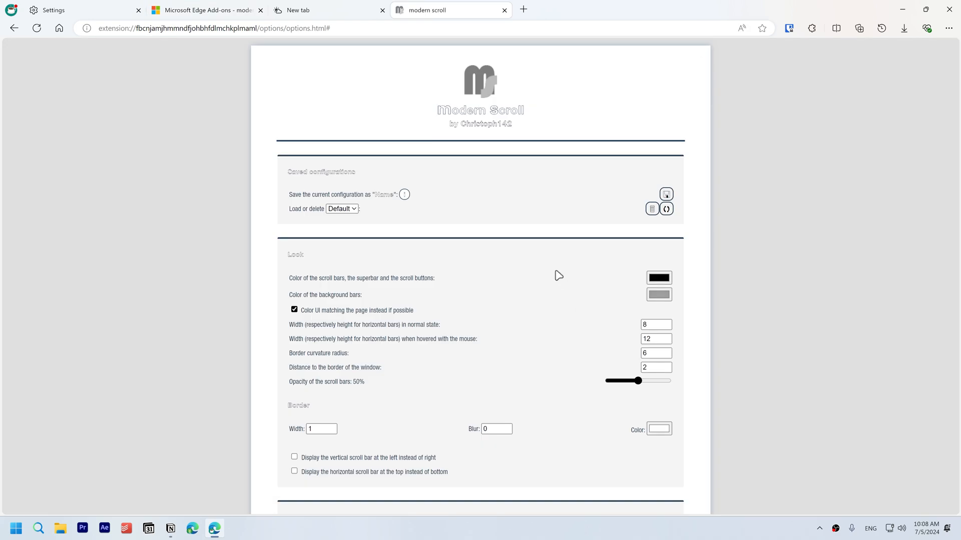
left_click(573, 10)
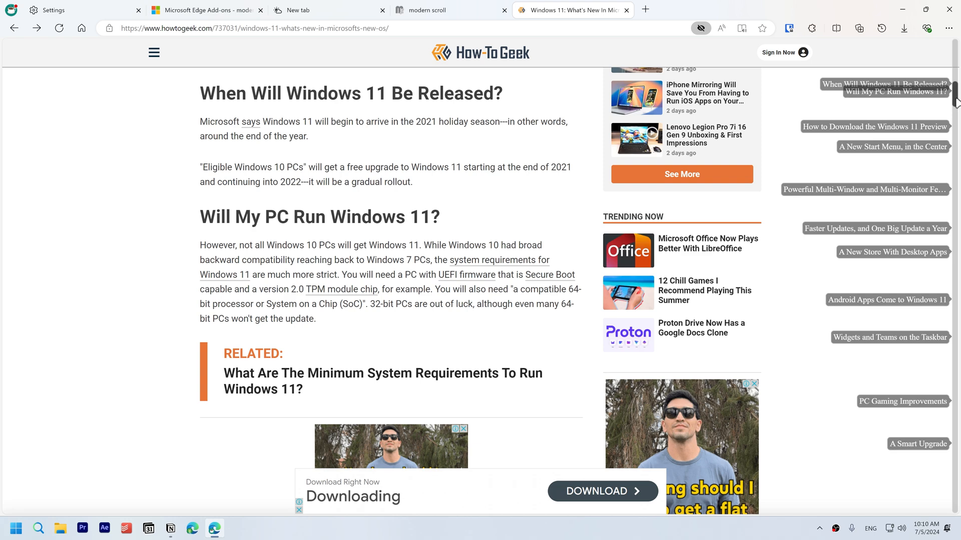
left_click(892, 146)
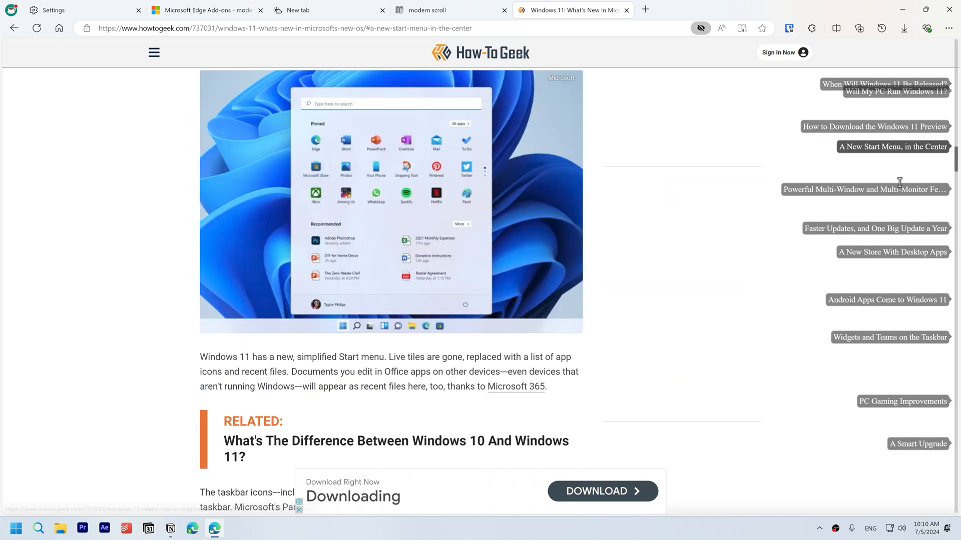
left_click(865, 190)
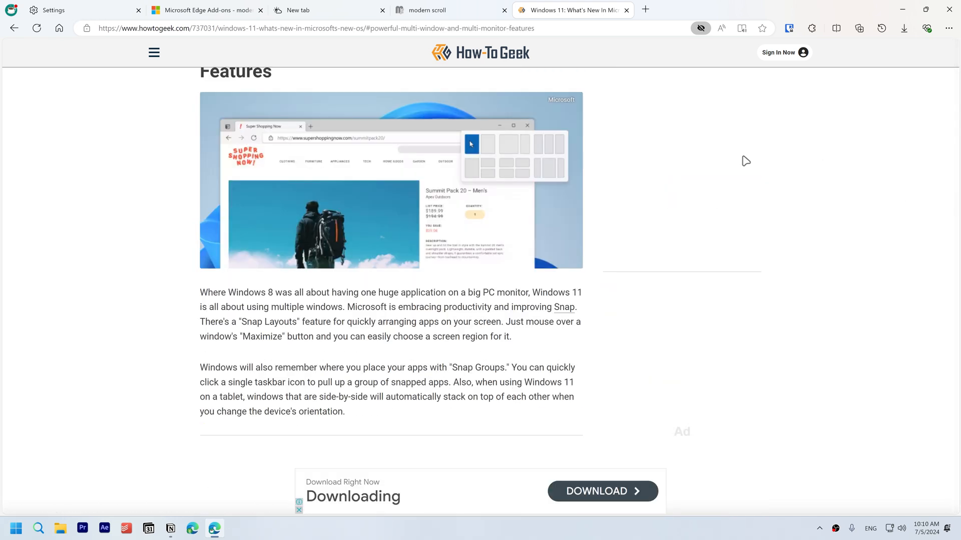
left_click(67, 10)
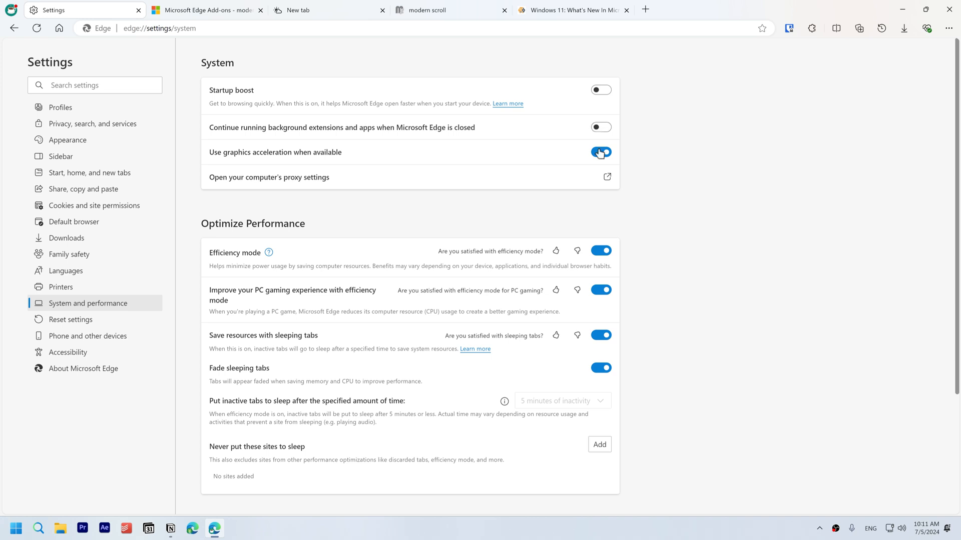
Scroll down to the Optimize Performance section with efficiency mode and sleeping tabs
scroll("down", 3)
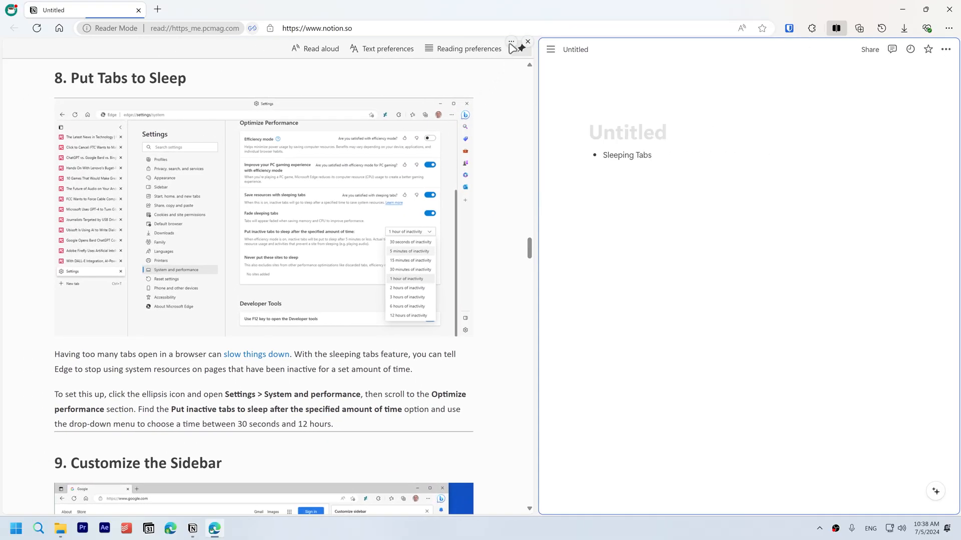
Choose 'Split screen horizontally' from the split screen pane's options menu
left_click(510, 41)
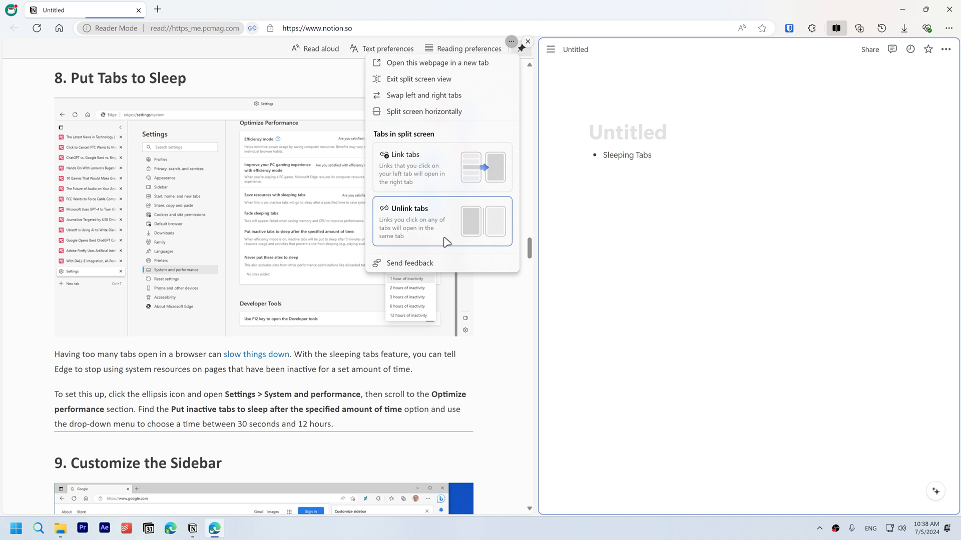
mouse_move(424, 111)
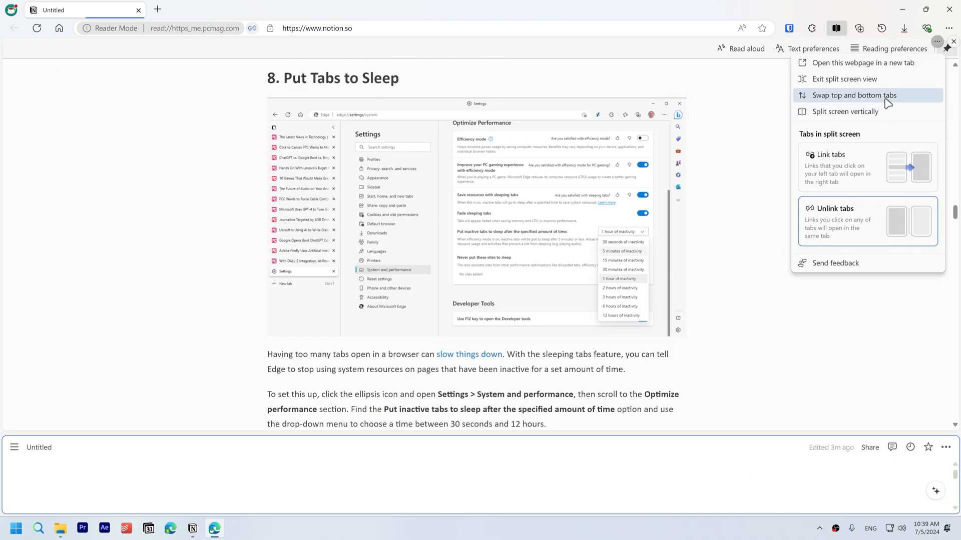
left_click(854, 95)
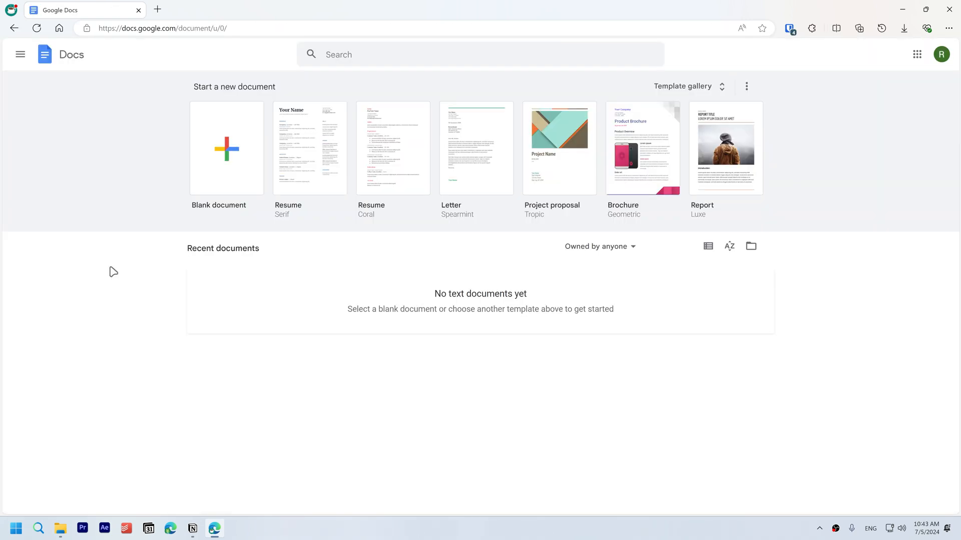
mouse_move(63, 278)
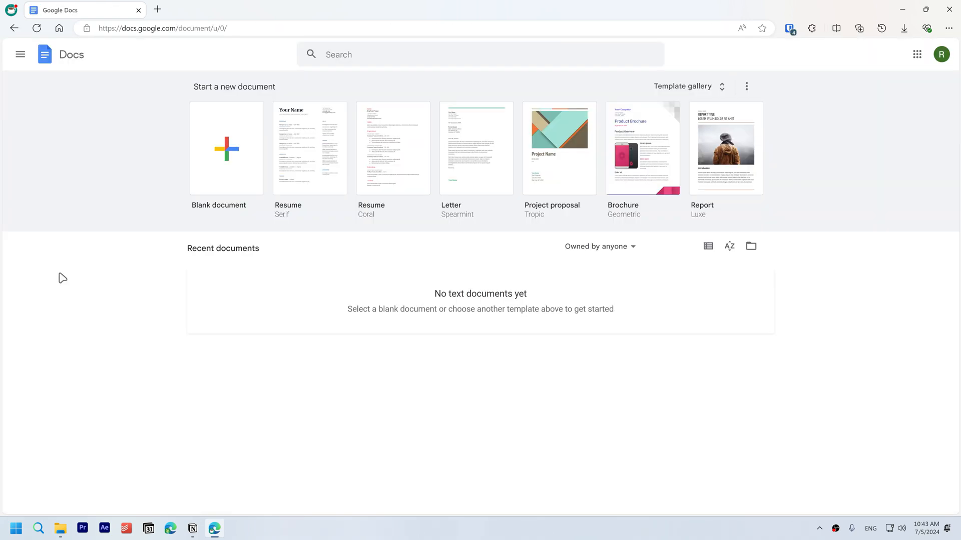
Pin the Google Docs tab and install Docs through Apps > Install this site as an app
right_click(84, 10)
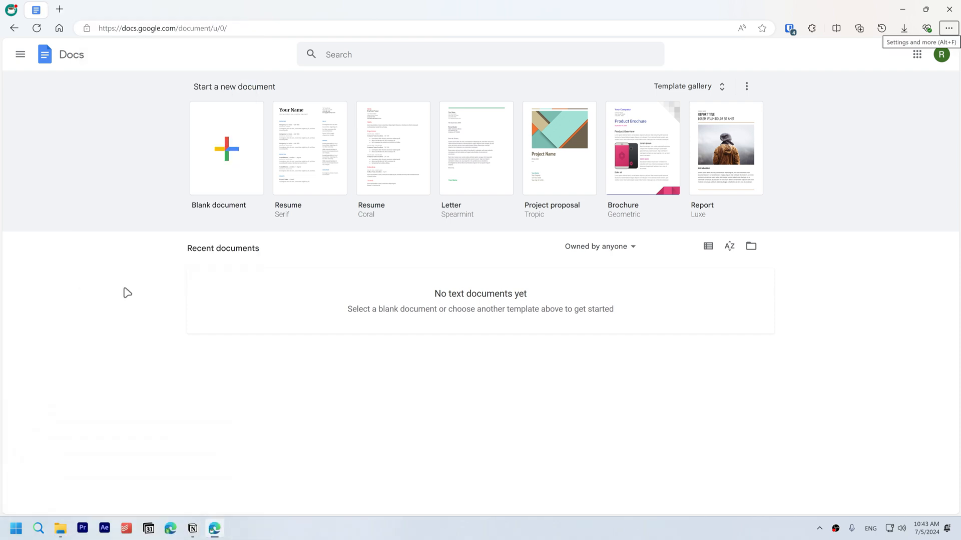
left_click(949, 28)
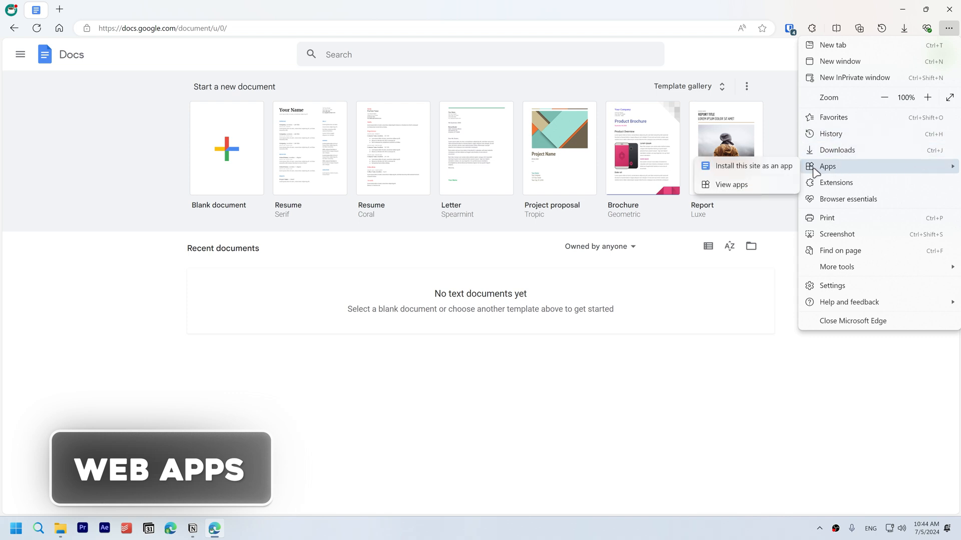
left_click(752, 167)
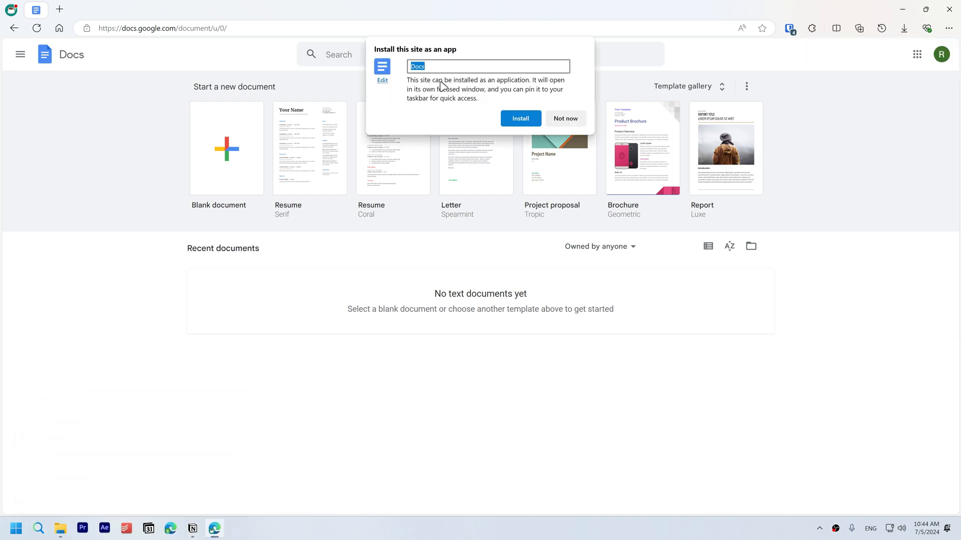
left_click(564, 118)
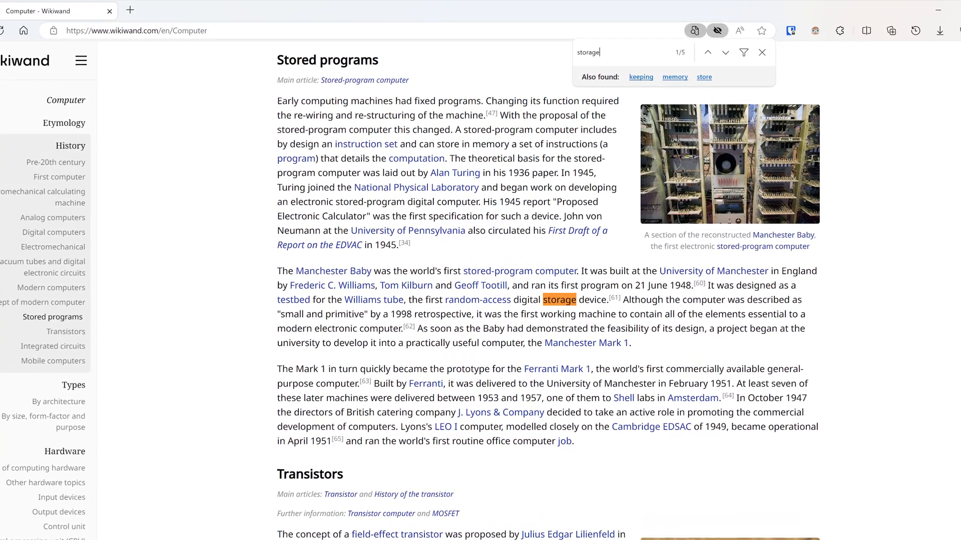
Search the page for 'sleeping w' and 'preferences', reviewing the related-word suggestions
scroll("down", 3)
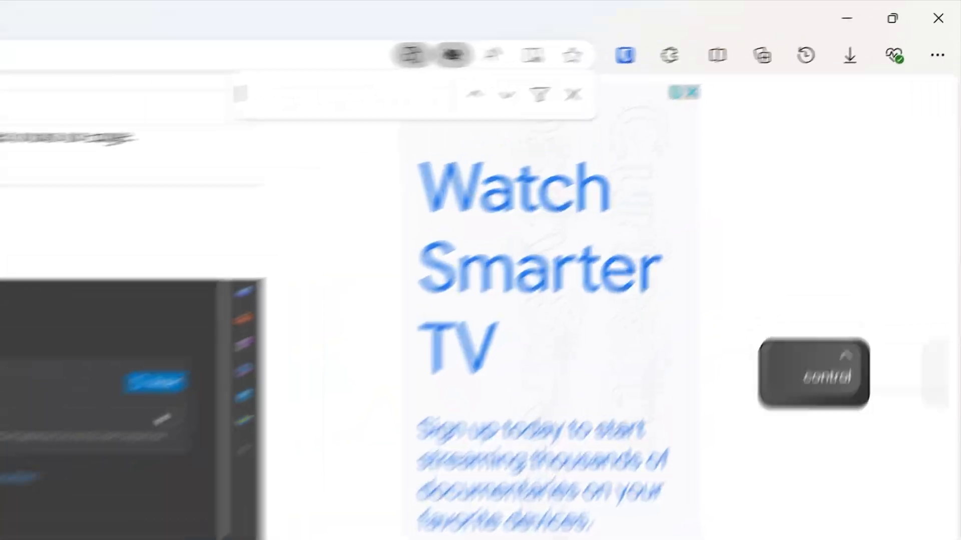
type("sleeping window")
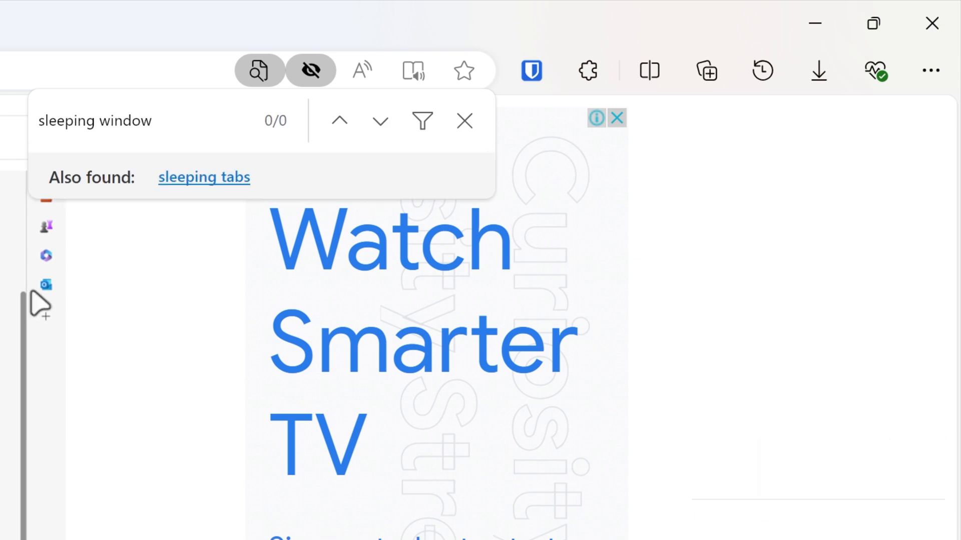
type("preferences")
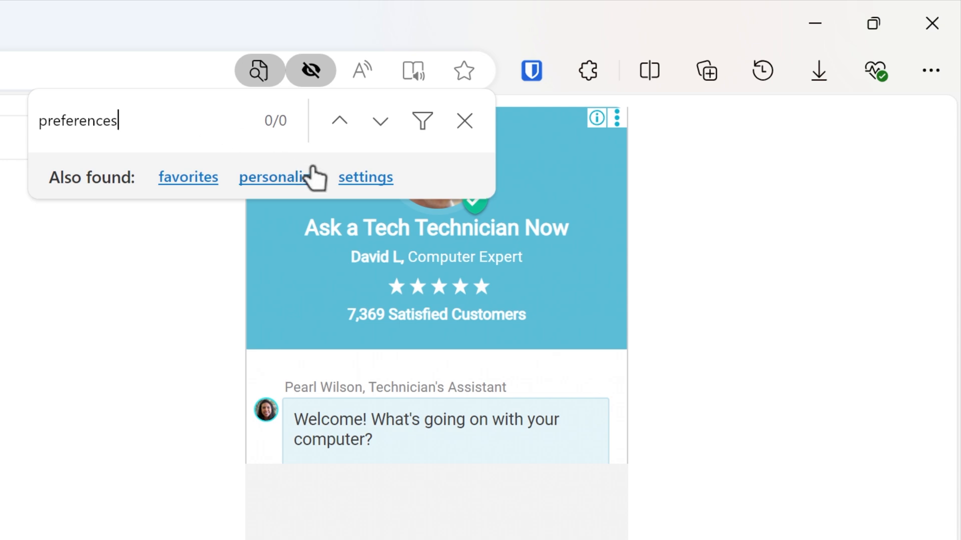
mouse_move(188, 181)
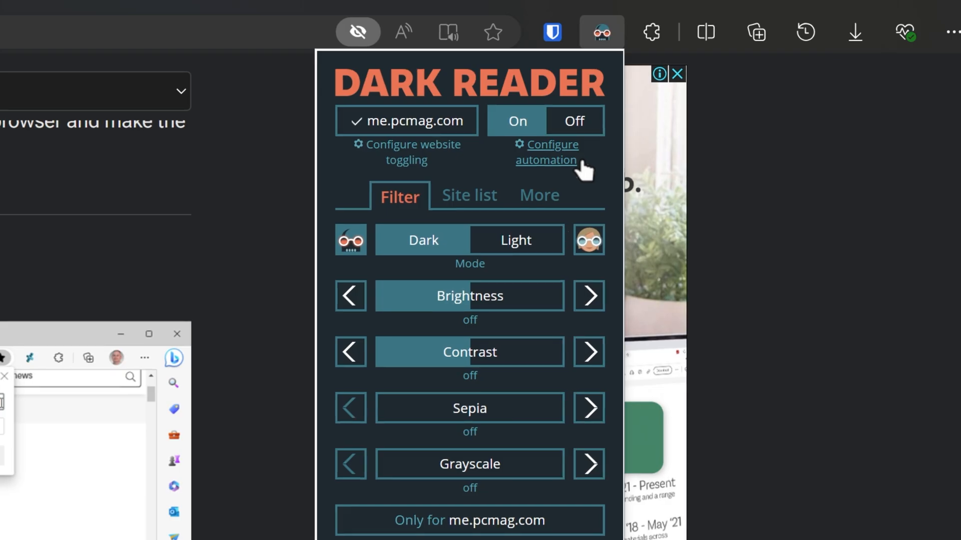
Set Dark Reader to turn on automatically with the system dark scheme from its popup
left_click(545, 152)
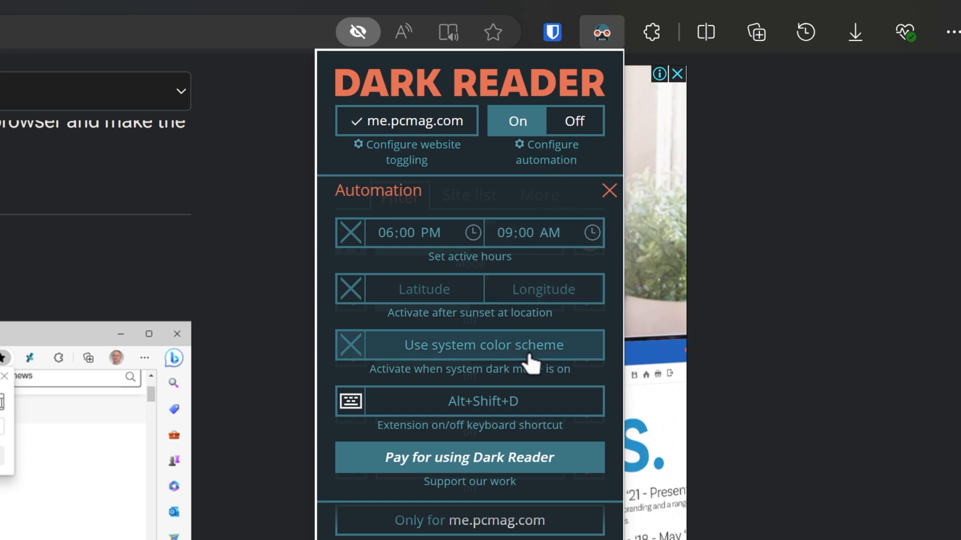
left_click(399, 197)
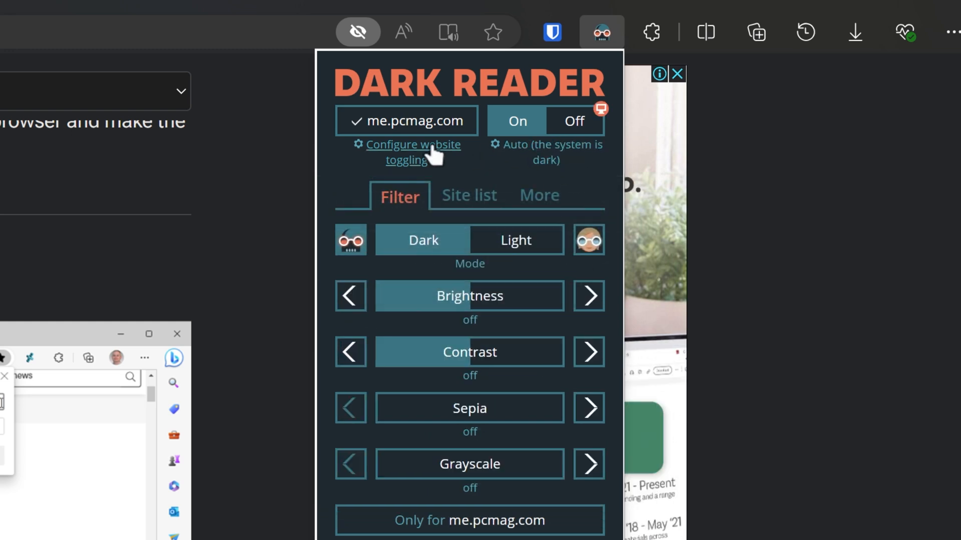
left_click(412, 145)
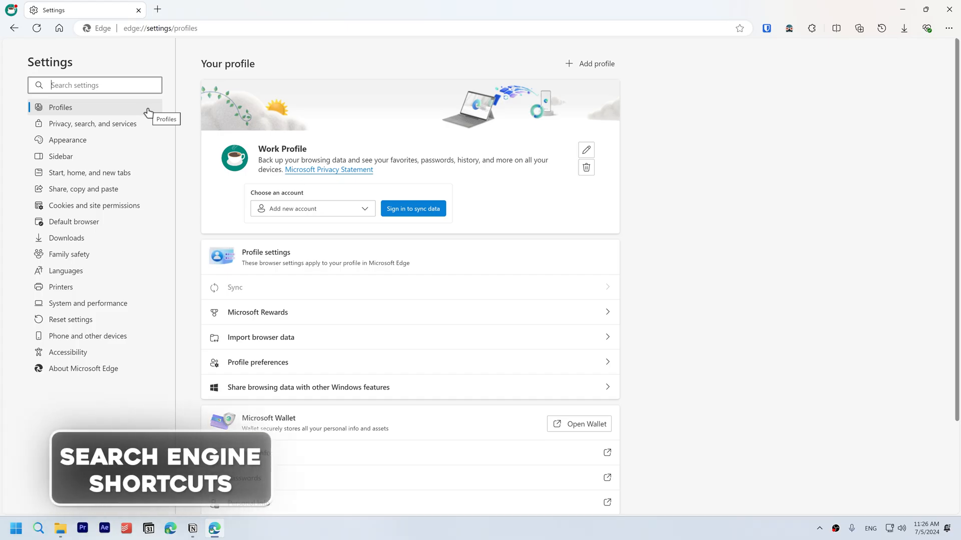
Go to Privacy, search, and services > Address bar and search > Manage search engines
left_click(92, 124)
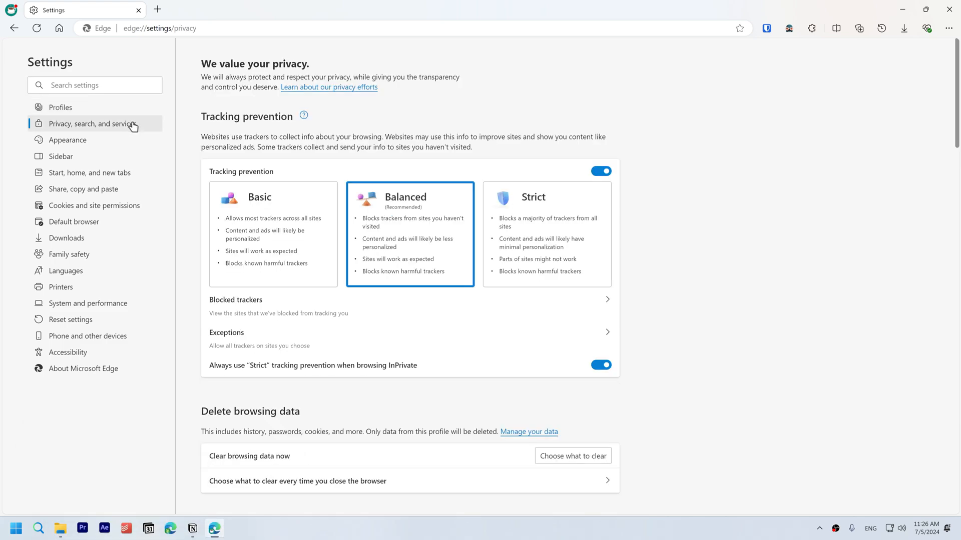
scroll("down", 3)
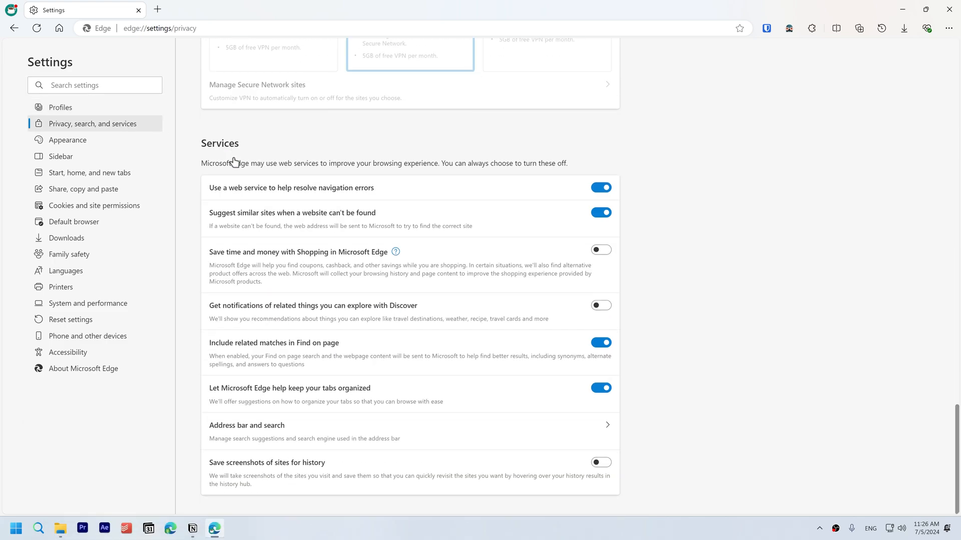
left_click(247, 425)
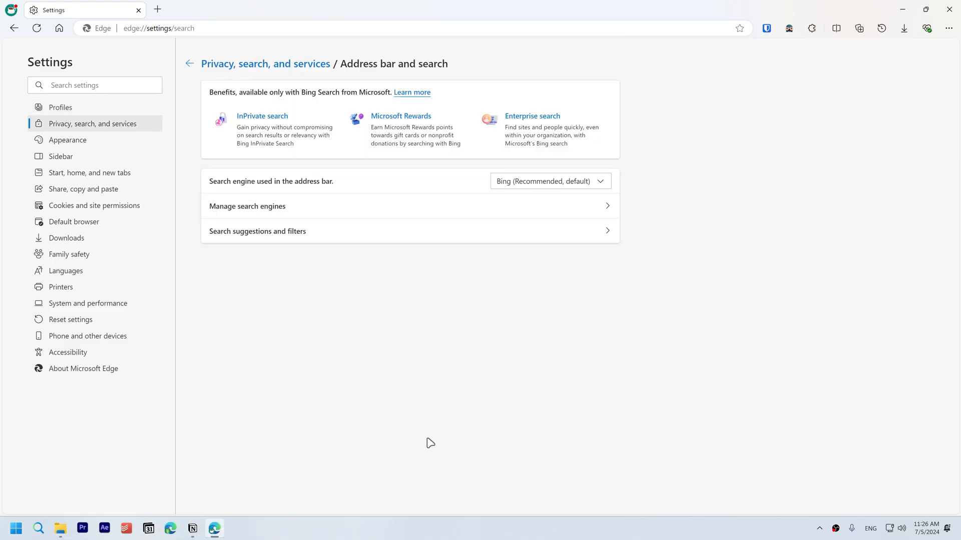
left_click(247, 206)
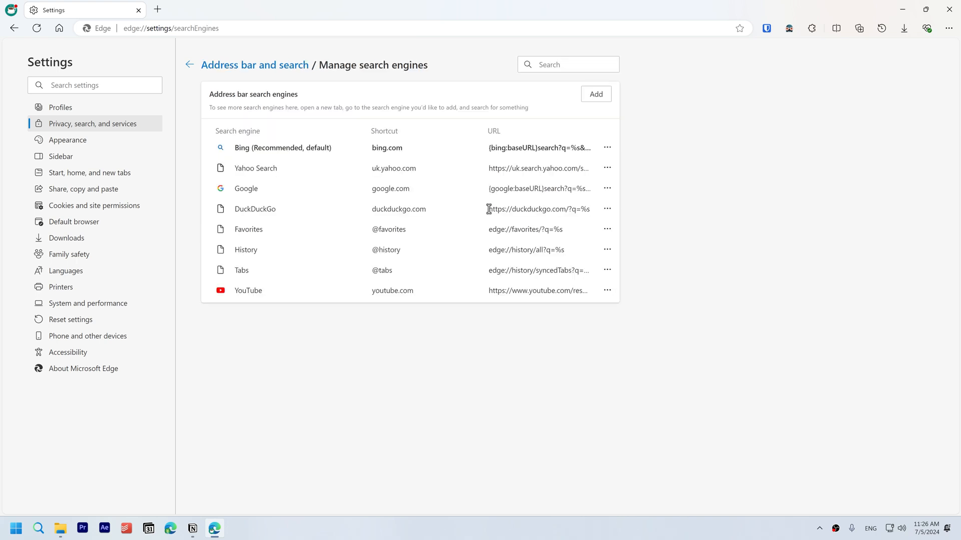
mouse_move(397, 290)
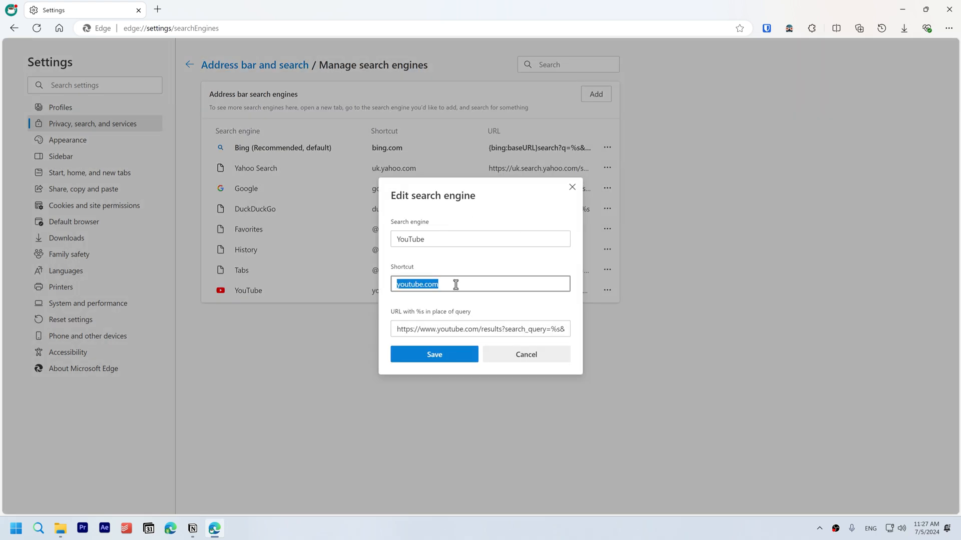
Give YouTube the shortcut 'yt', then search 'windows 11' with the yt shortcut
type("yt")
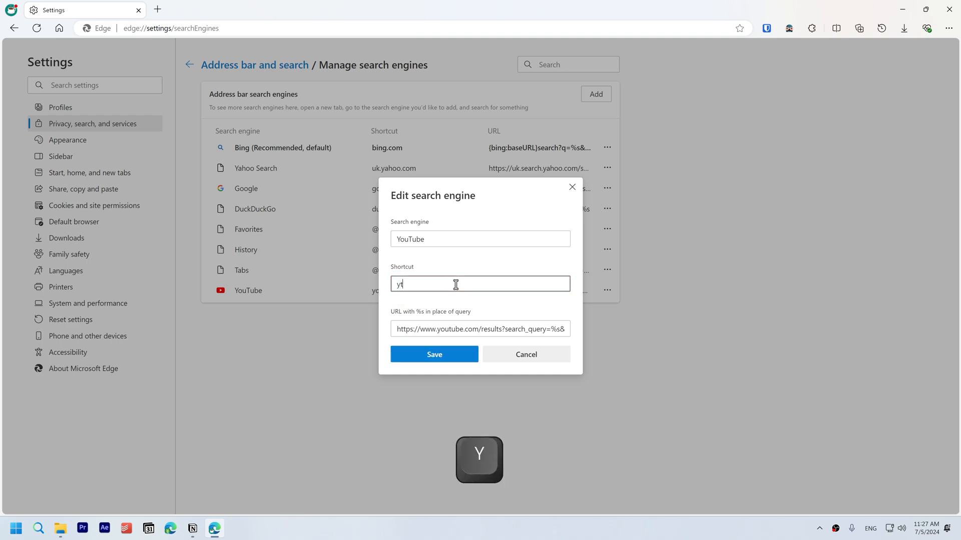
left_click(434, 354)
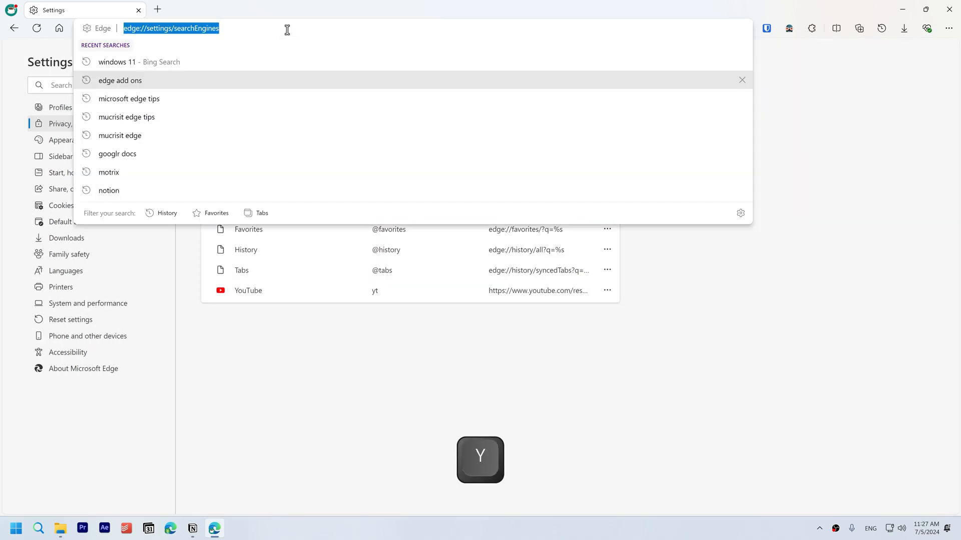
type("yt")
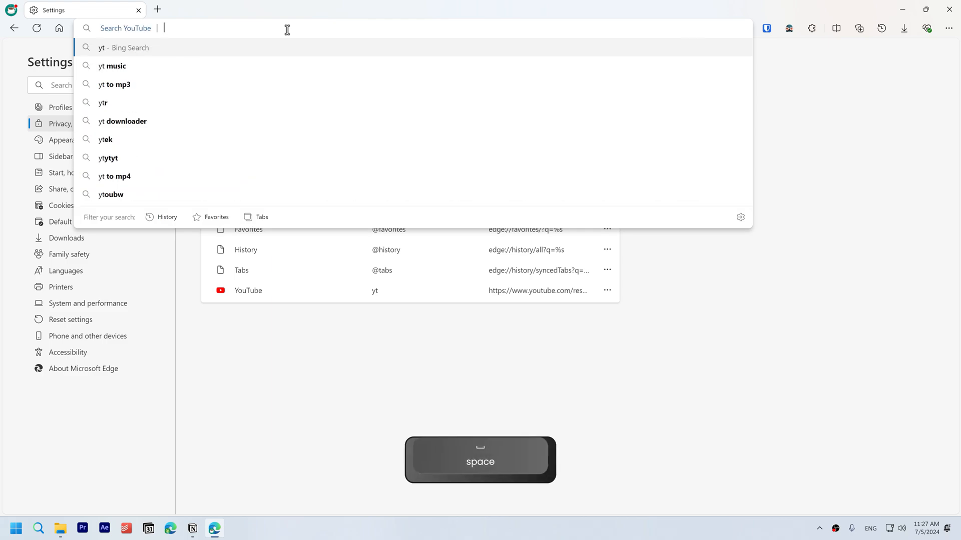
type("windows 11")
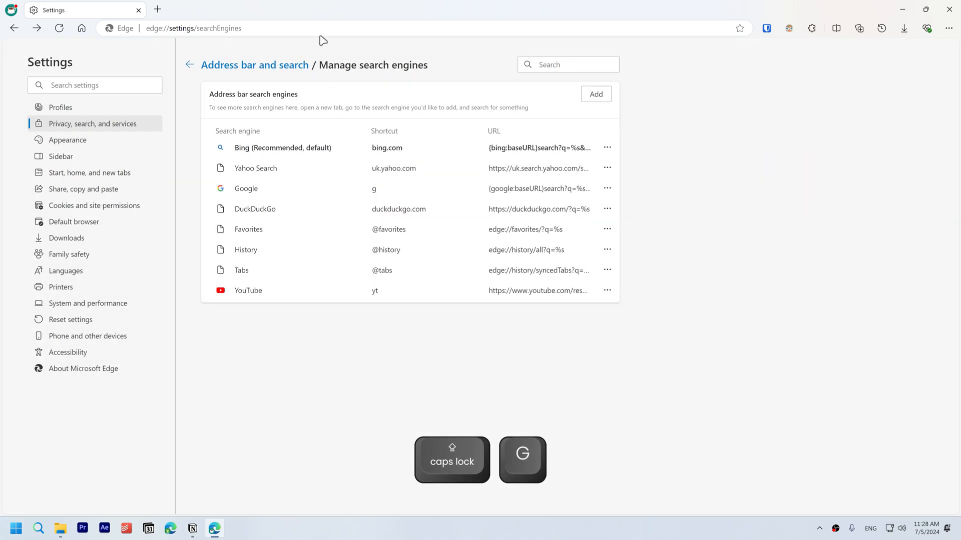
Enter google.com in the address bar and load the Google homepage
left_click(193, 28)
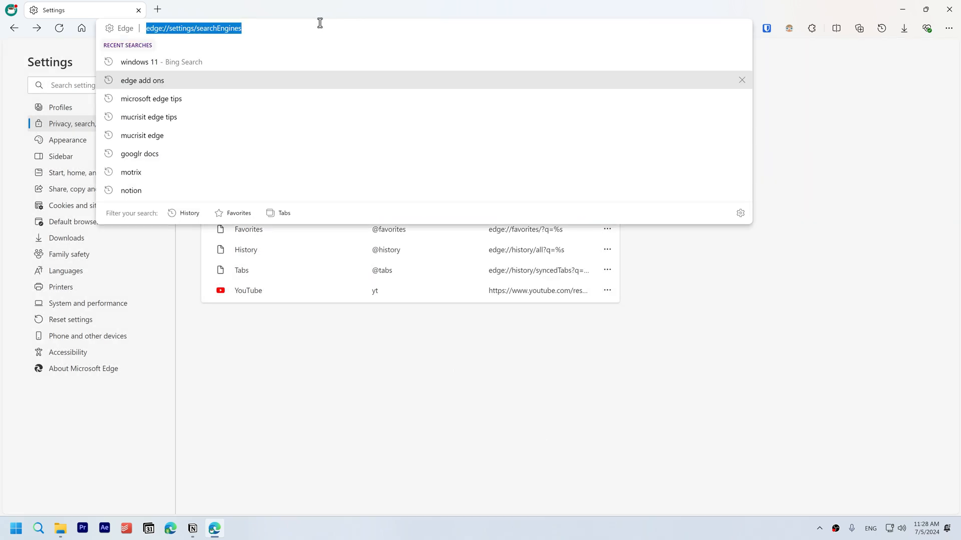
type("g")
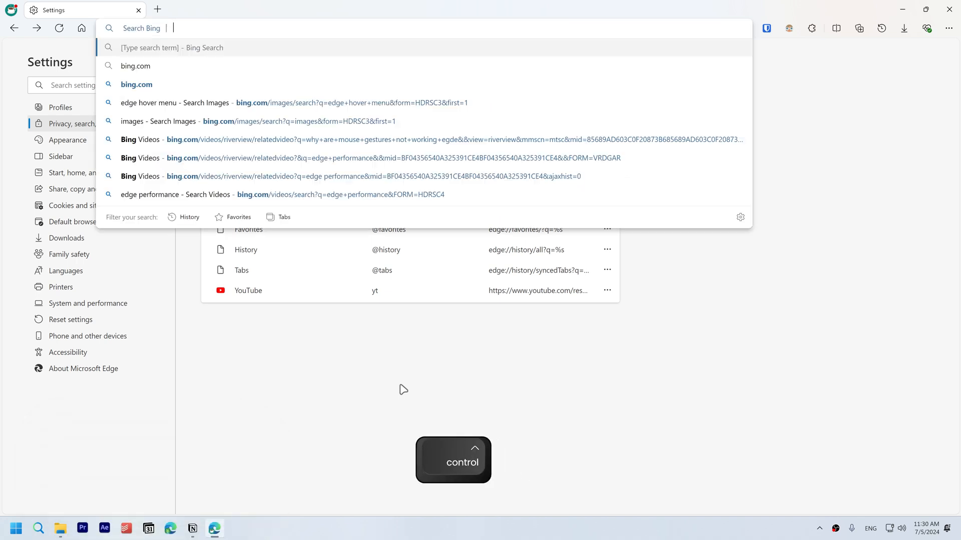
key("ctrl+l")
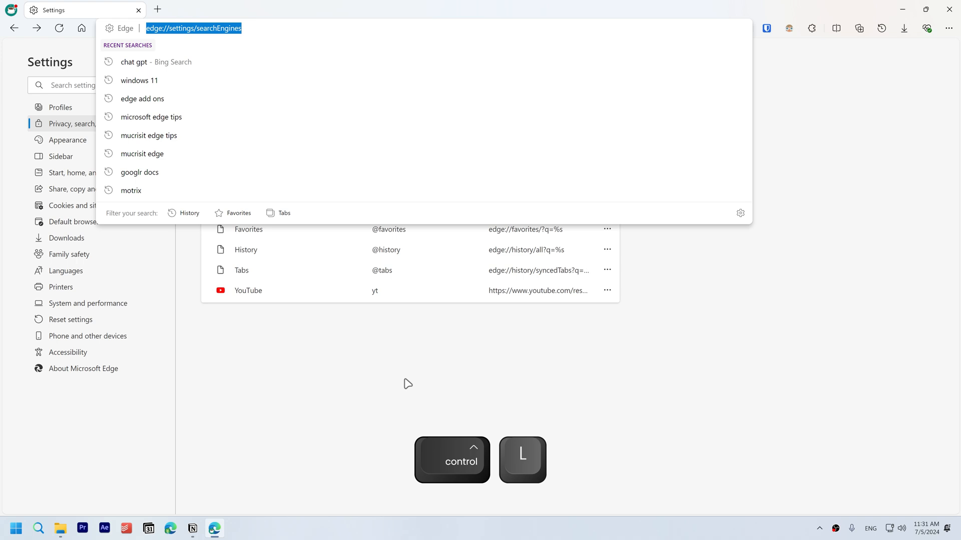
type("google.com")
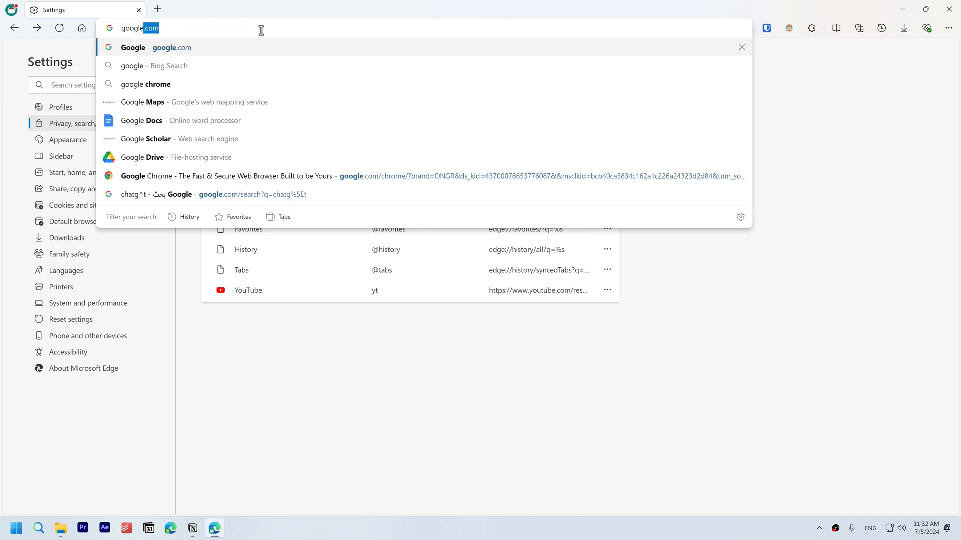
key("enter")
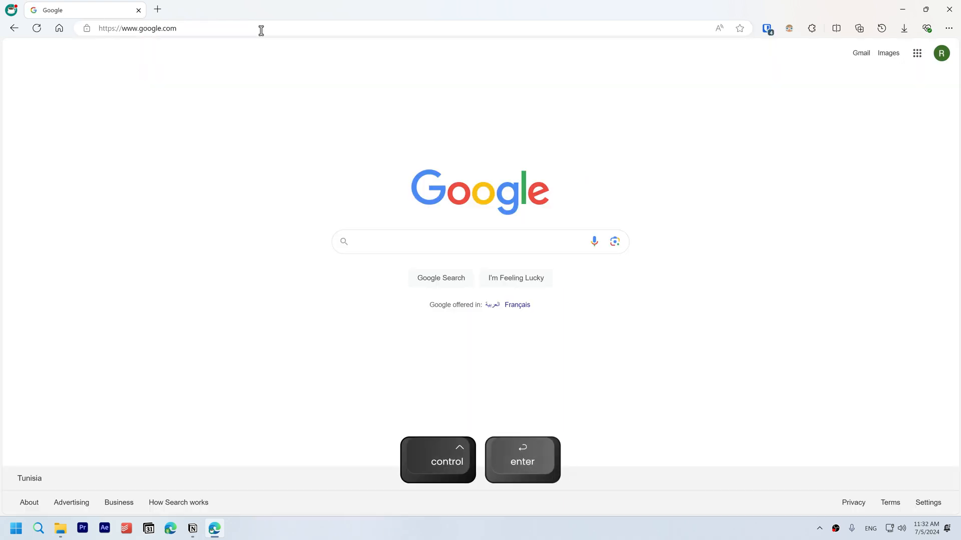
left_click(459, 240)
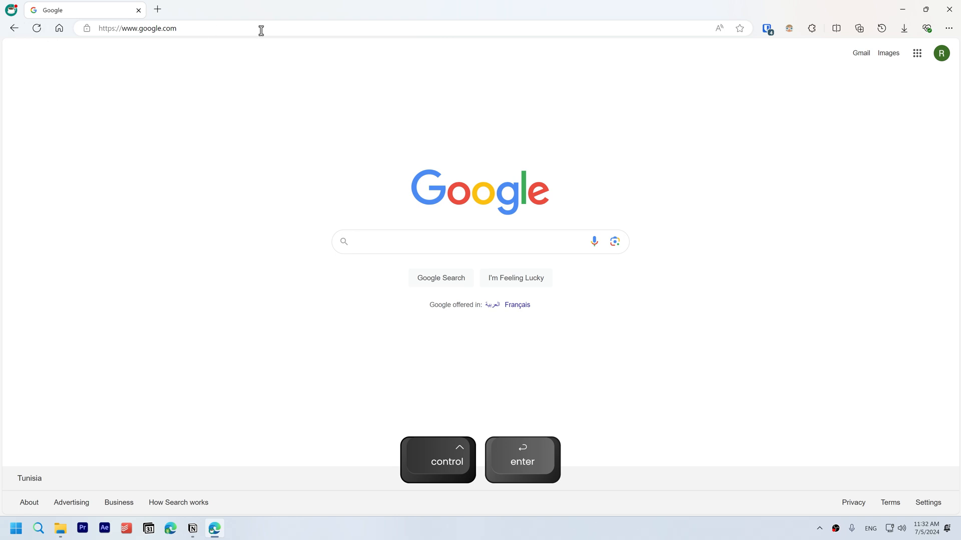
Visit edge://flags in a new tab, then browse further down the Bing search results
left_click(402, 10)
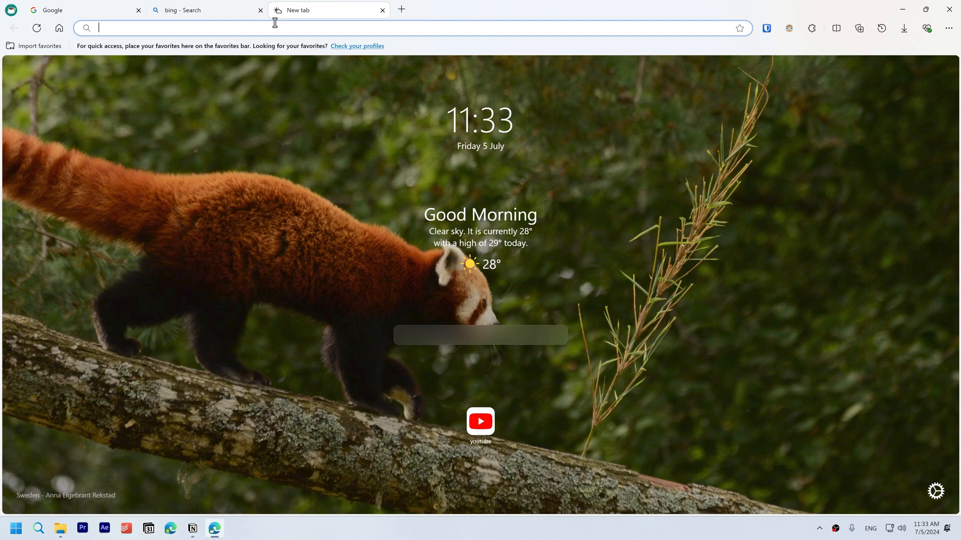
type("edge://flags")
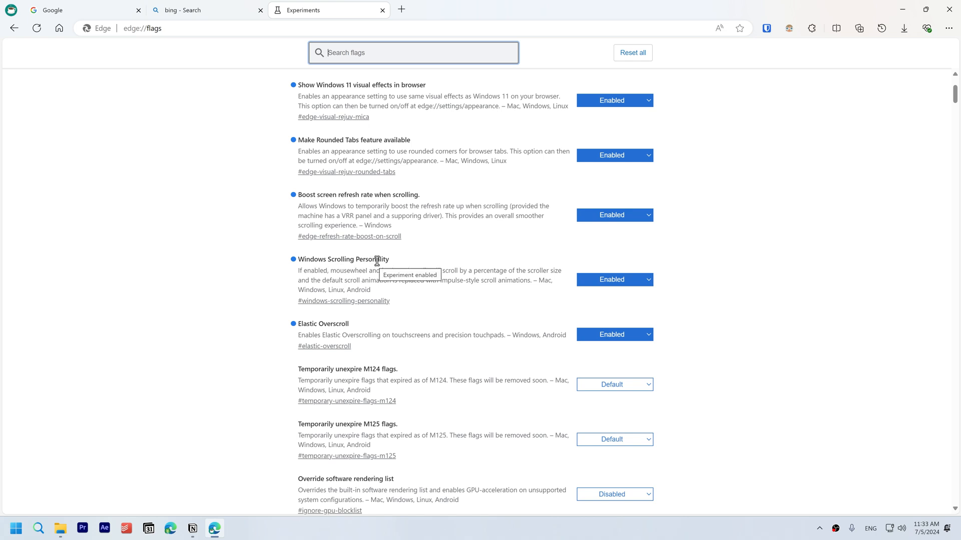
mouse_move(345, 323)
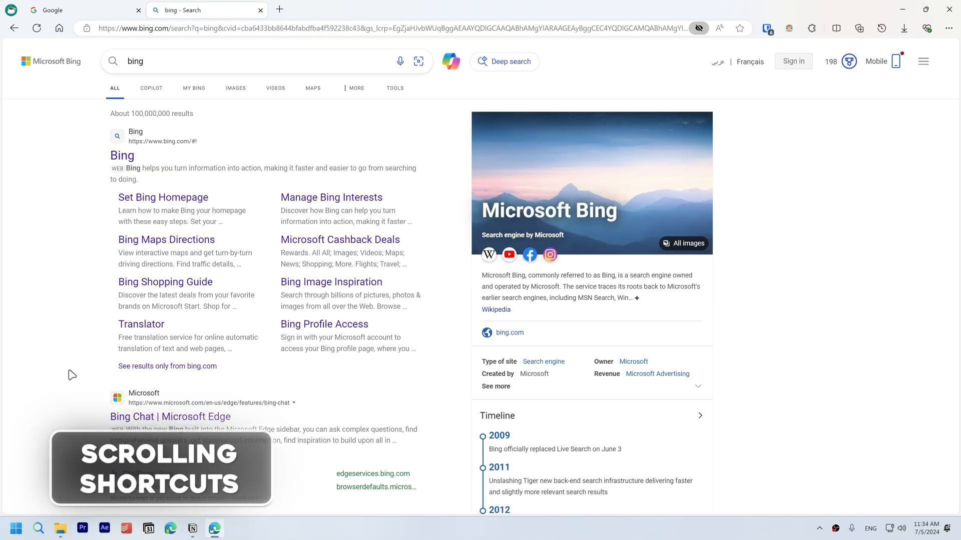
key("space")
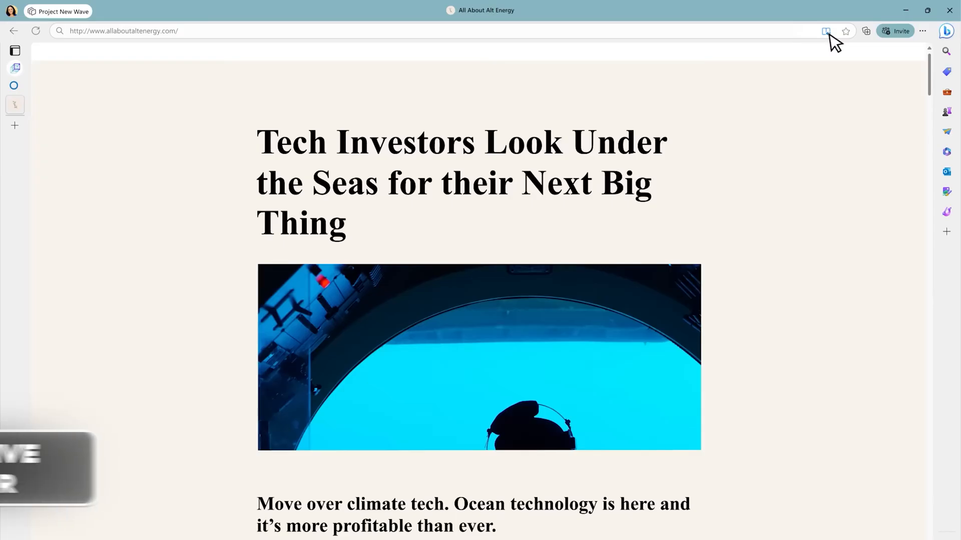
Open the PowerToys update article in Immersive Reader
left_click(825, 30)
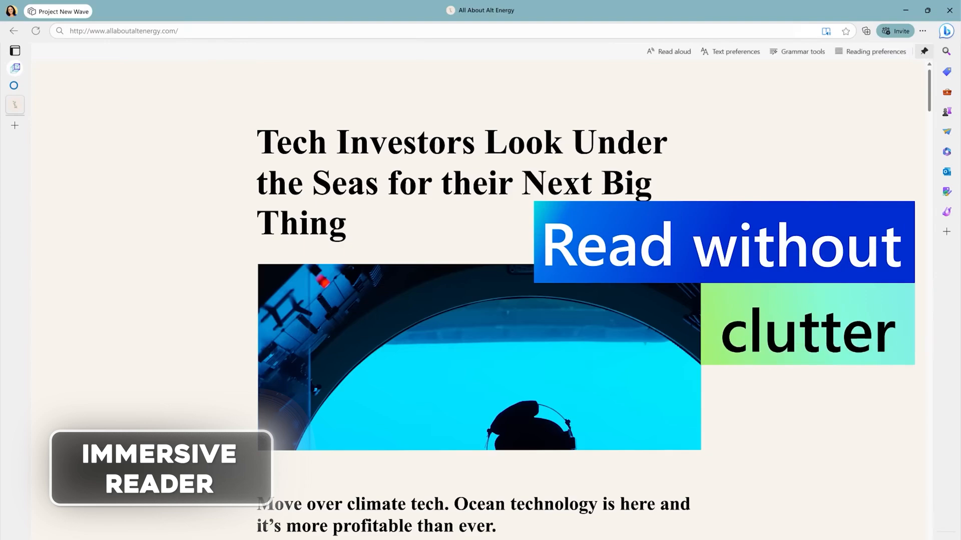
scroll("down", 3)
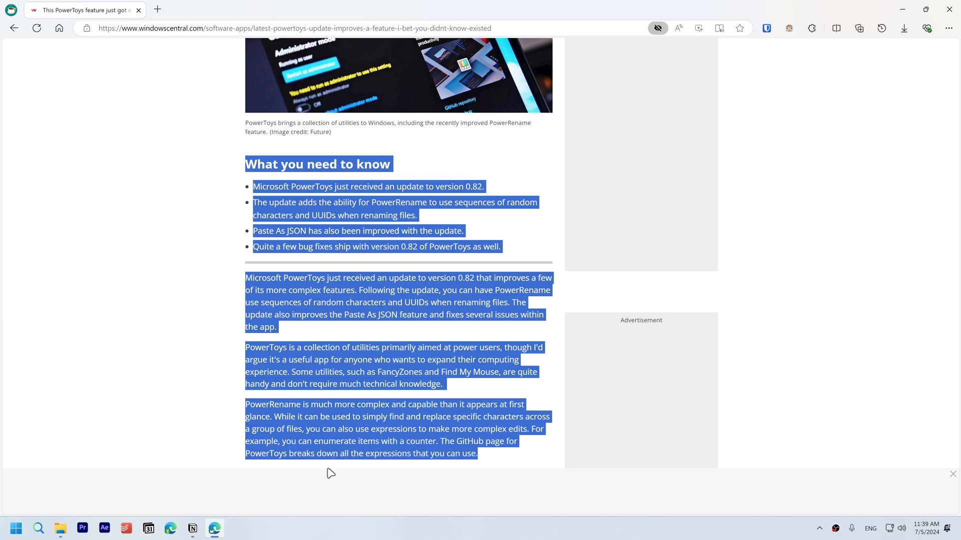
right_click(433, 443)
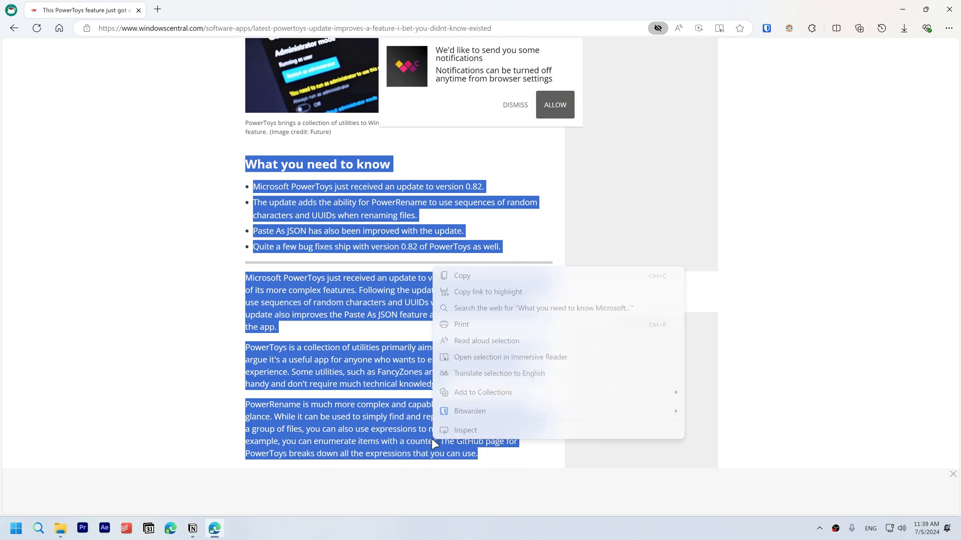
left_click(509, 357)
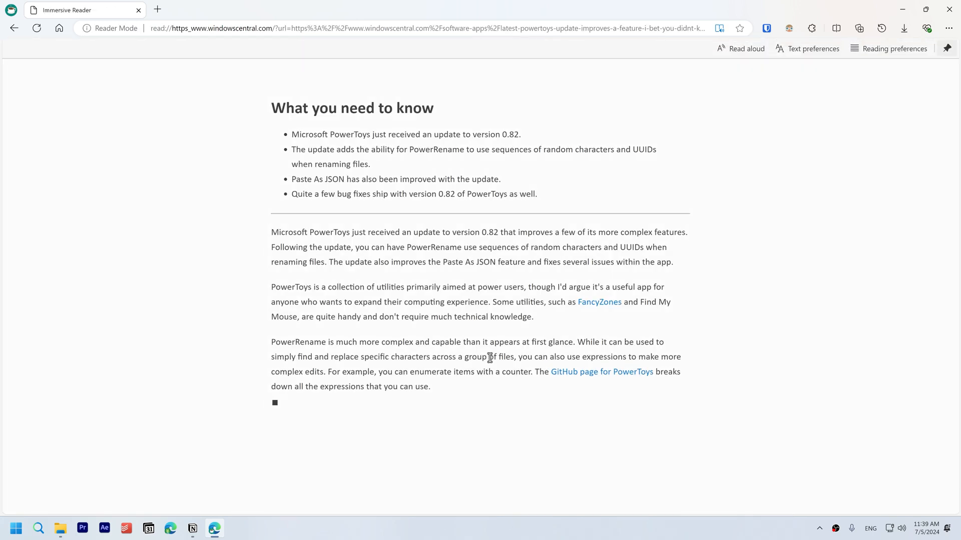
key("F9")
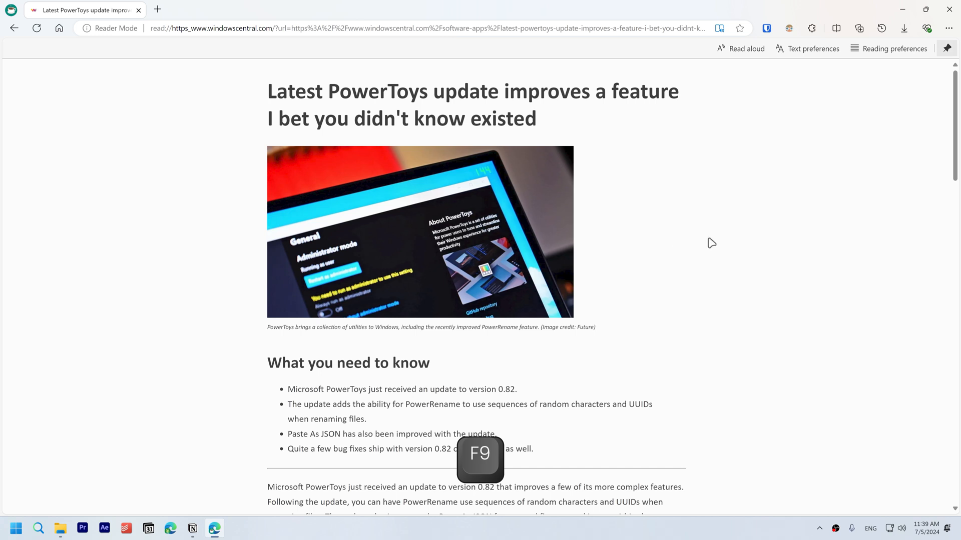
Turn on Line focus, adjust its highlighted lines, and bring up the page context menu
left_click(894, 48)
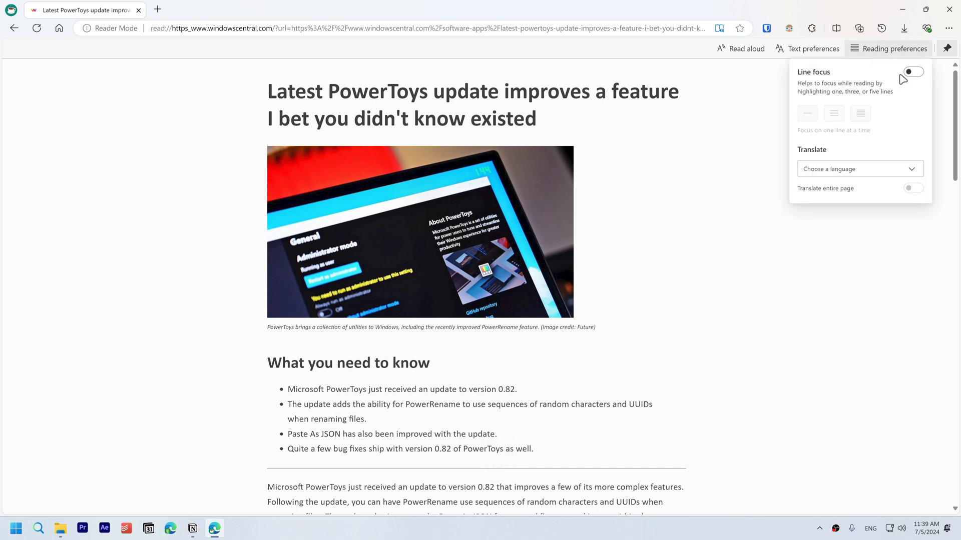
left_click(911, 73)
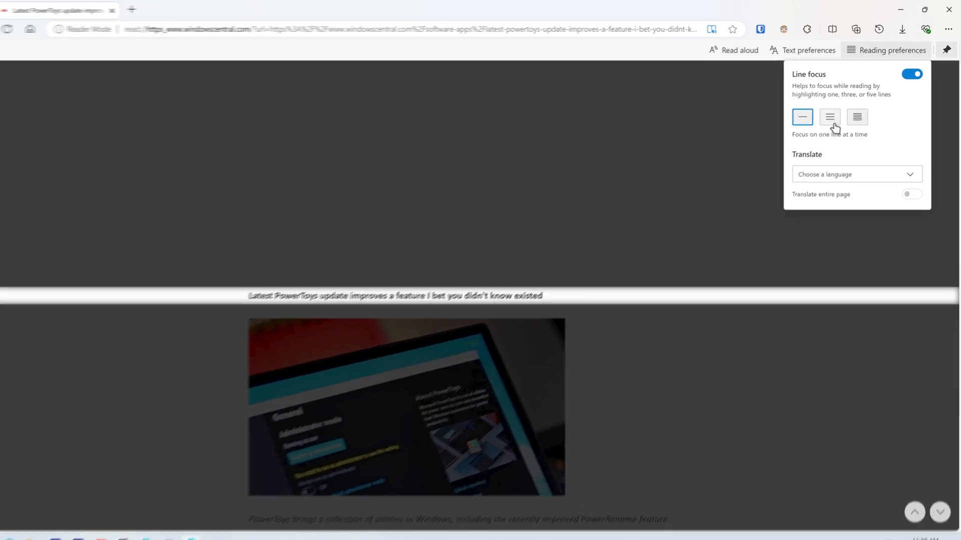
left_click(733, 49)
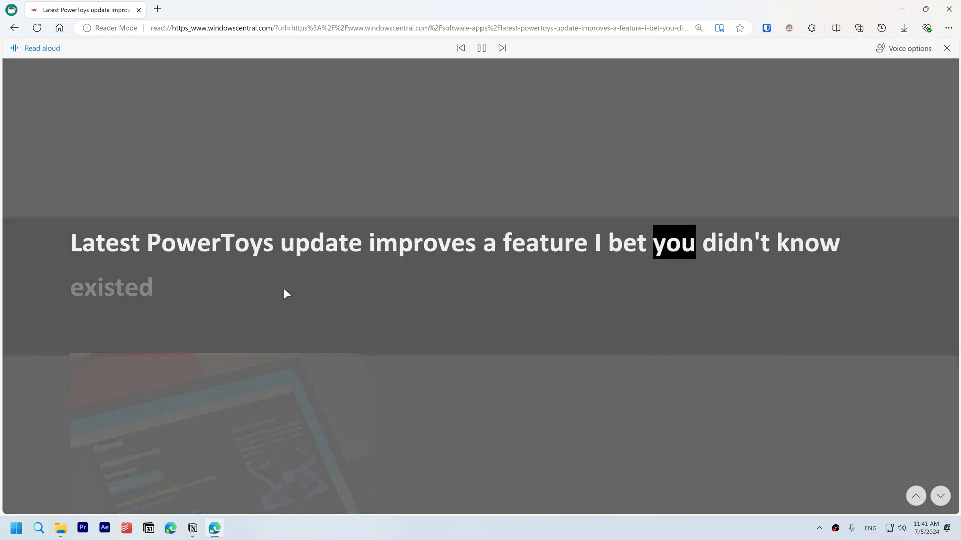
right_click(334, 269)
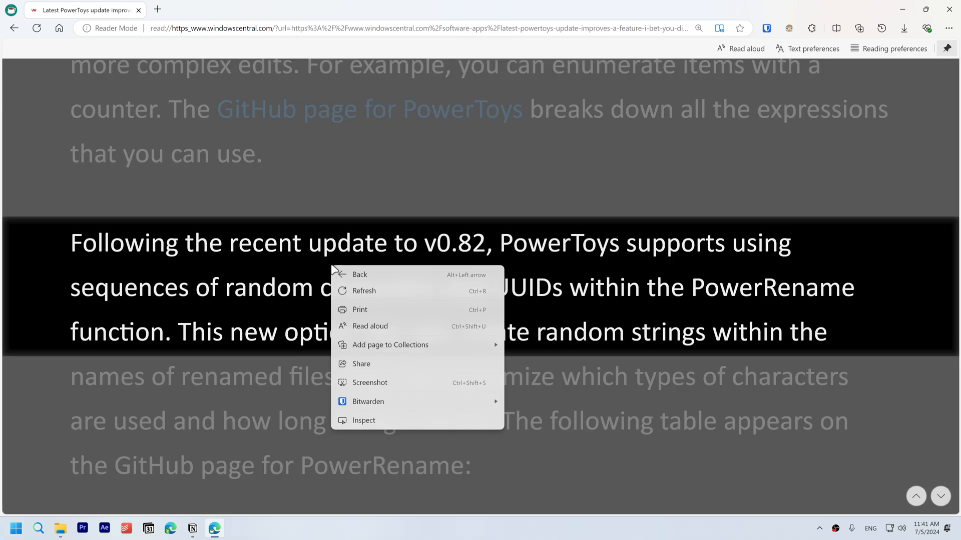
left_click(369, 326)
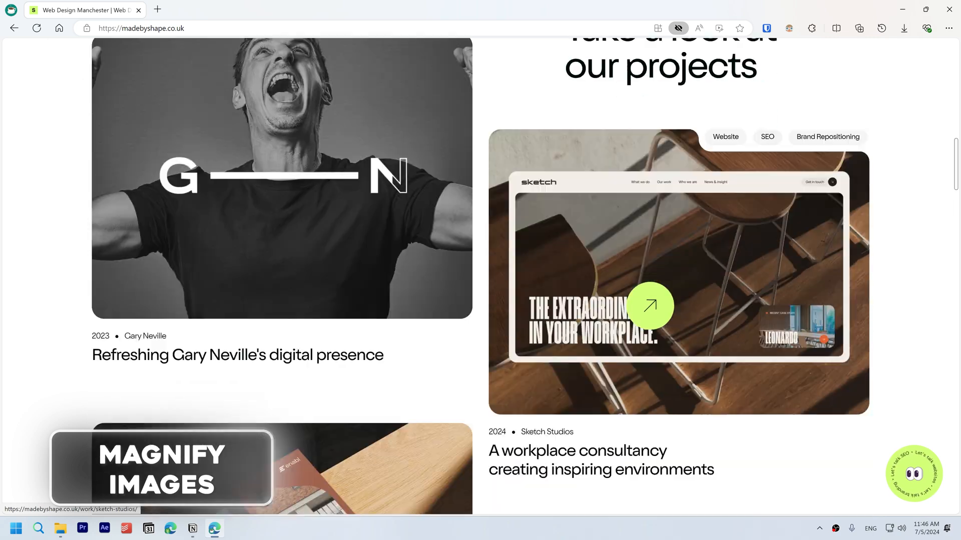
Zoom the Made by Shape page and save it to the Favorites bar
left_click(649, 305)
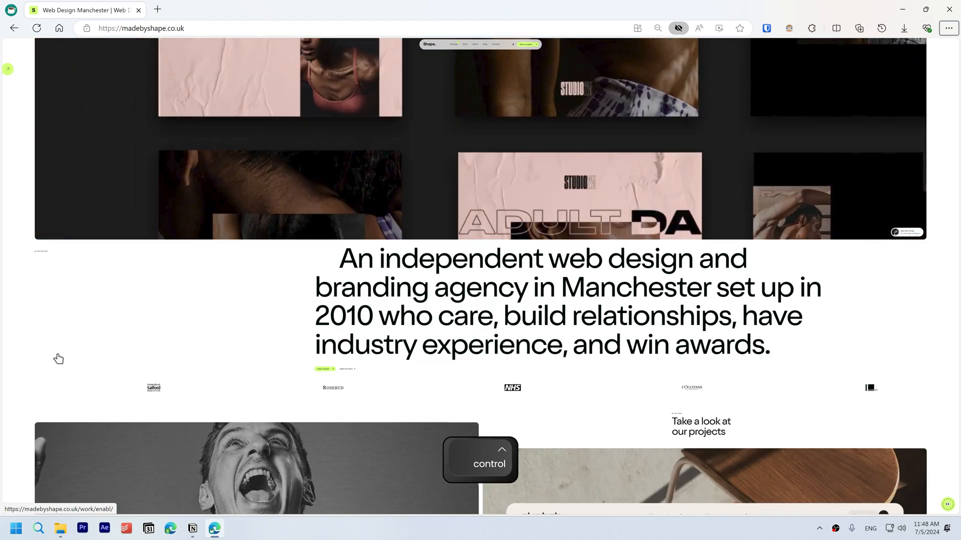
scroll("down", 3)
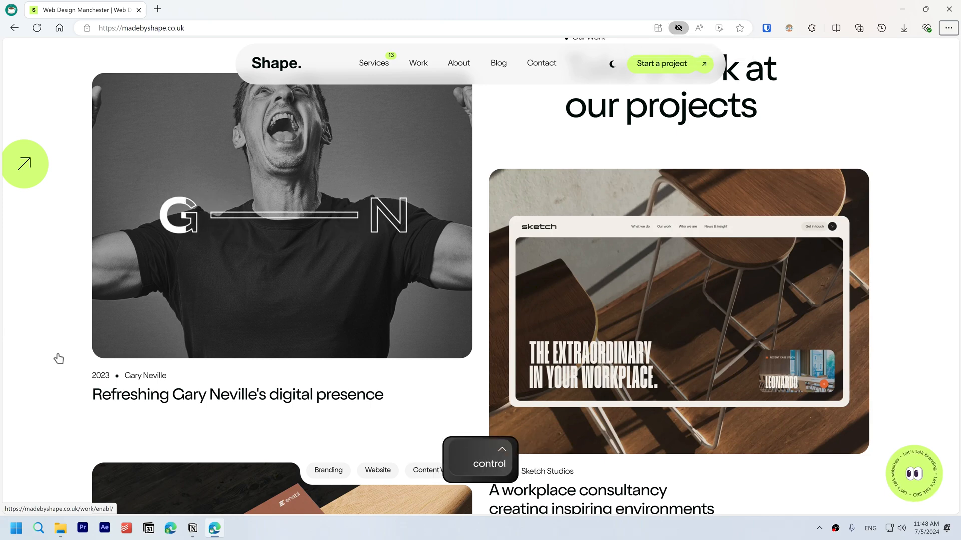
left_click(657, 28)
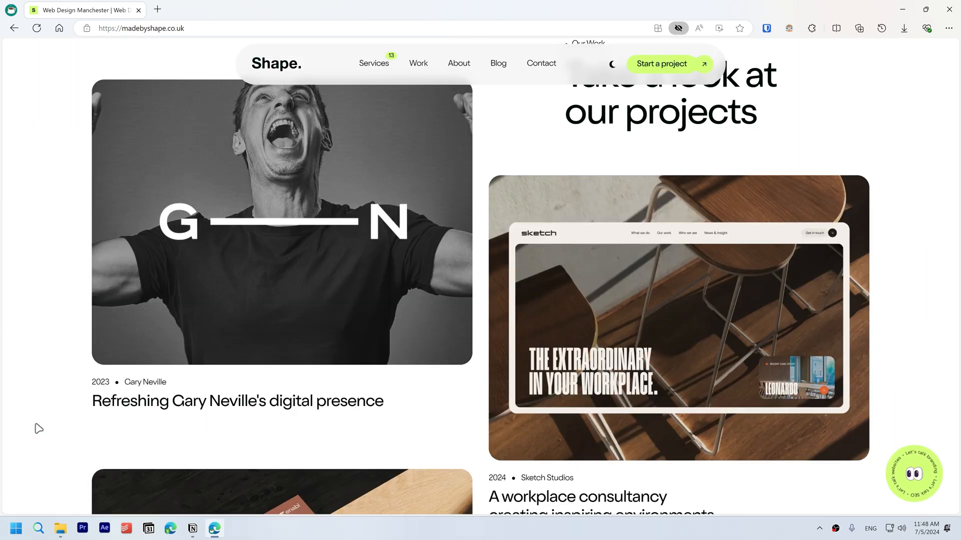
left_click(739, 28)
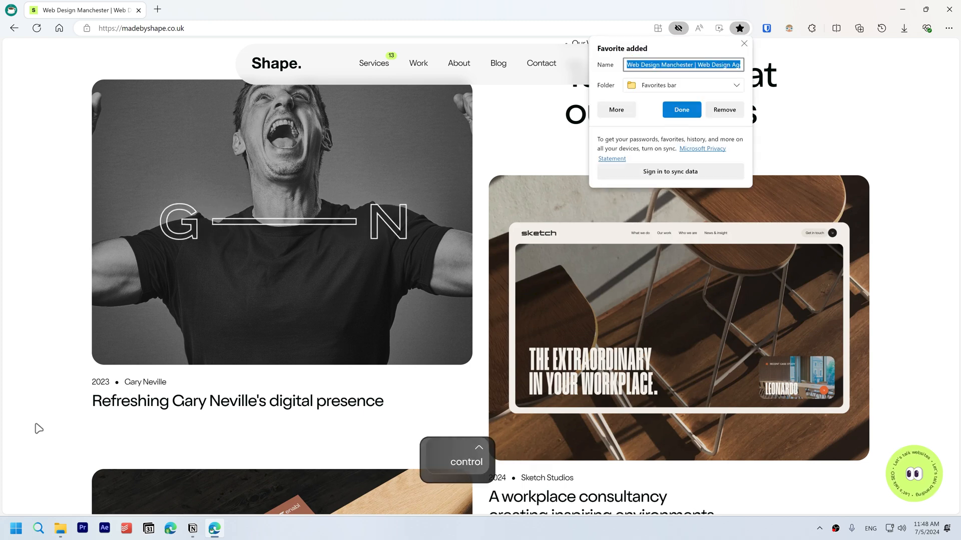
left_click(680, 110)
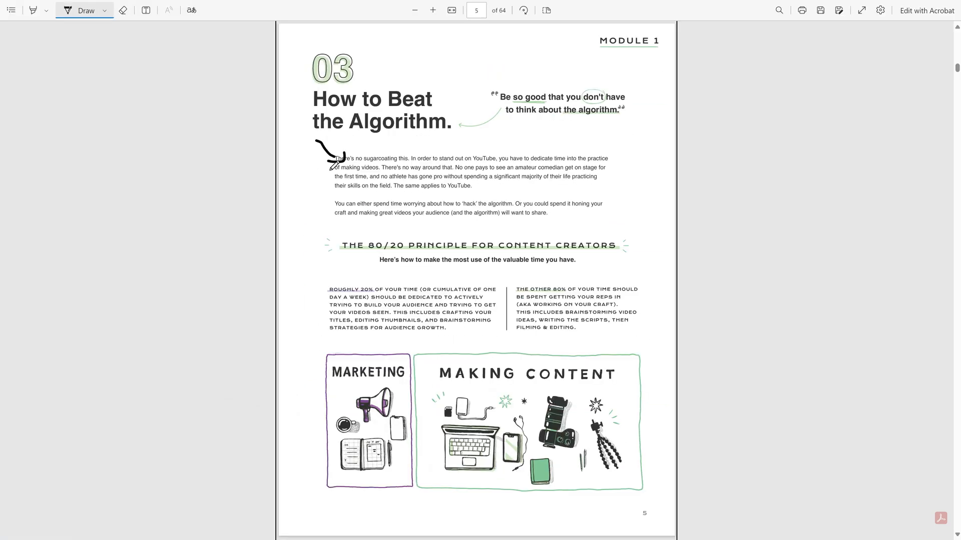
Choose Draw in the PDF viewer to ink beside page 5's first paragraph
left_click(35, 10)
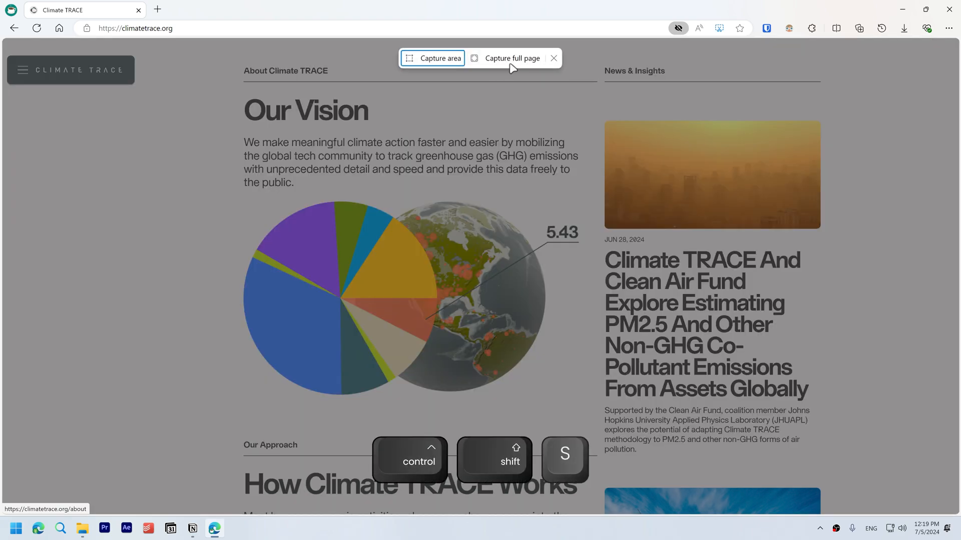
Take and dismiss a full-page screenshot, then emulate a 3840×2160 viewport in DevTools
left_click(511, 58)
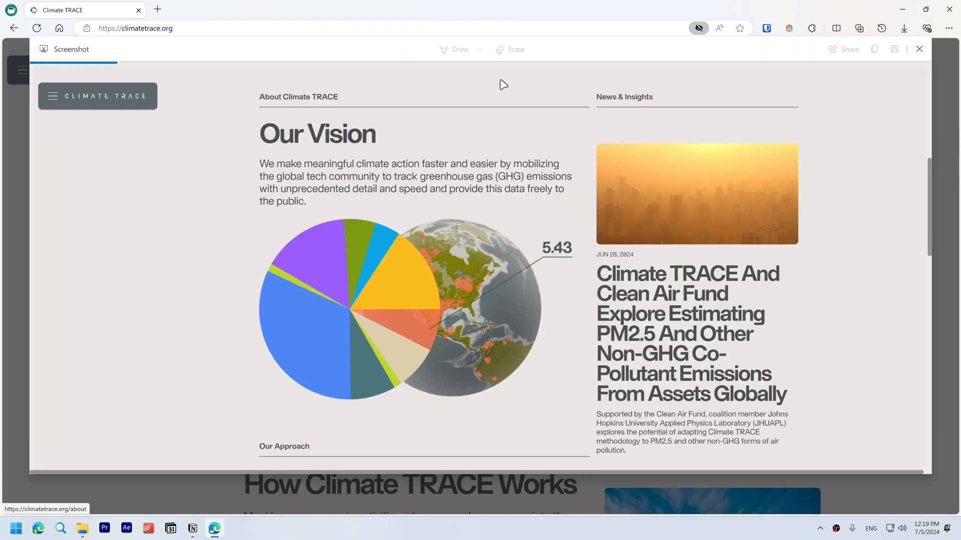
left_click(919, 49)
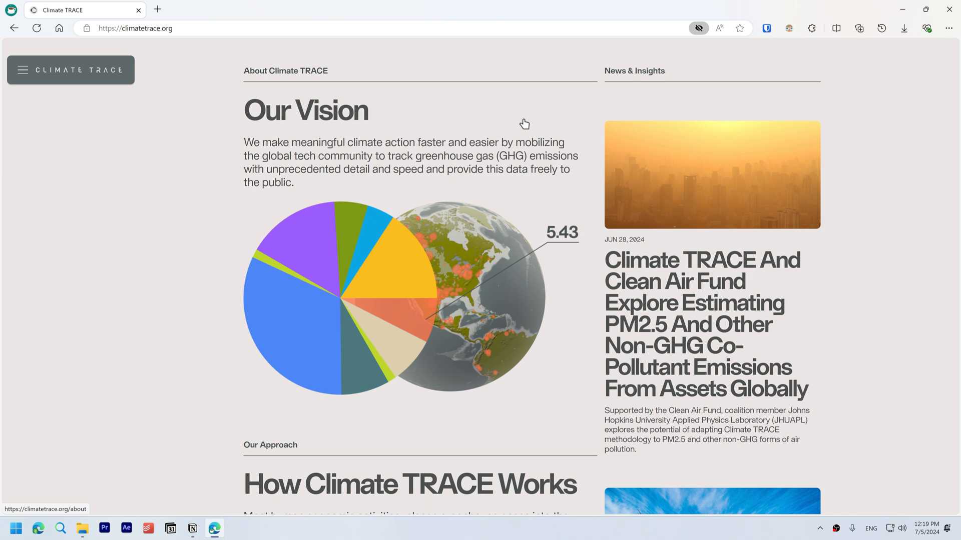
key("f12")
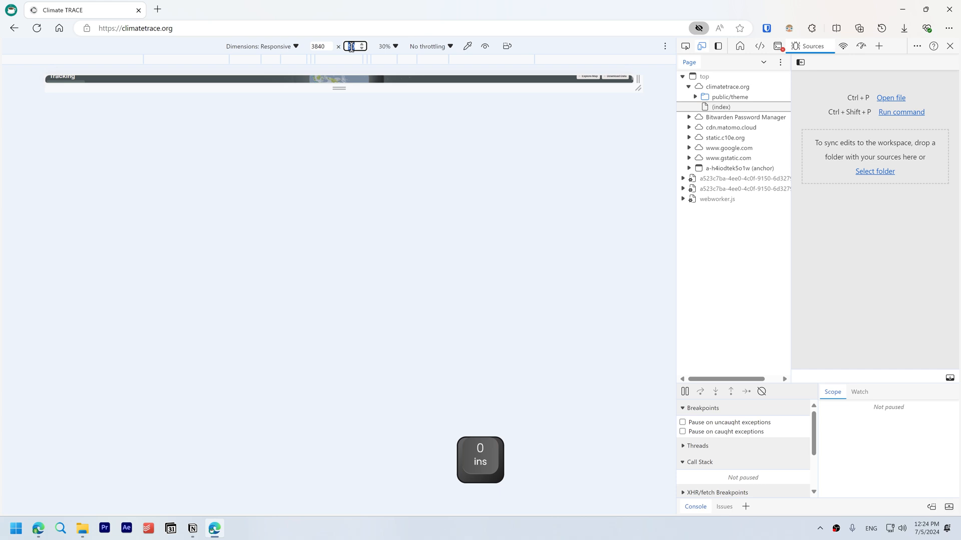
key("enter")
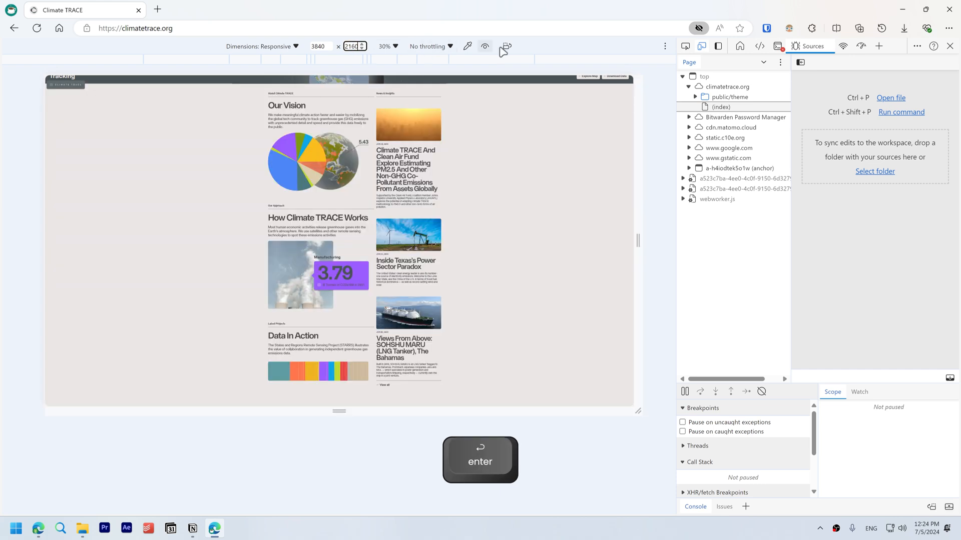
left_click(666, 46)
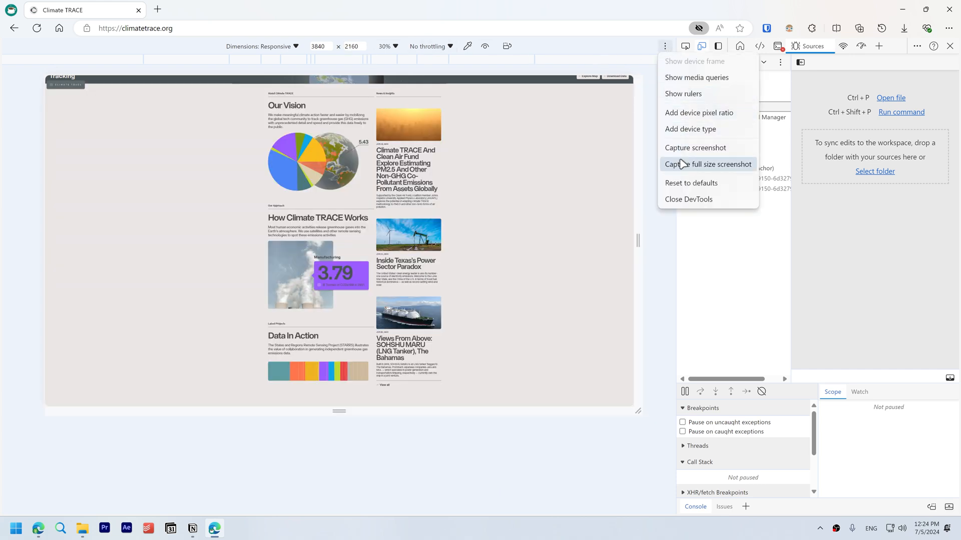
Capture a full size screenshot of the emulated 3840×2160 Climate TRACE page
left_click(707, 164)
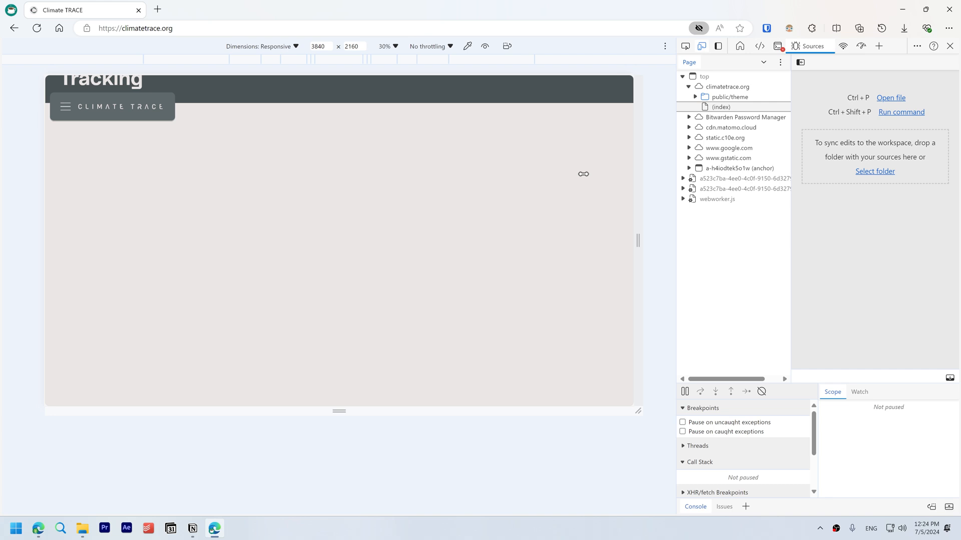
left_click(904, 28)
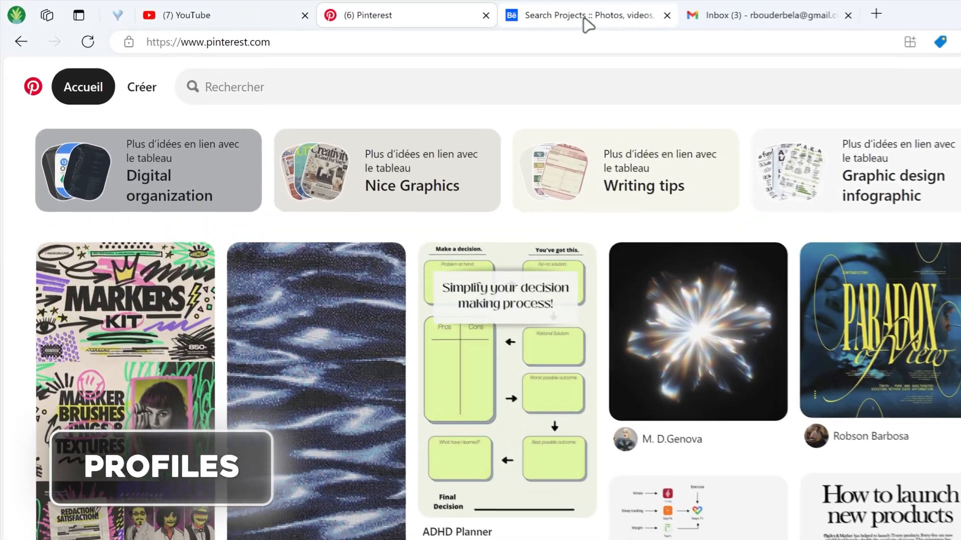
From the Gmail tab, add a new profile with activity sharing set to Don't allow
left_click(766, 15)
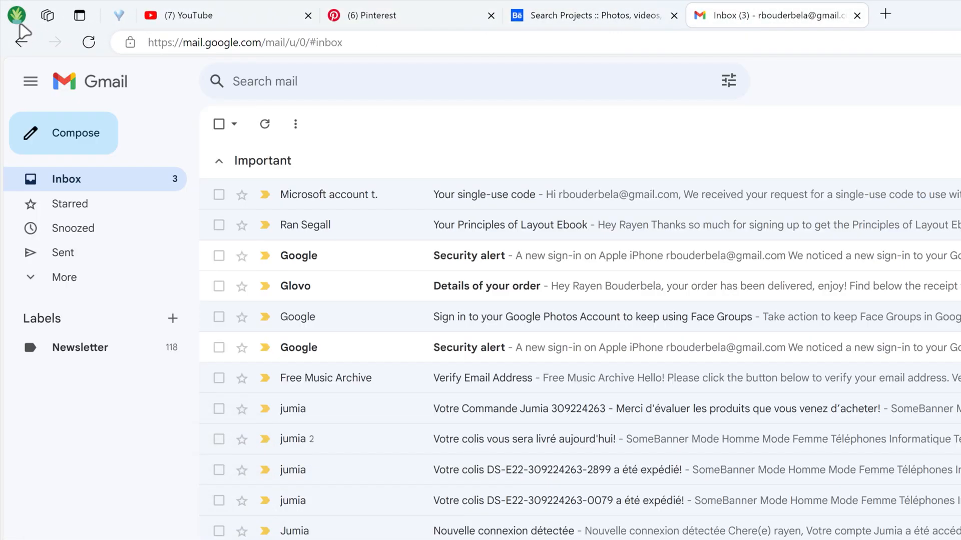
left_click(166, 20)
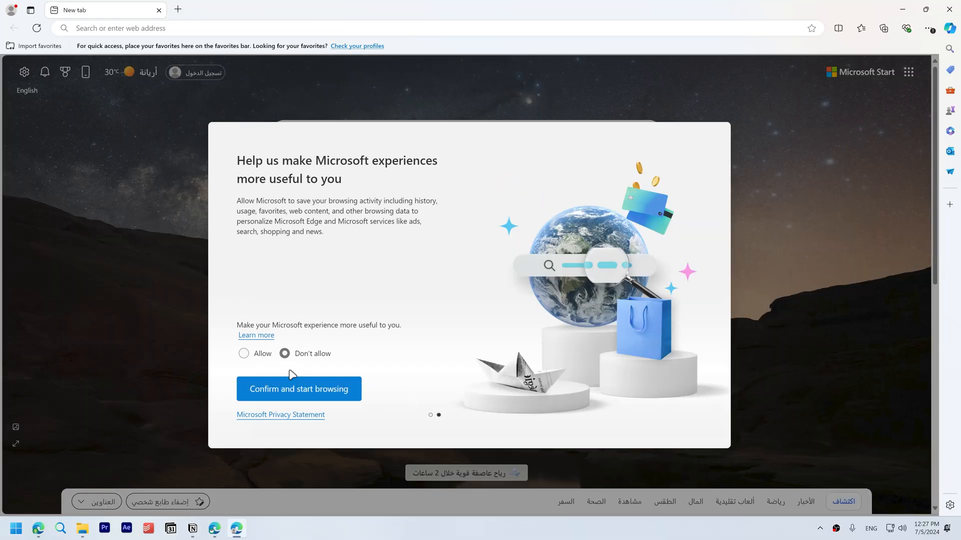
left_click(298, 389)
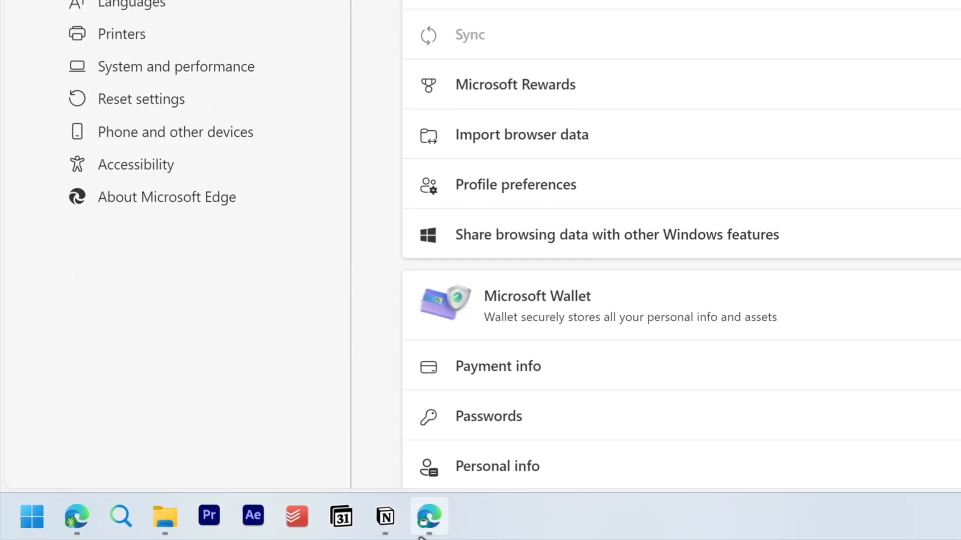
right_click(428, 517)
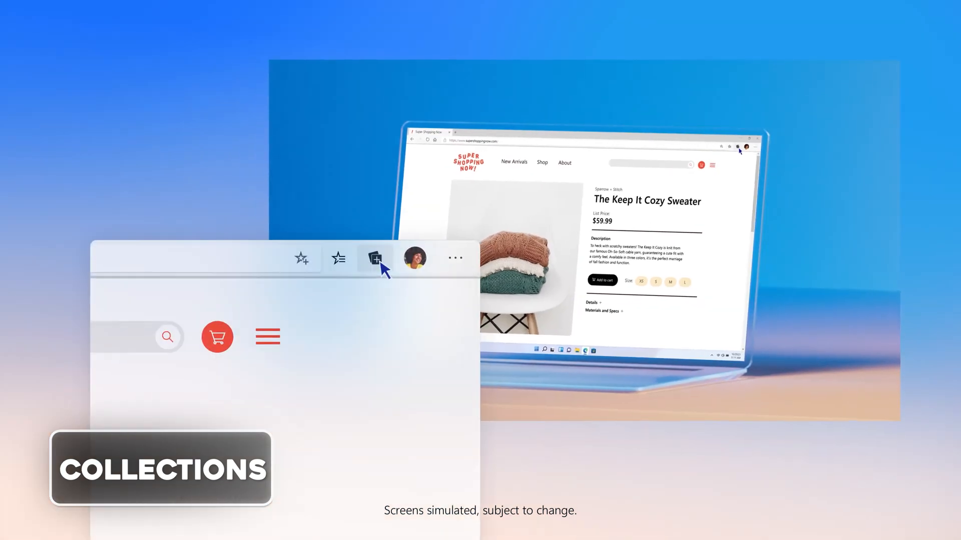
Select several icon-site tabs and add them all to a new collection
left_click(374, 258)
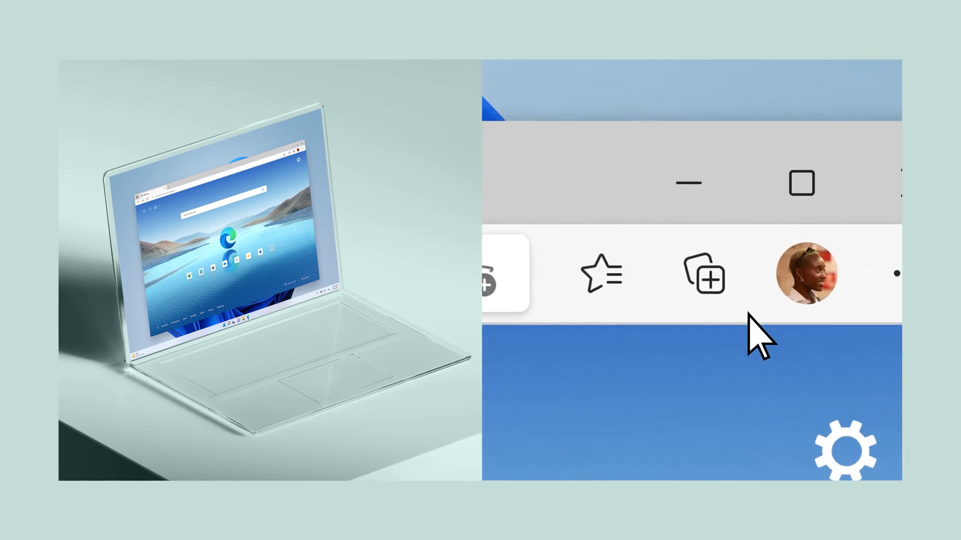
left_click(647, 122)
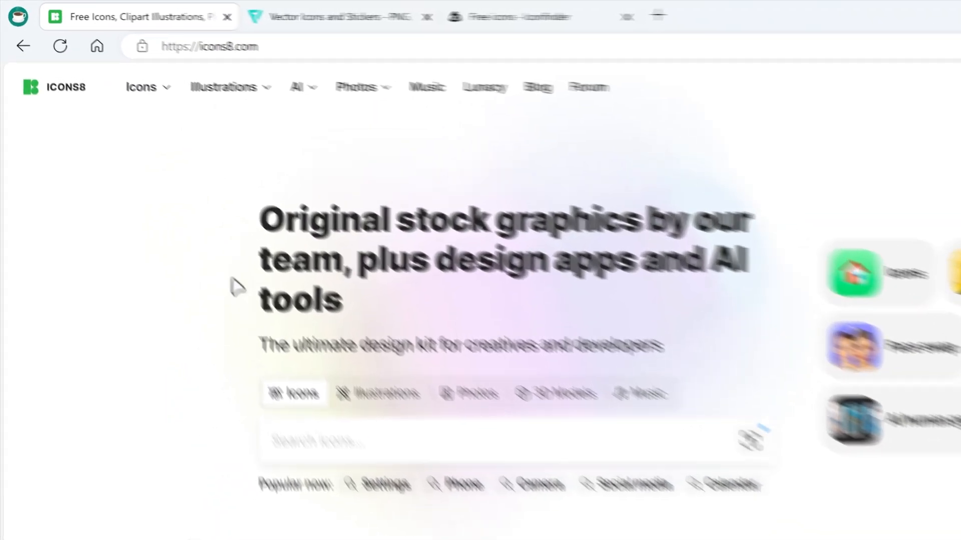
left_click(631, 20)
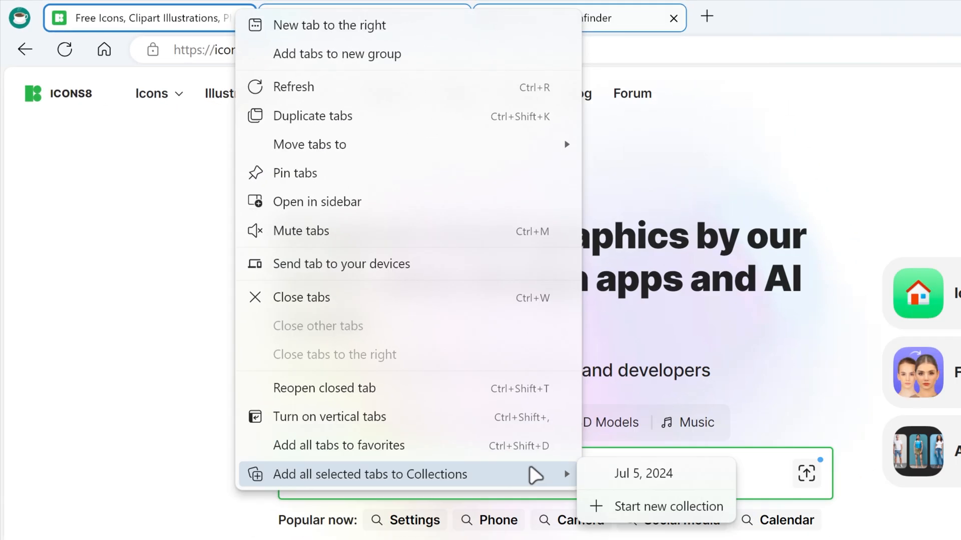
left_click(643, 473)
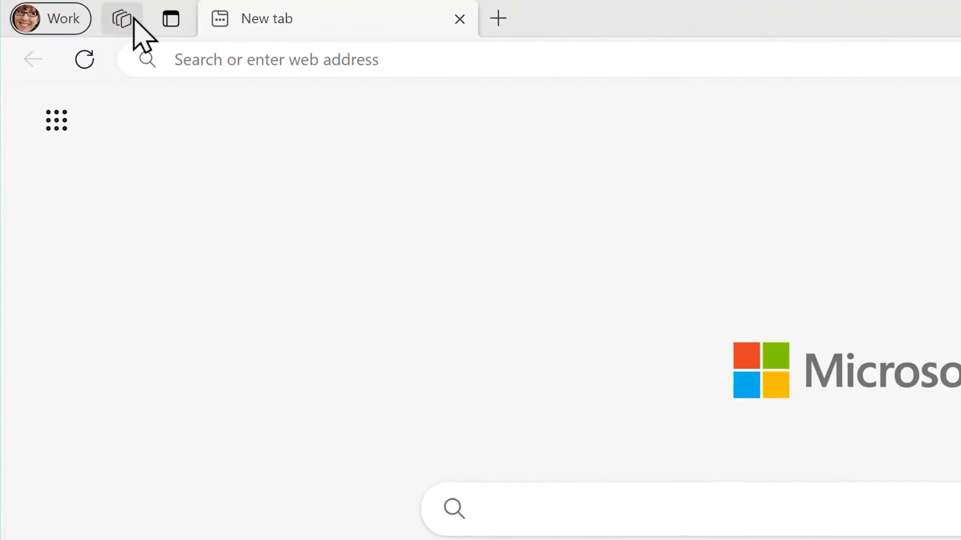
Open the San Diego Business Trip workspace from the saved workspaces list
left_click(122, 19)
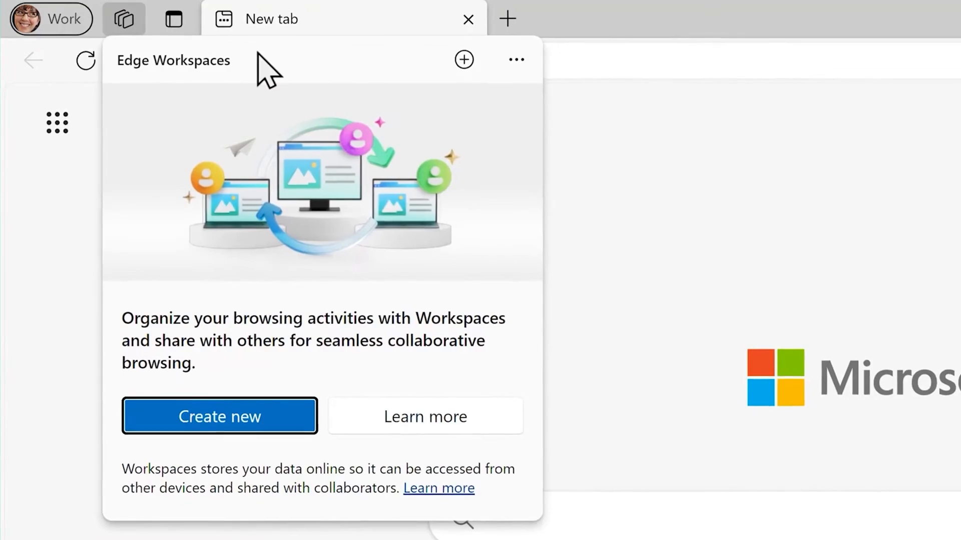
left_click(219, 416)
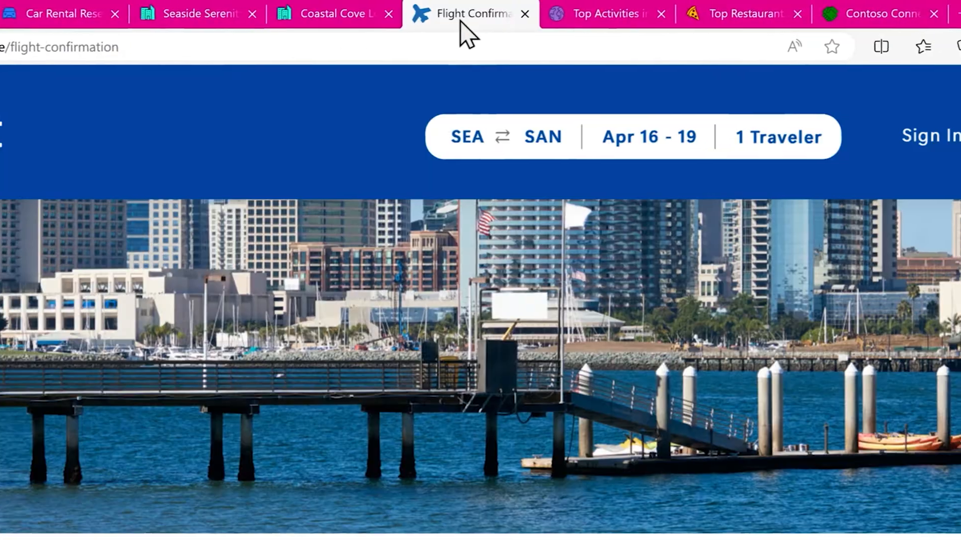
left_click(52, 19)
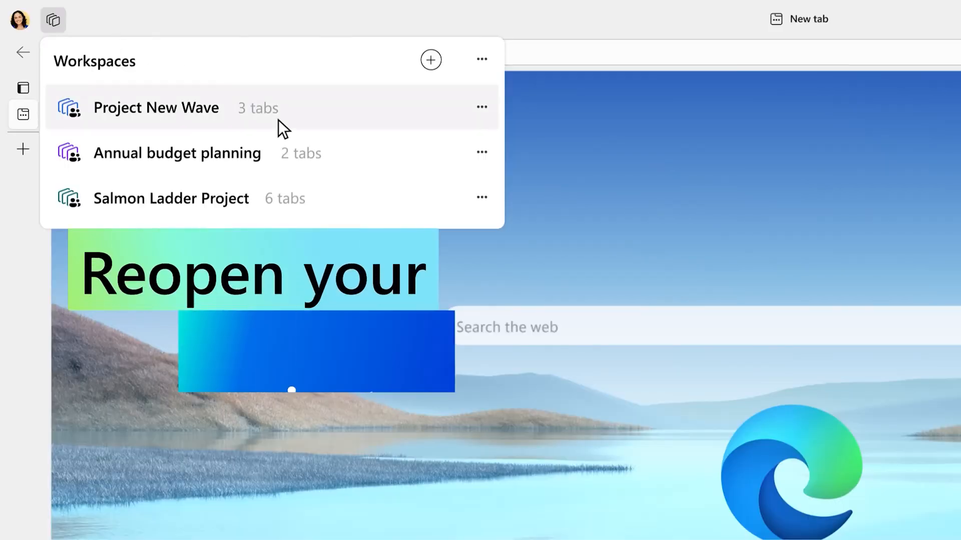
left_click(156, 107)
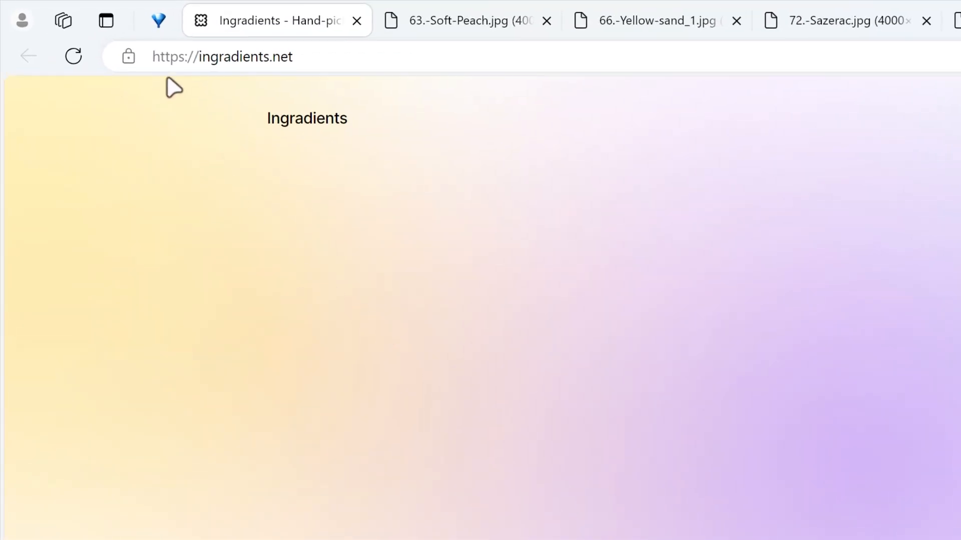
left_click(62, 20)
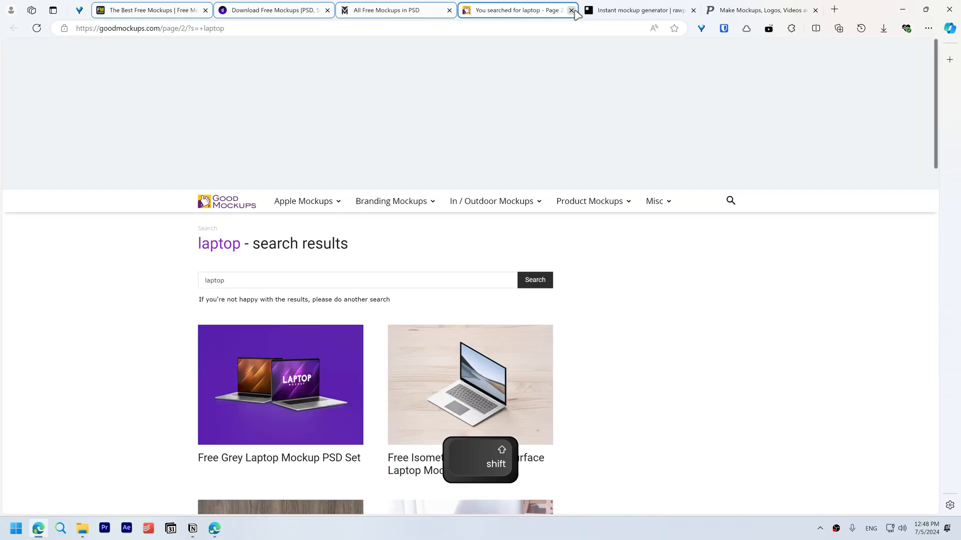
Switch among the grouped mockup tabs and begin a Copilot request to group tabs
right_click(637, 10)
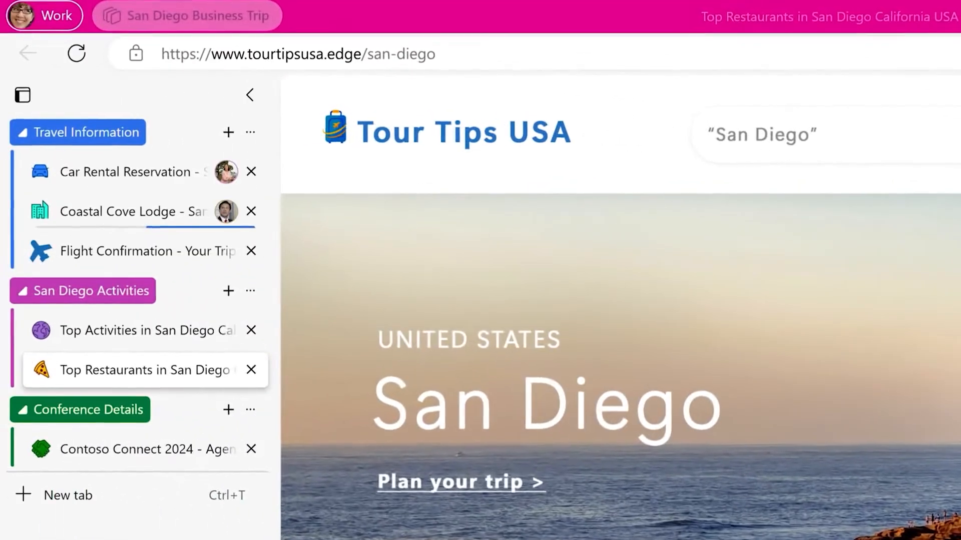
left_click(186, 16)
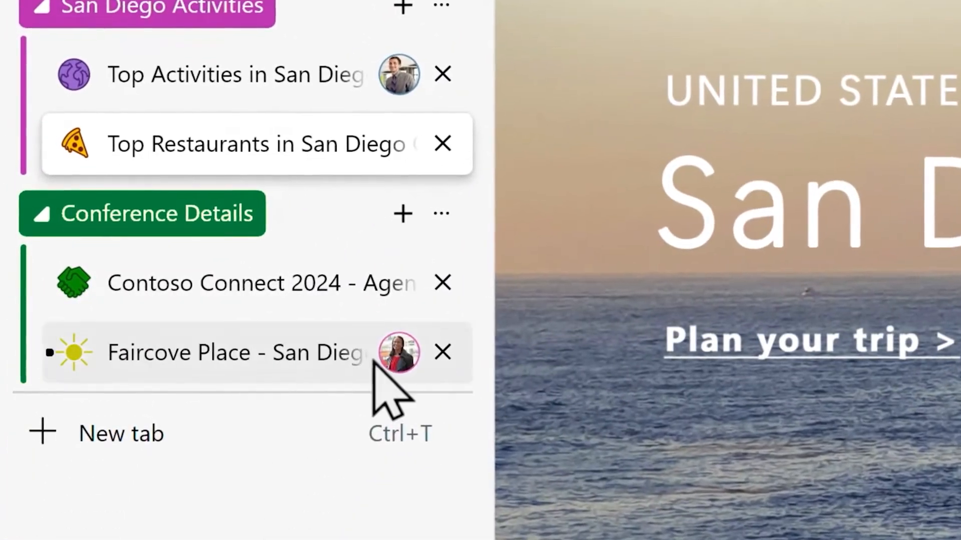
left_click(245, 143)
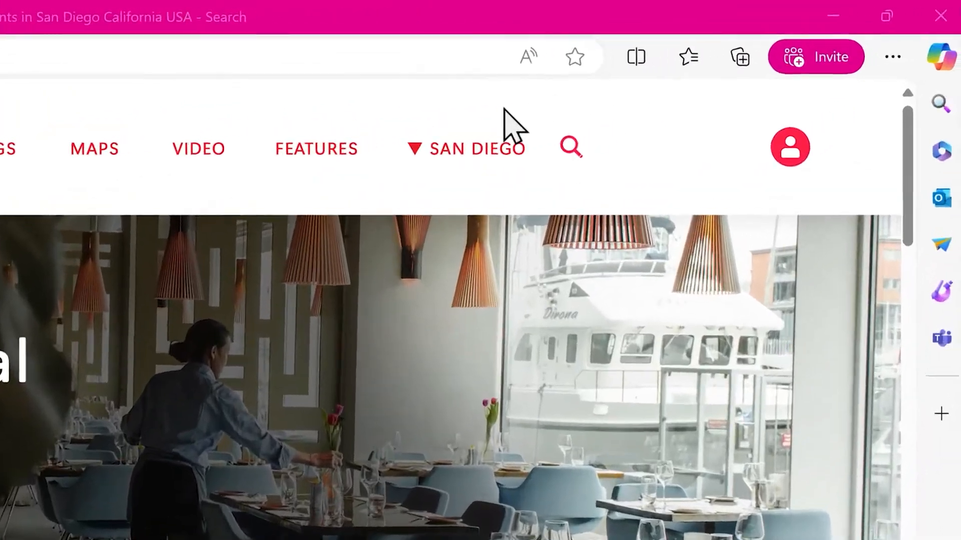
left_click(816, 56)
type("group m")
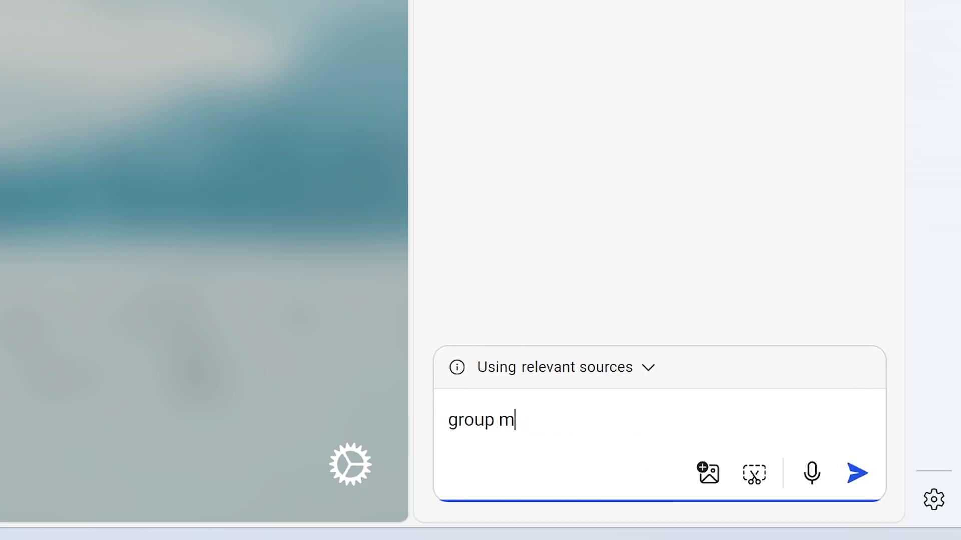
Turn on showing app tabs in Alt+Tab, then confirm Edge tabs appear individually
left_click(106, 20)
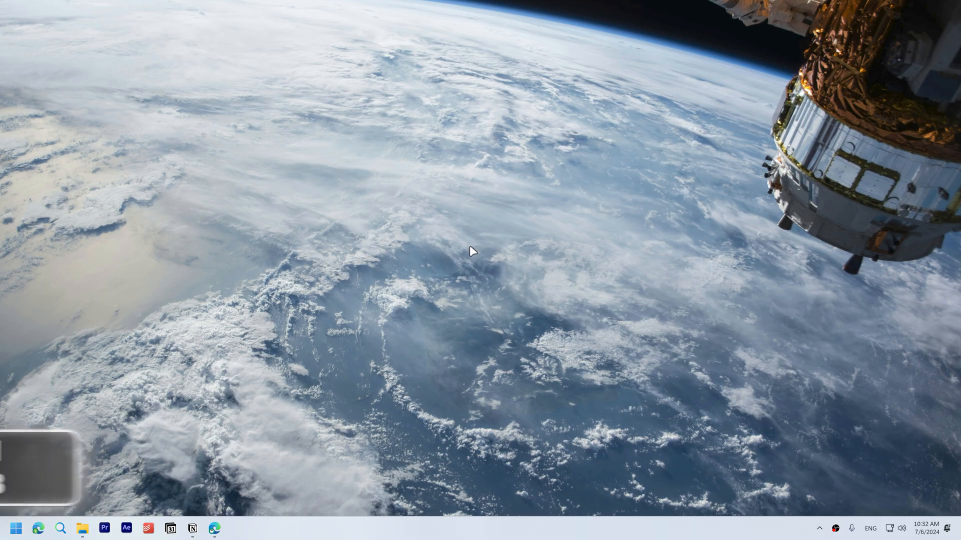
key("alt+tab")
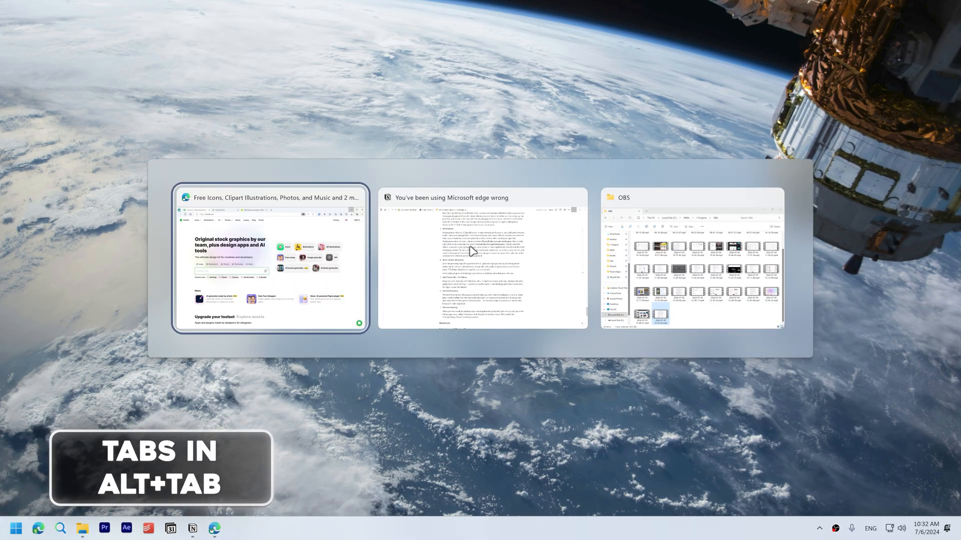
key("escape")
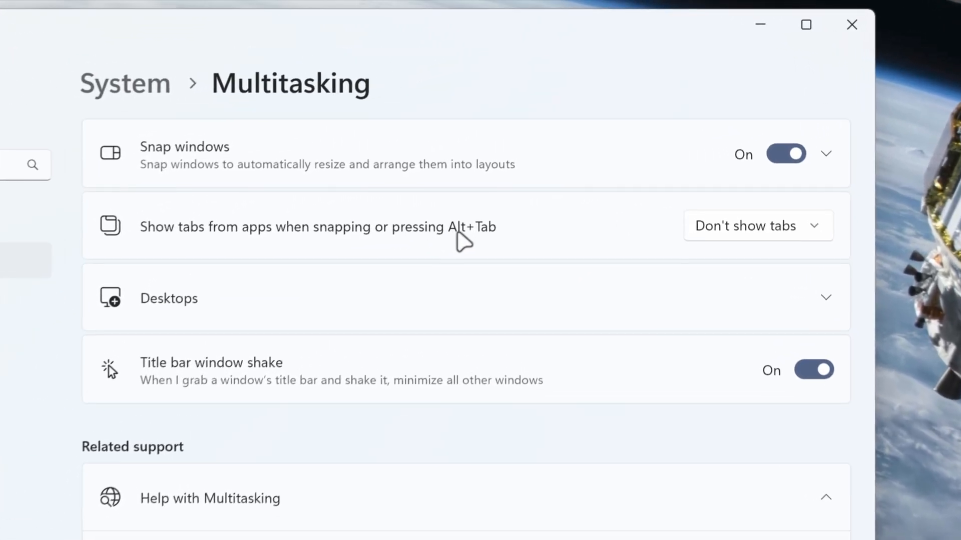
left_click(758, 226)
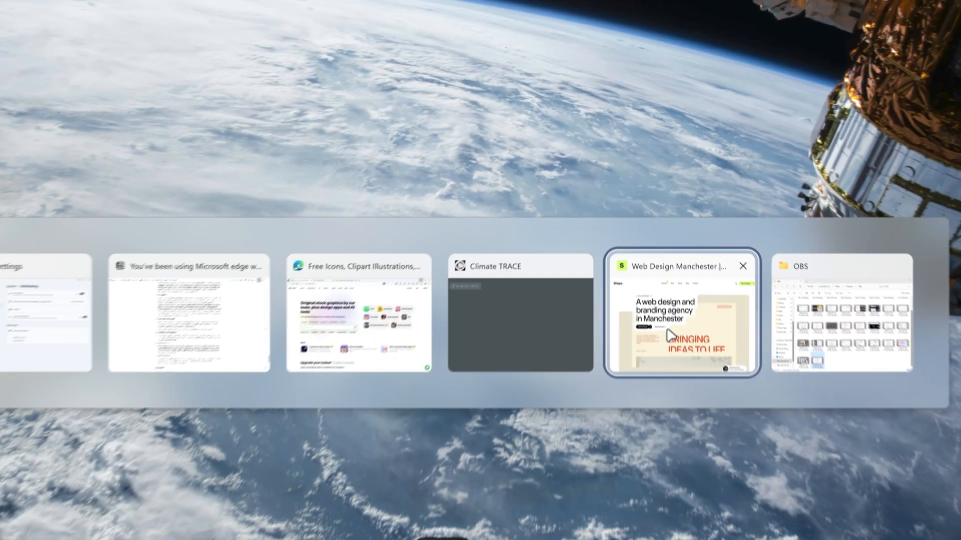
key("alt+tab")
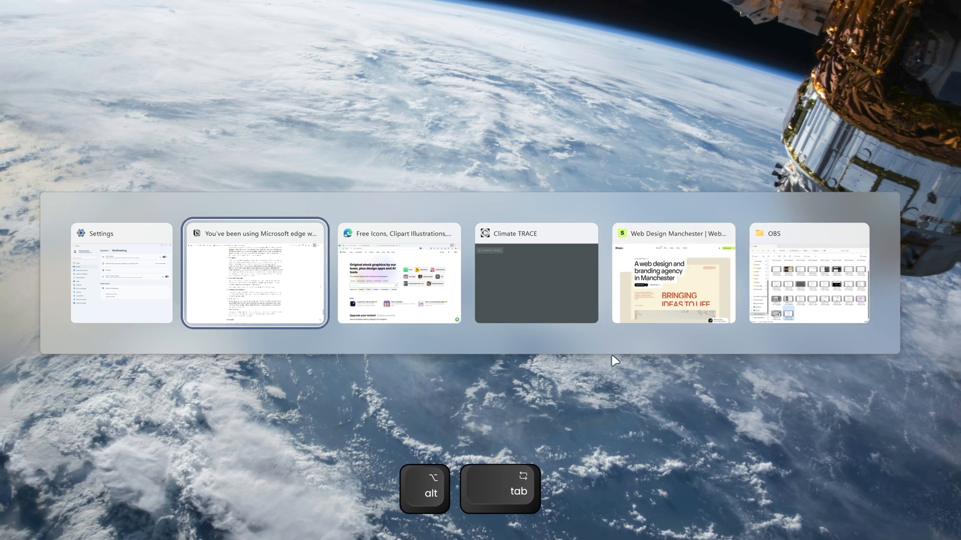
key("Tab")
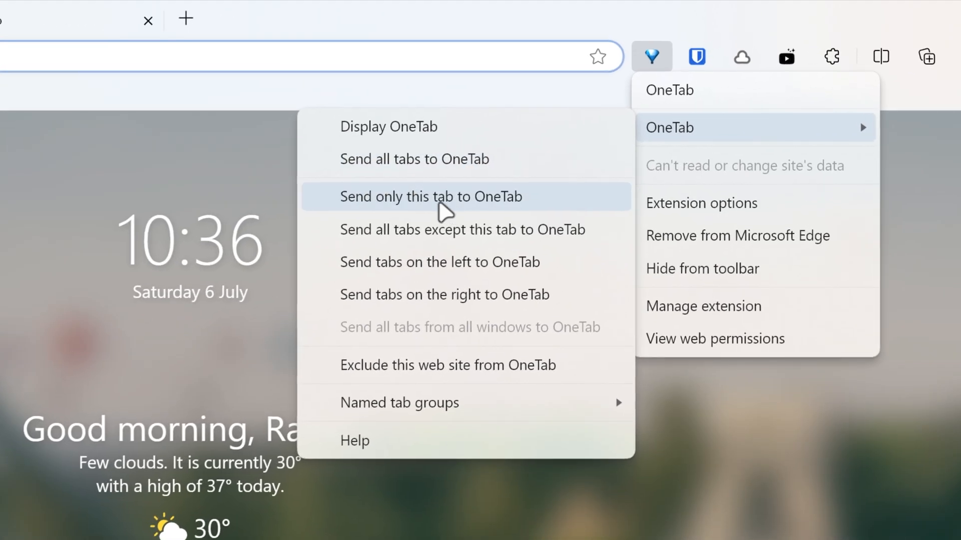
mouse_move(416, 239)
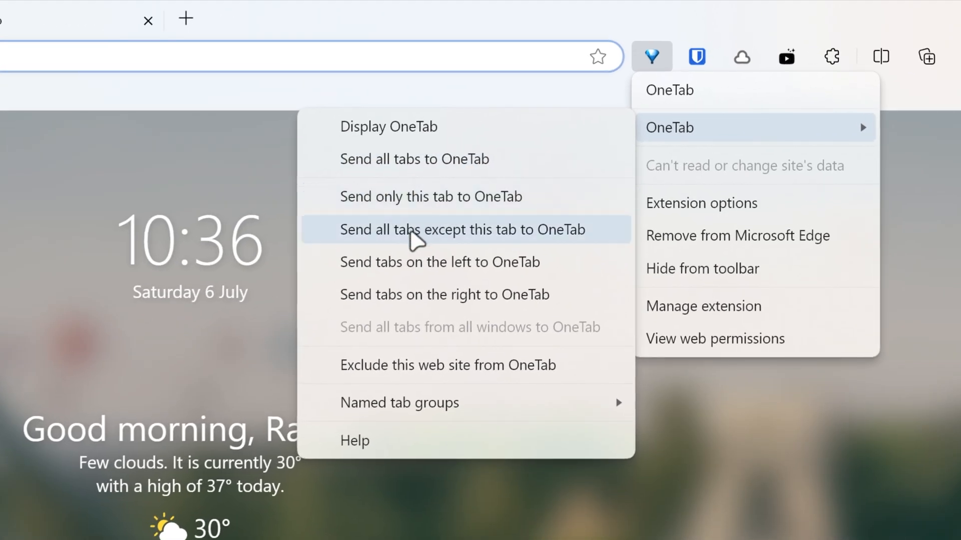
mouse_move(469, 245)
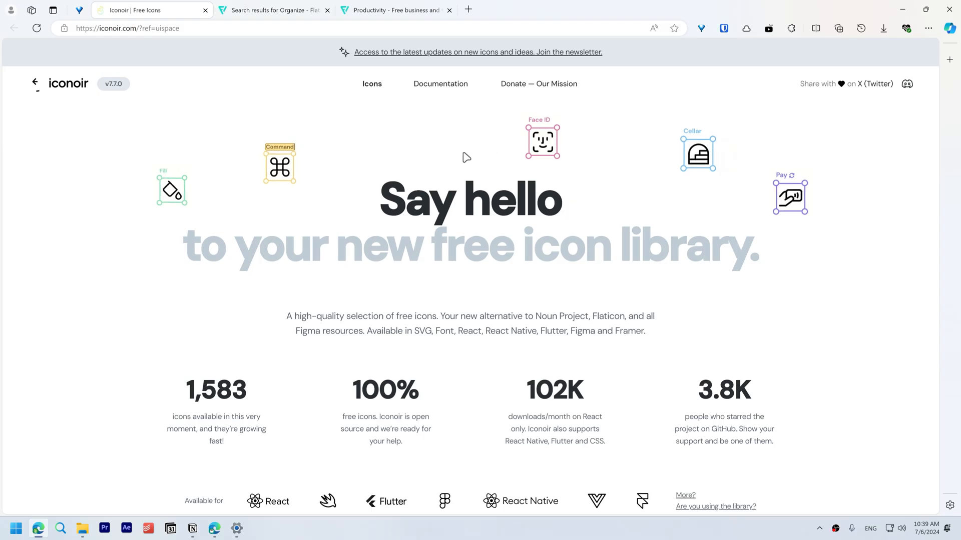
Enable double-click to close tabs and close the two extra blank tabs
left_click(927, 28)
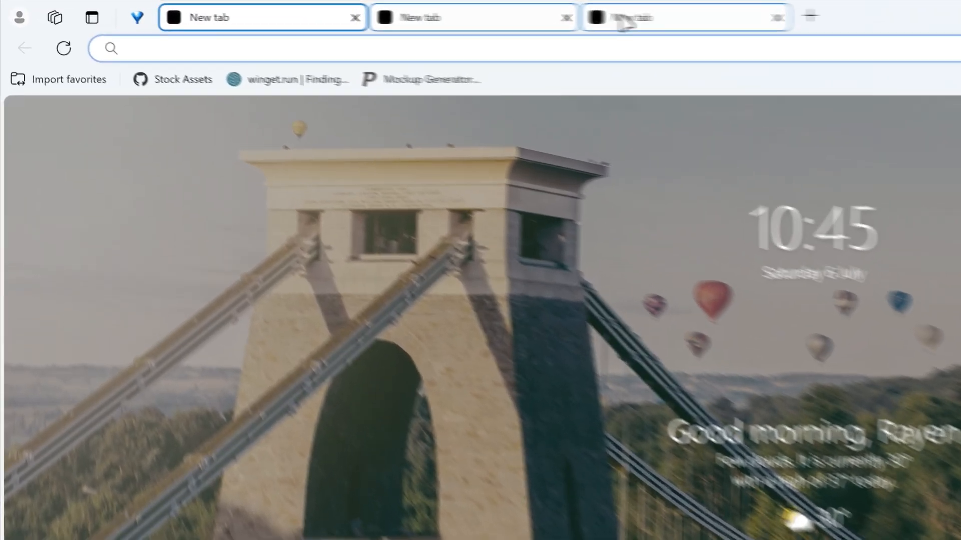
left_click(777, 18)
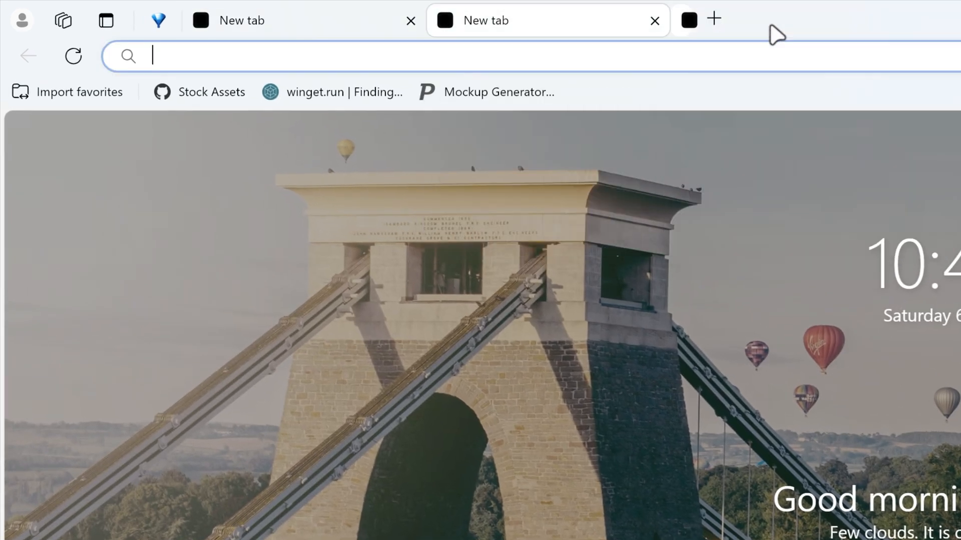
left_click(688, 20)
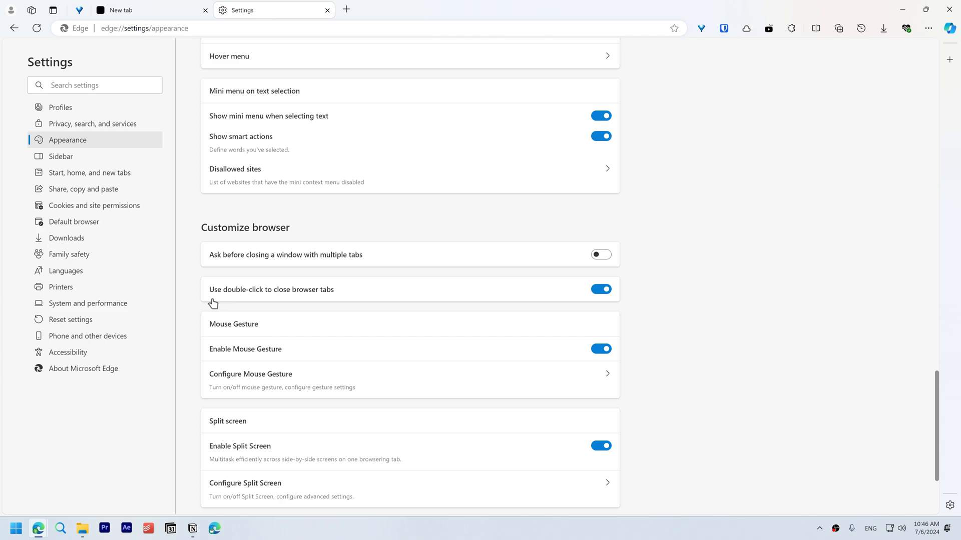
mouse_move(310, 301)
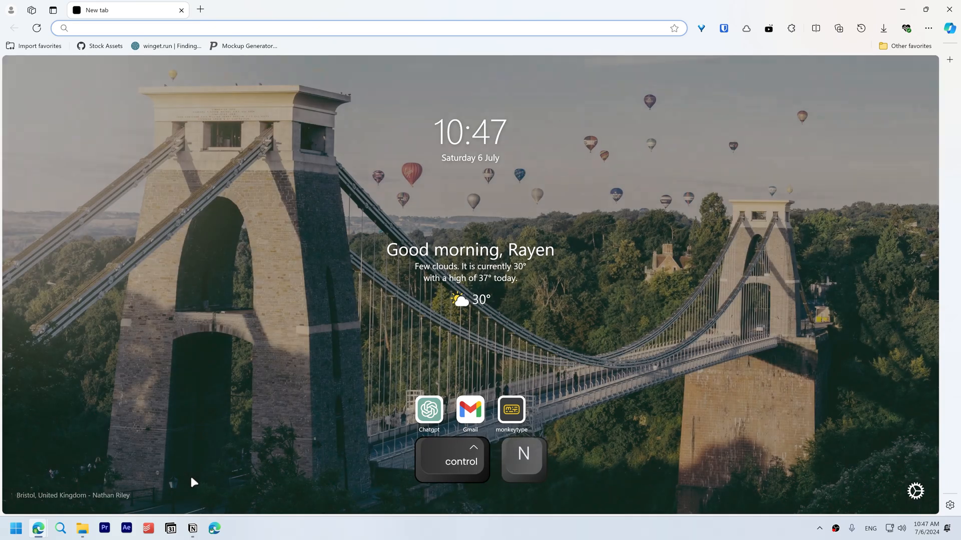
Open a new window, cycle tabs with Ctrl+Tab, and jump to the OneTab list tab
key("ctrl+shift+n")
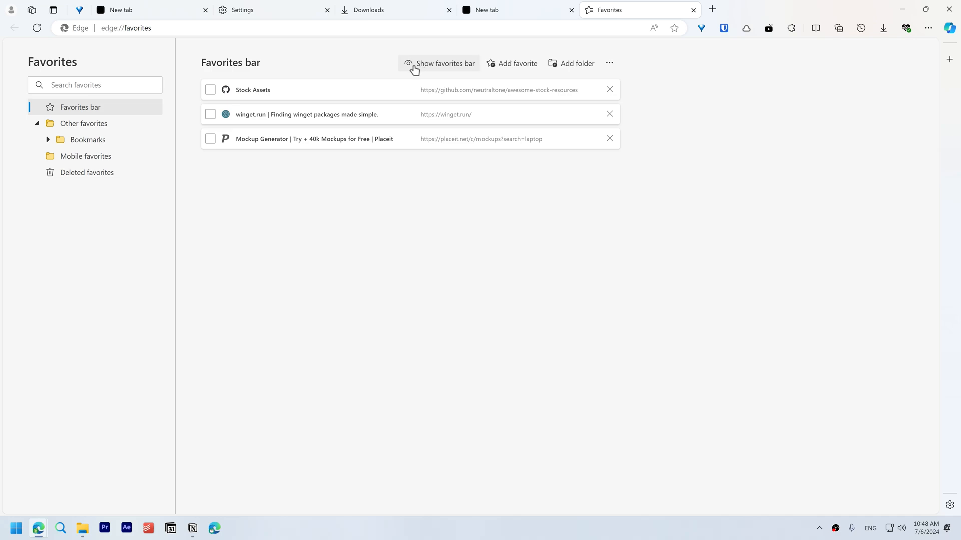
left_click(151, 10)
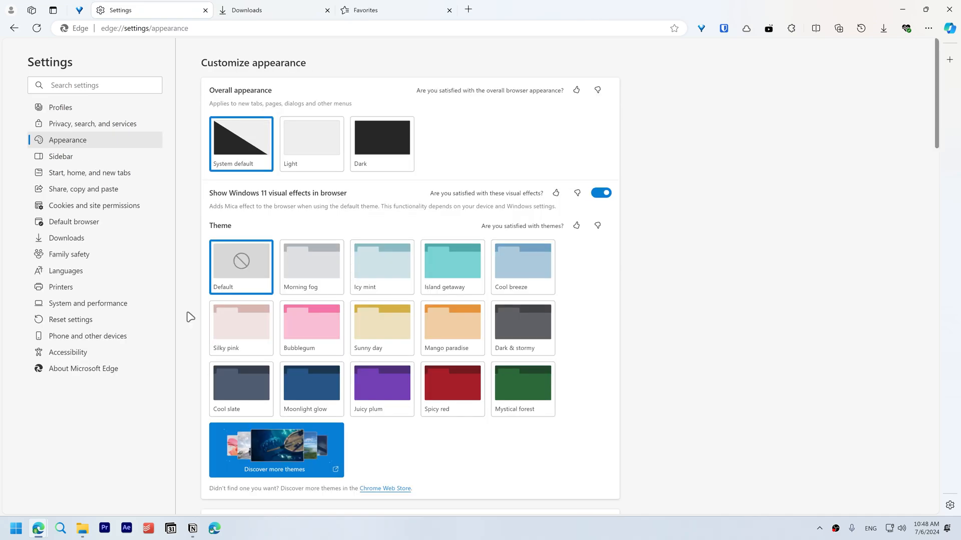
key("ctrl+tab")
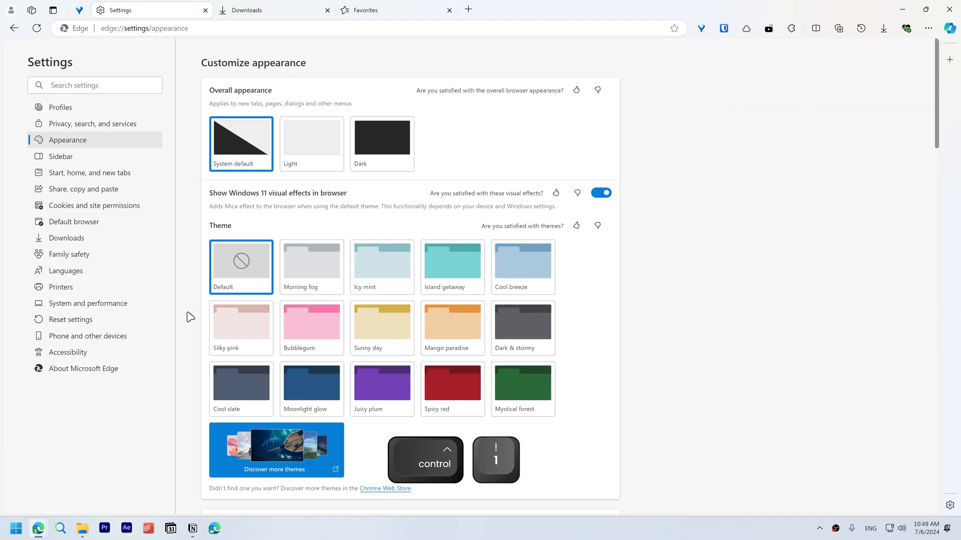
left_click(396, 10)
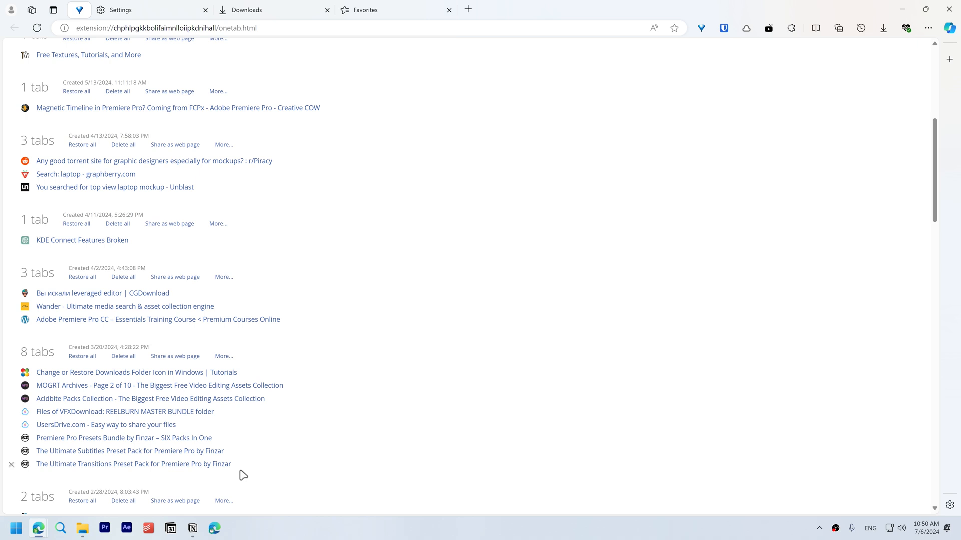
left_click(395, 10)
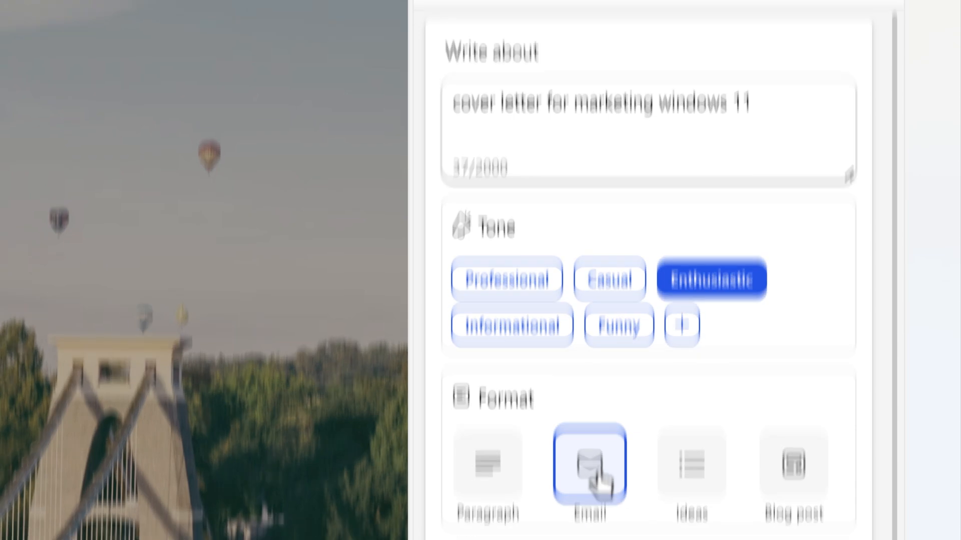
Choose Email format for the draft, type a misspelled sentence ('editoor'), and open corrections
left_click(647, 156)
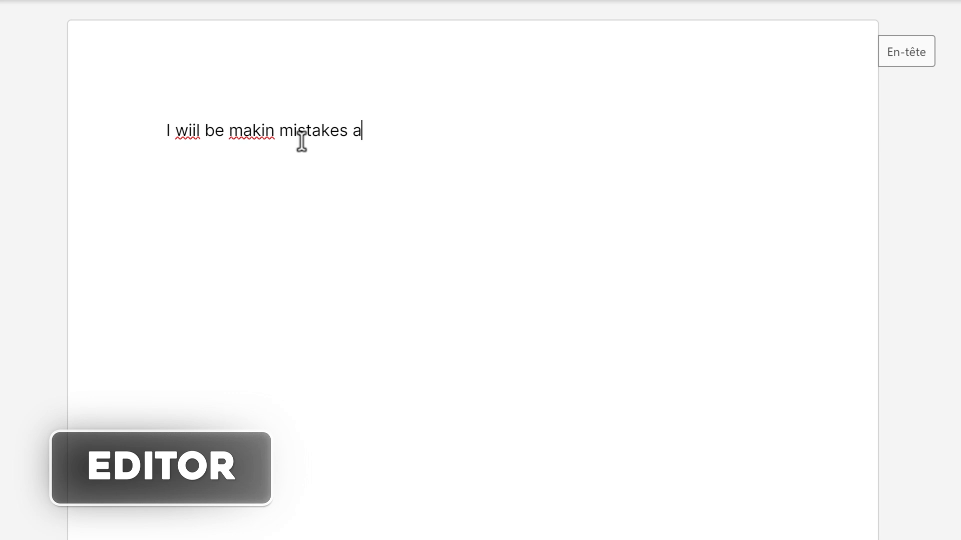
type("nd editoor wi")
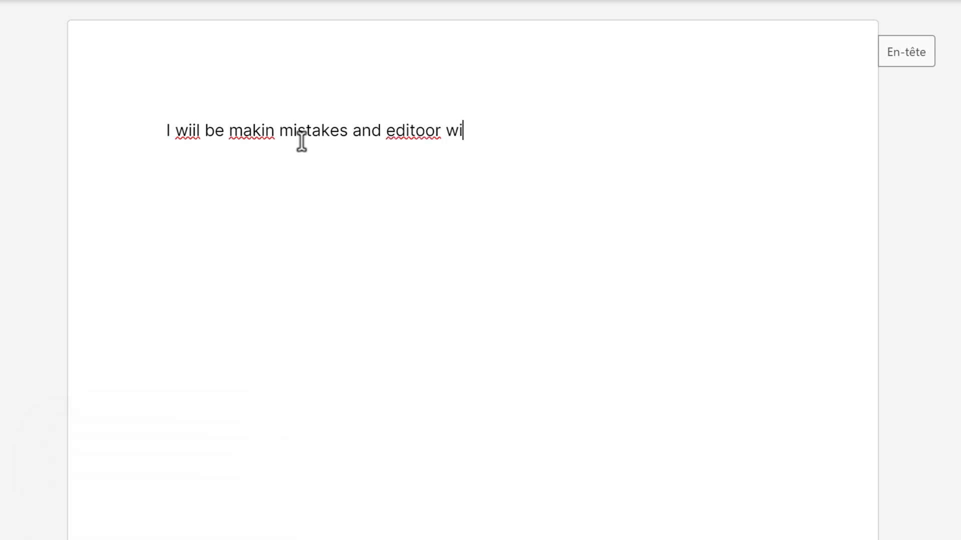
right_click(187, 130)
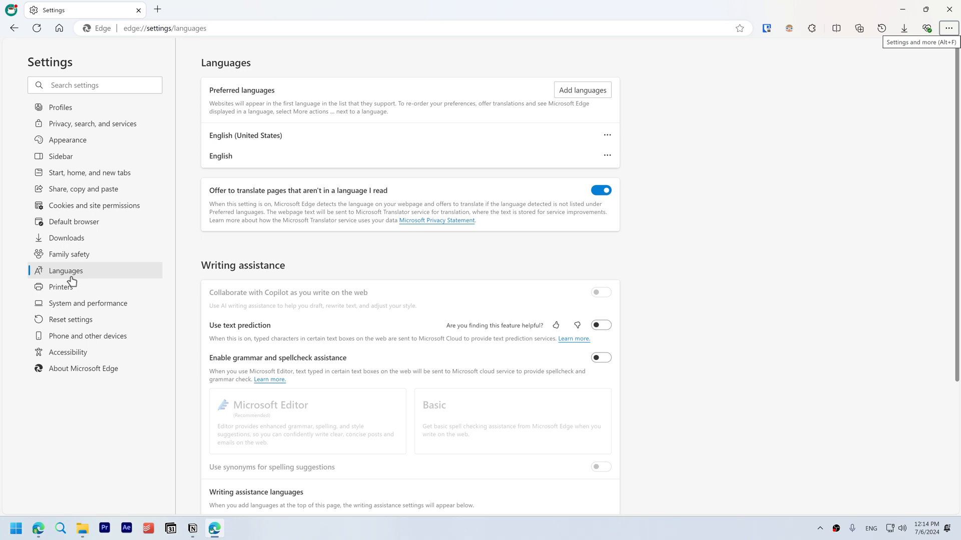
Switch on 'Use text prediction' and 'Enable grammar and spellcheck assistance' with Microsoft Editor
left_click(600, 324)
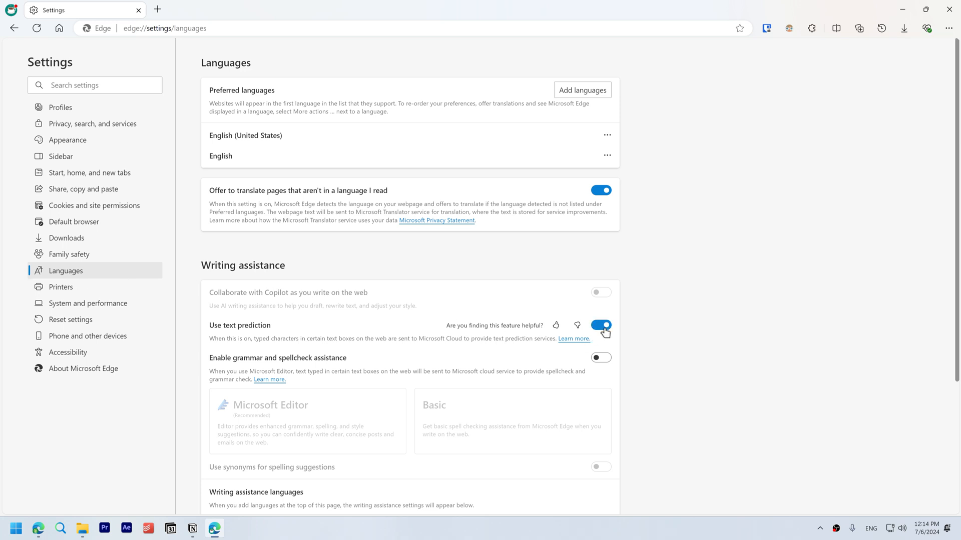
left_click(600, 358)
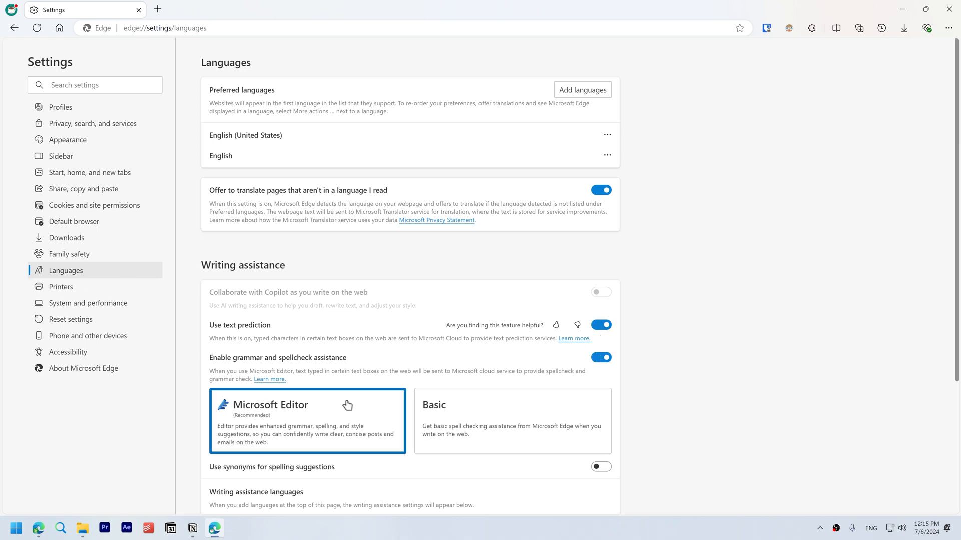
scroll("down", 3)
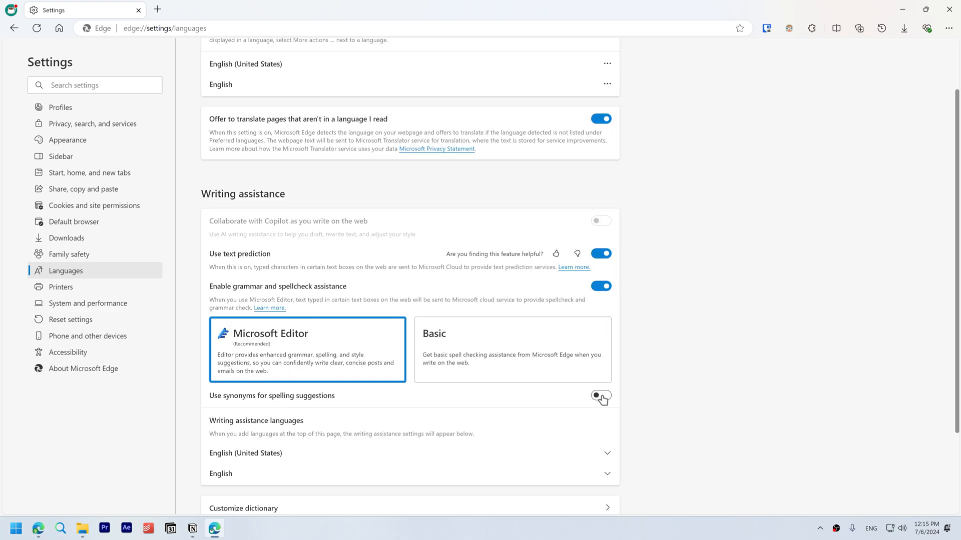